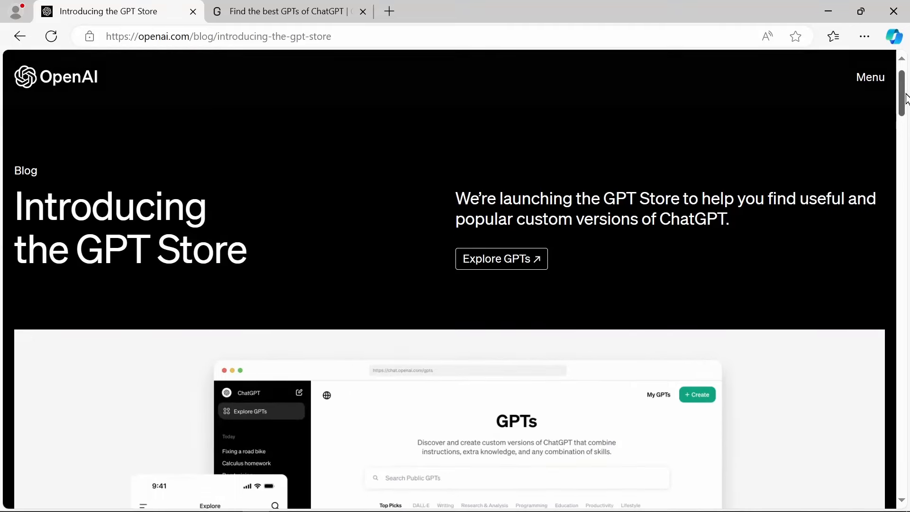
Scroll the 'Introducing the GPT Store' post down to the builders-earning section
scroll(down, 3)
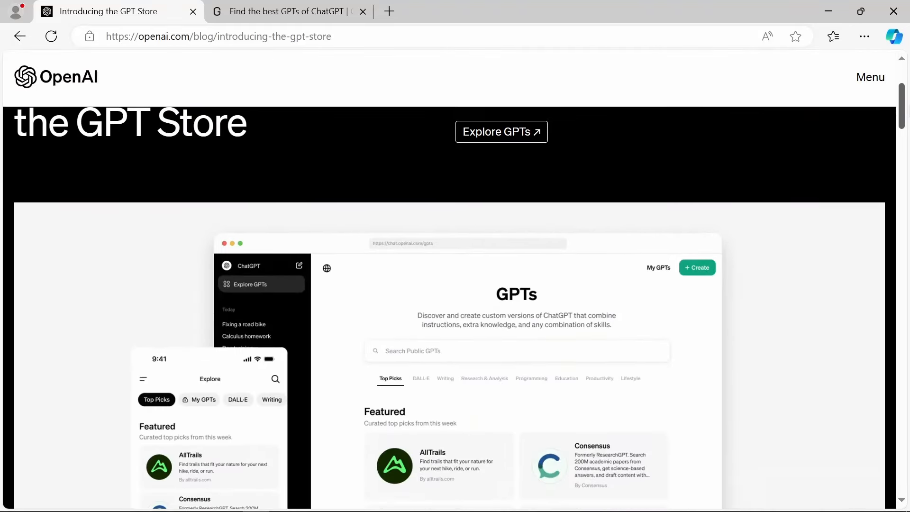
scroll(down, 3)
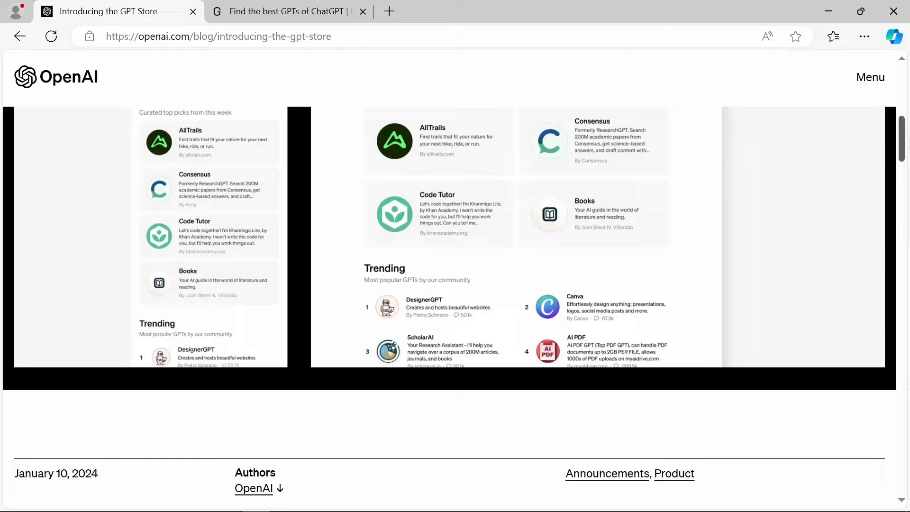
scroll(down, 3)
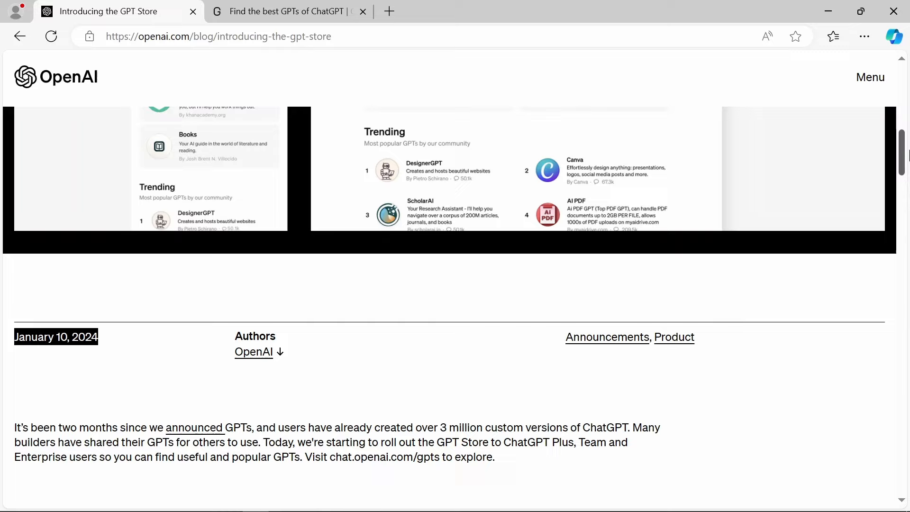
scroll(down, 3)
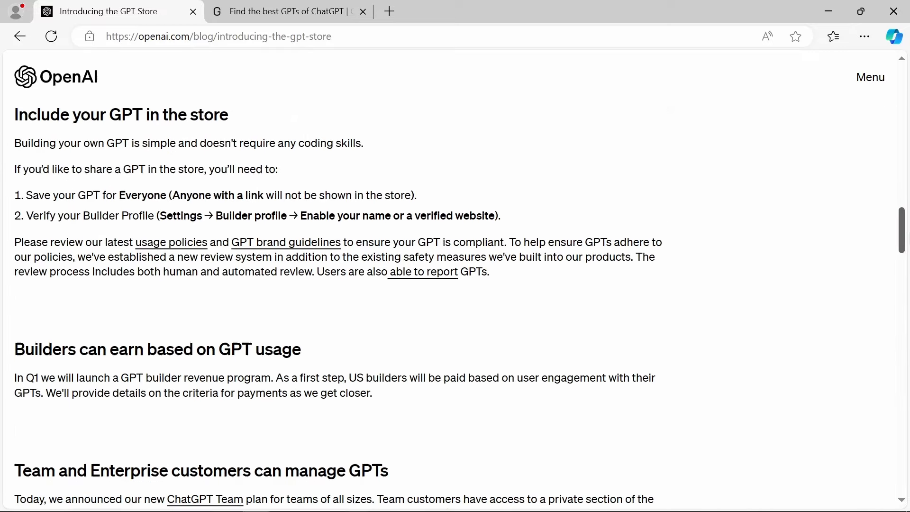
scroll(down, 3)
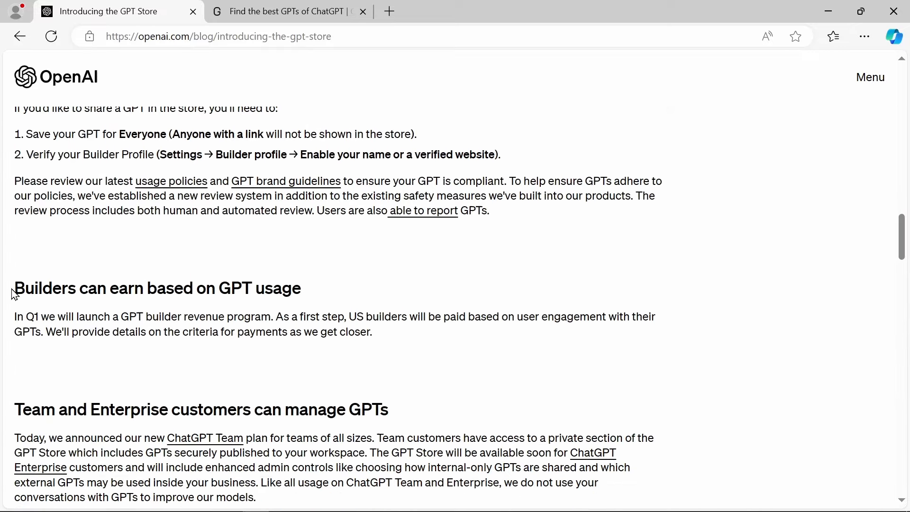
Highlight the 'Builders can earn based on GPT usage' heading and revenue program sentence
drag(14, 287, 221, 289)
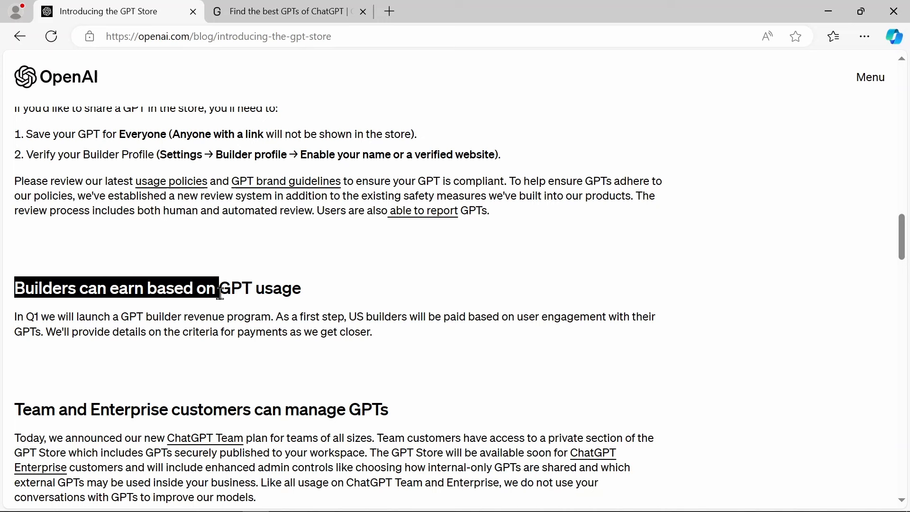
drag(219, 288, 304, 316)
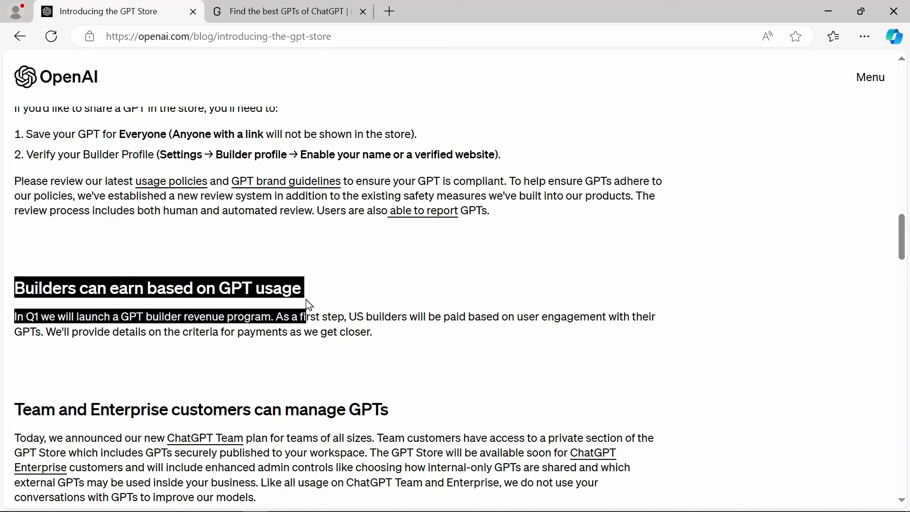
click(17, 317)
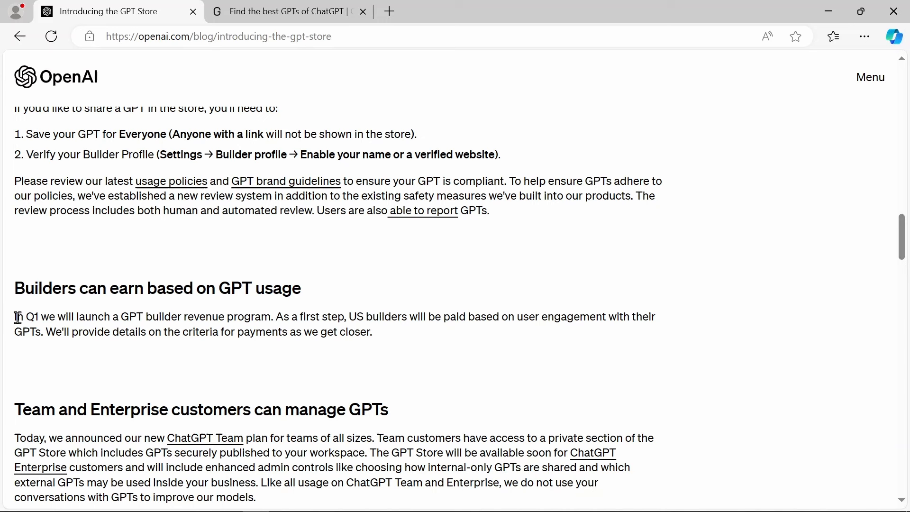
drag(16, 316, 122, 317)
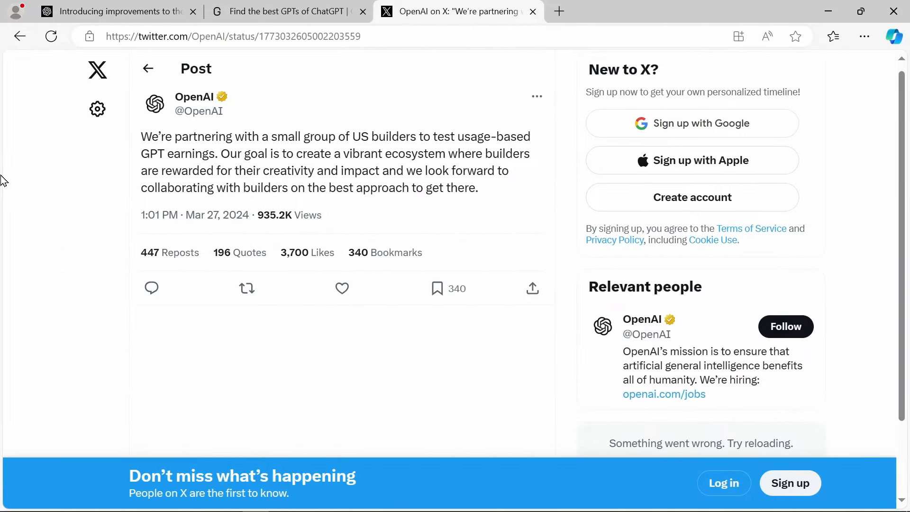
mouse_move(26, 186)
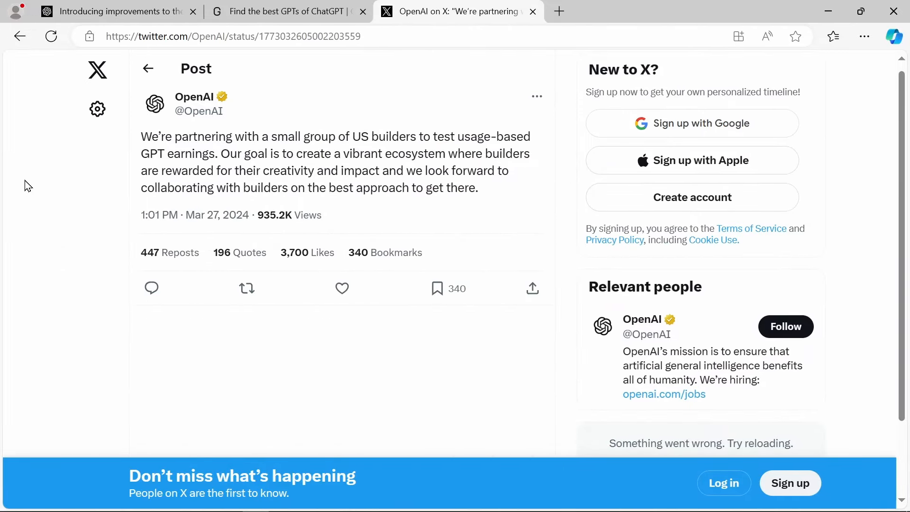
mouse_move(205, 219)
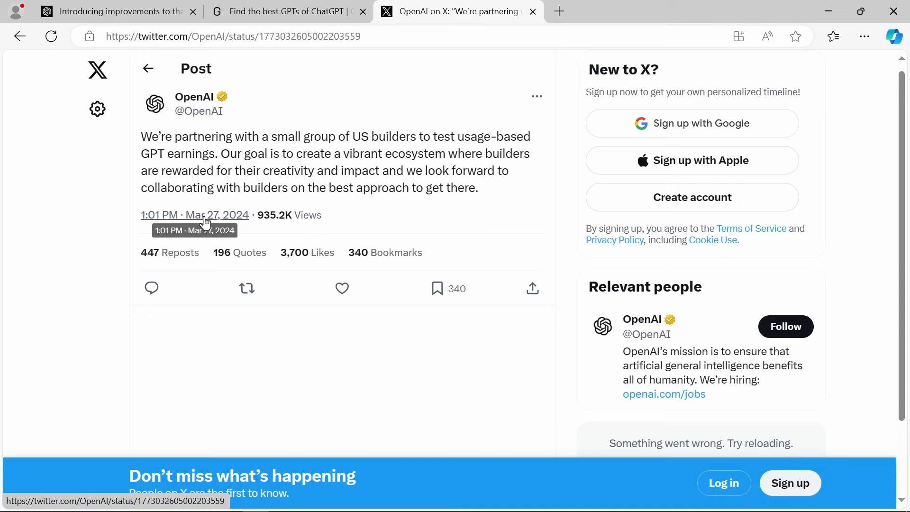
mouse_move(4, 186)
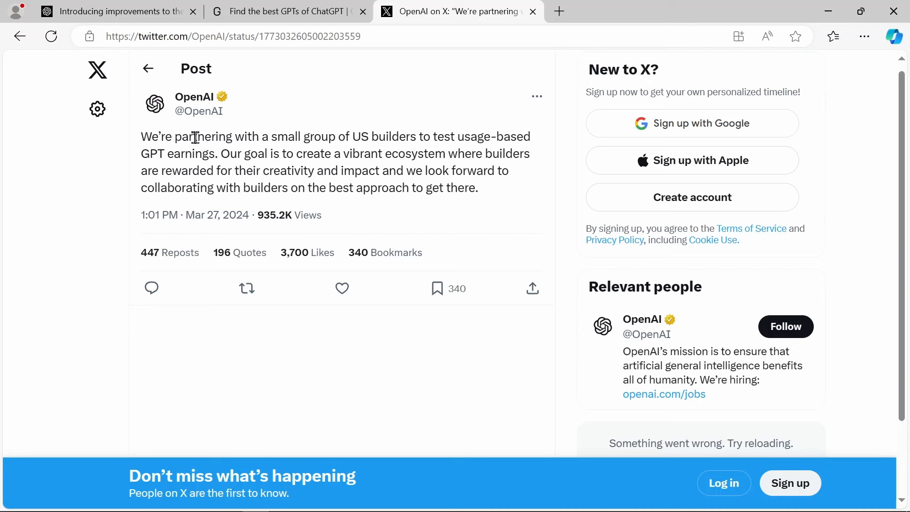
mouse_move(347, 141)
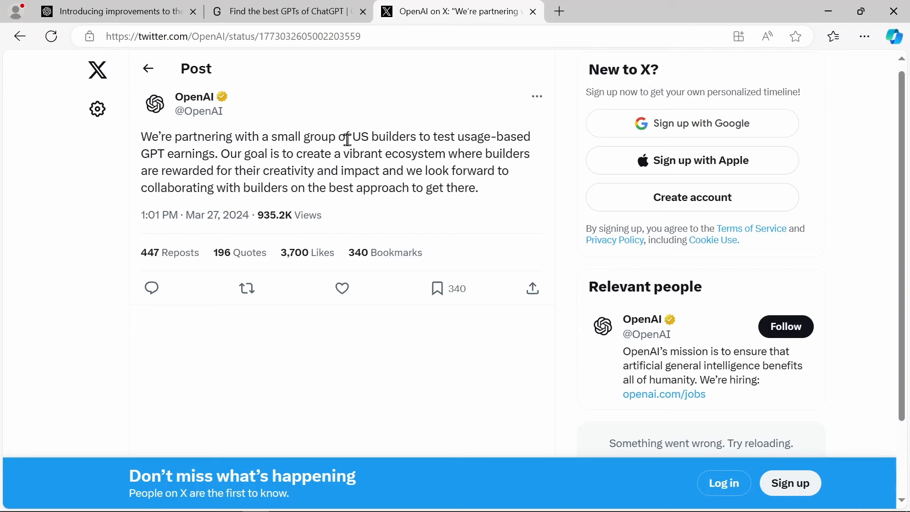
mouse_move(411, 135)
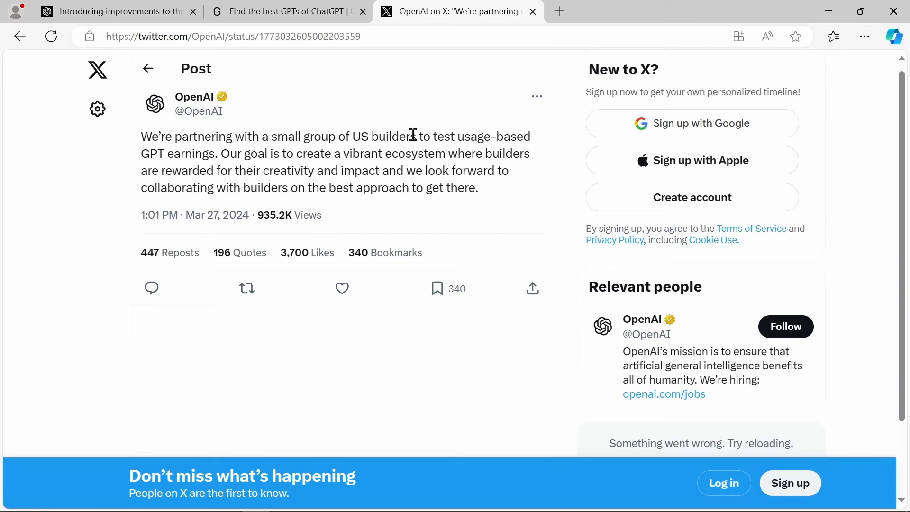
mouse_move(443, 139)
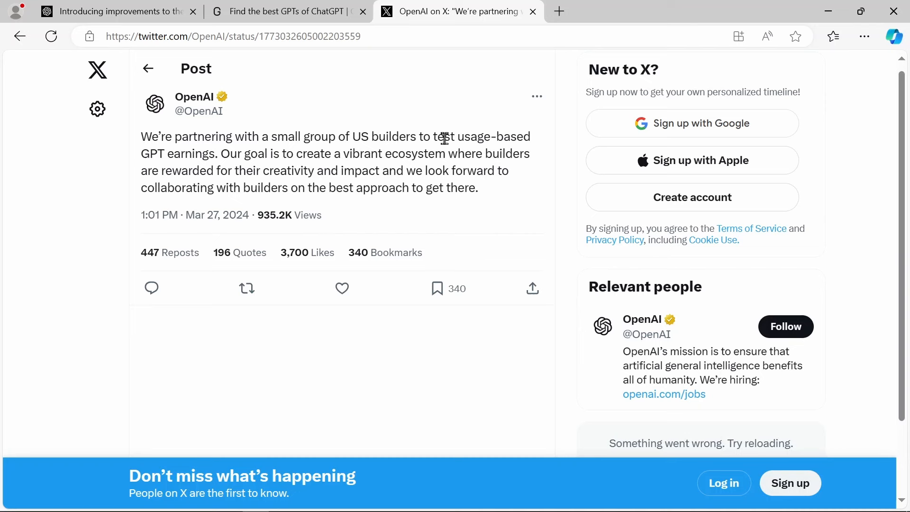
mouse_move(174, 160)
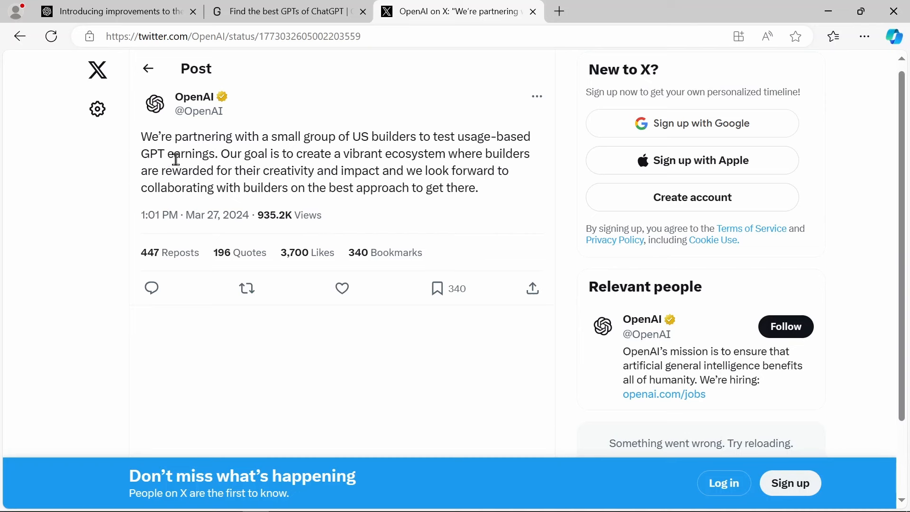
mouse_move(309, 158)
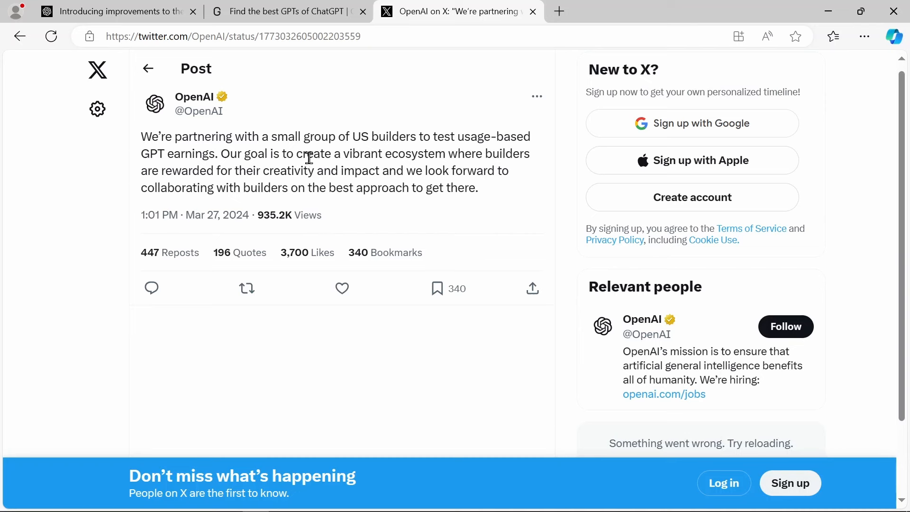
mouse_move(347, 167)
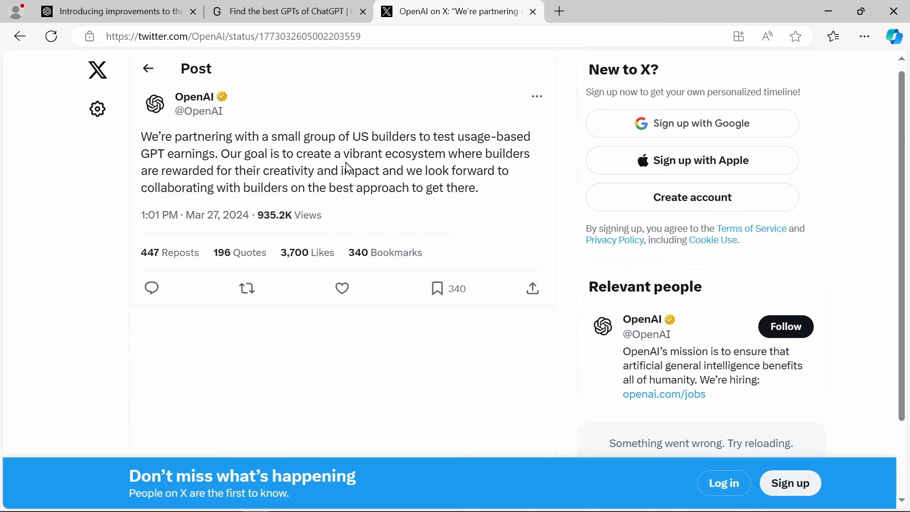
mouse_move(339, 169)
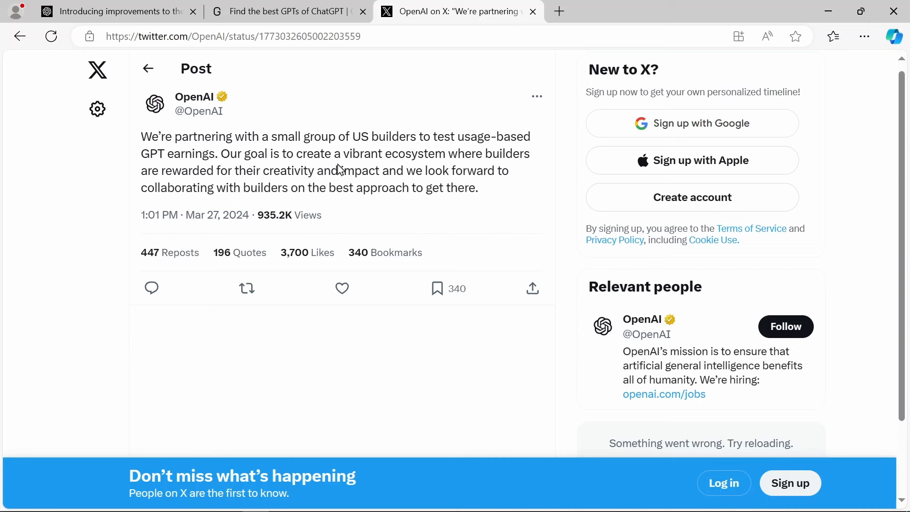
mouse_move(447, 171)
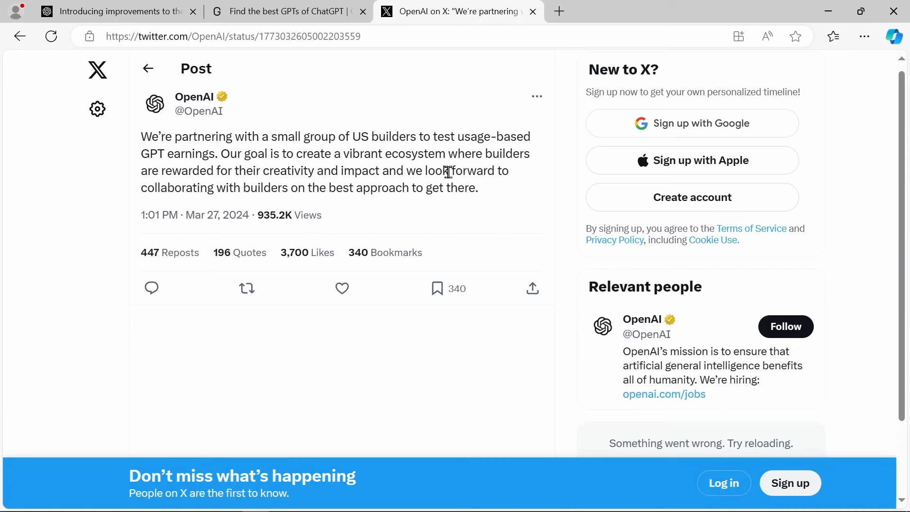
mouse_move(298, 192)
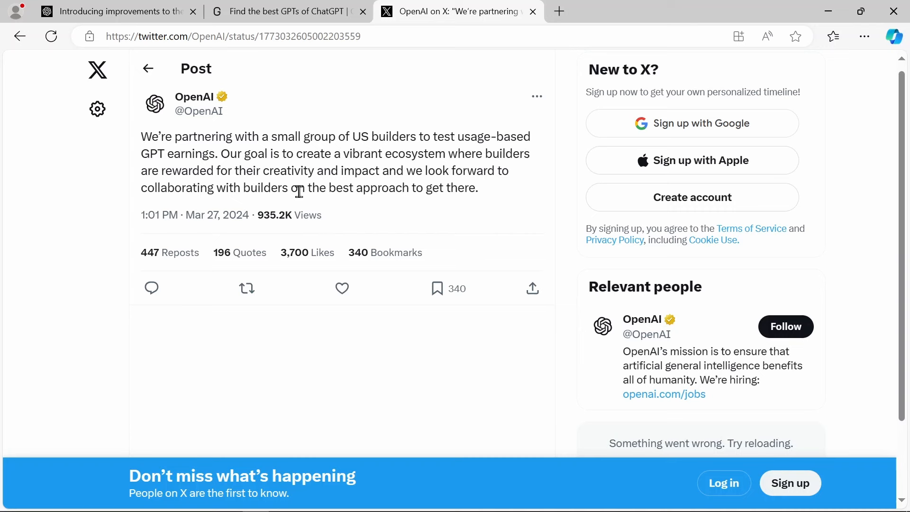
mouse_move(488, 198)
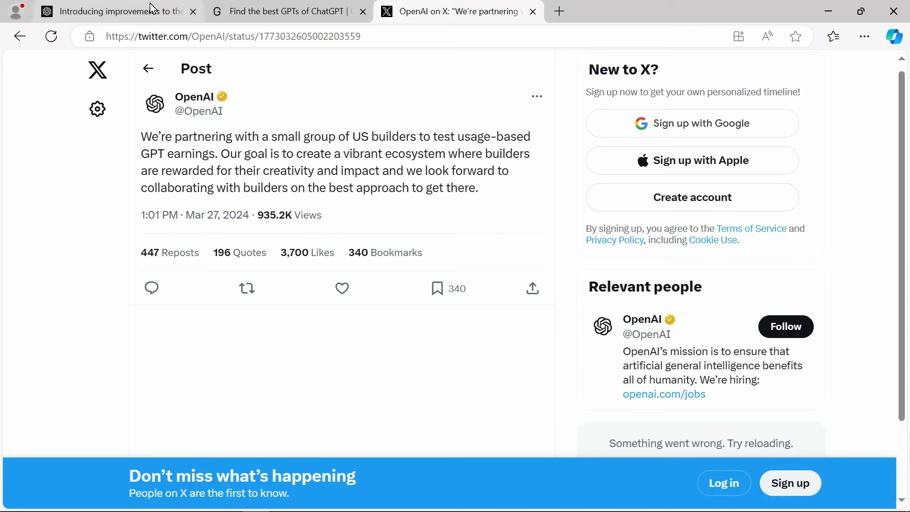
mouse_move(296, 151)
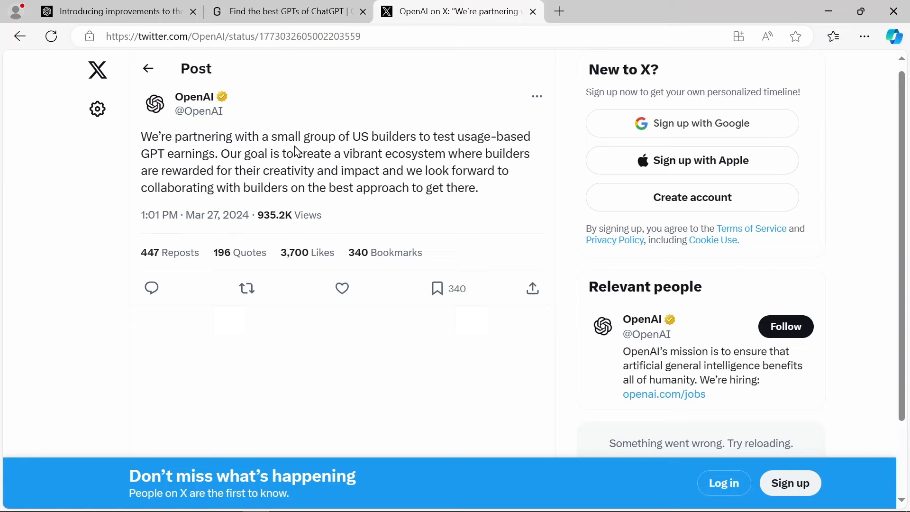
mouse_move(296, 100)
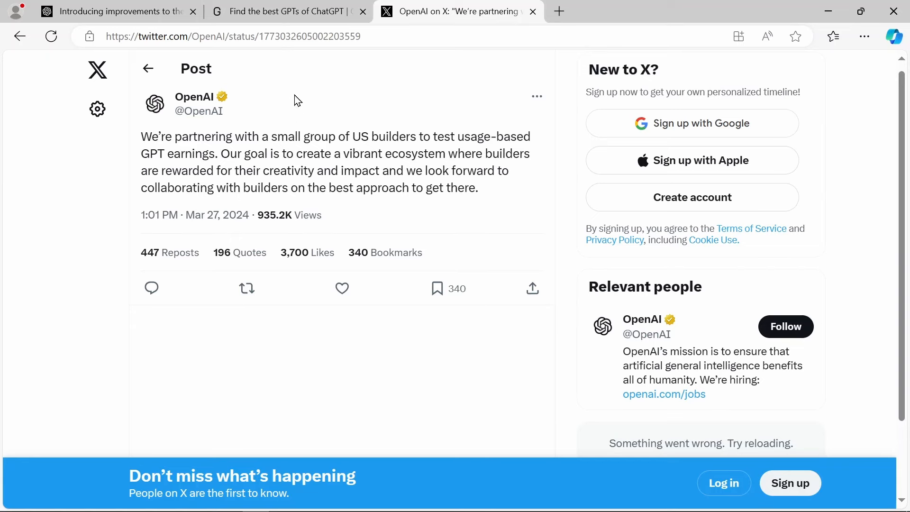
Switch to the GPTStore.ai tab and scroll down its best GPTs of 2024 listing
click(288, 12)
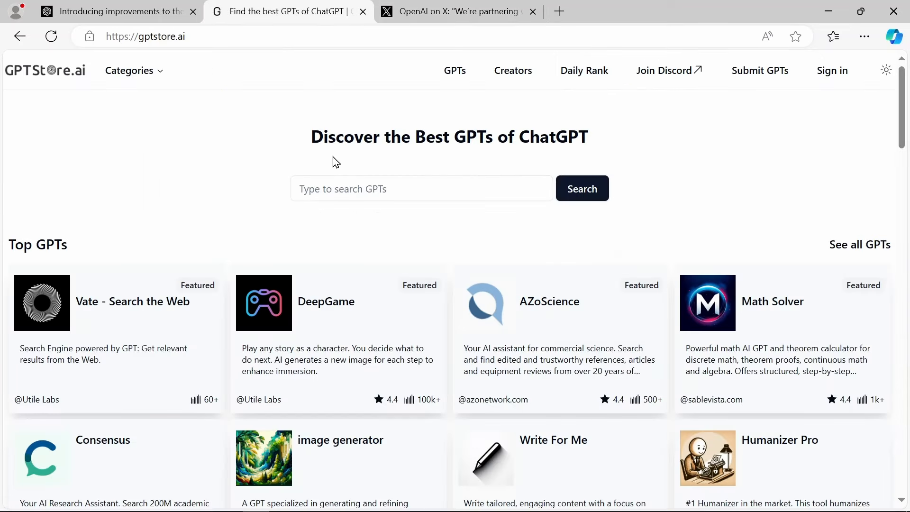
mouse_move(905, 110)
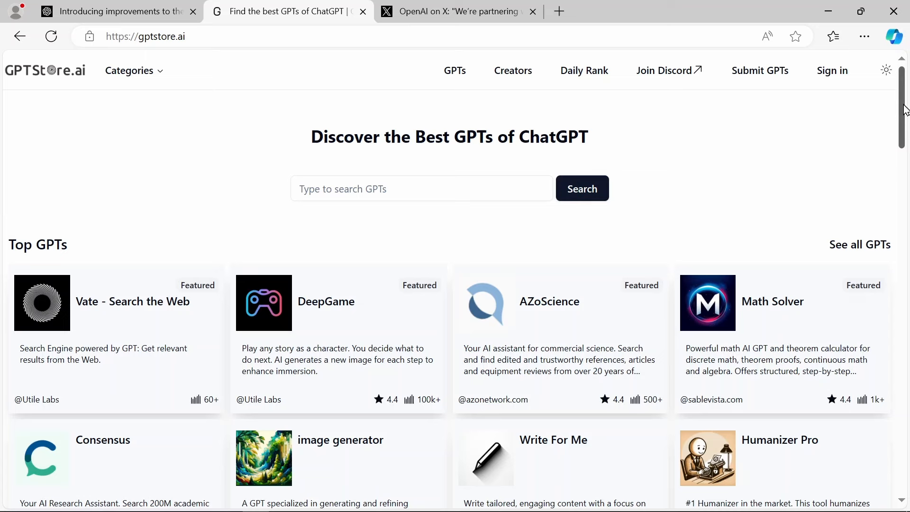
scroll(down, 3)
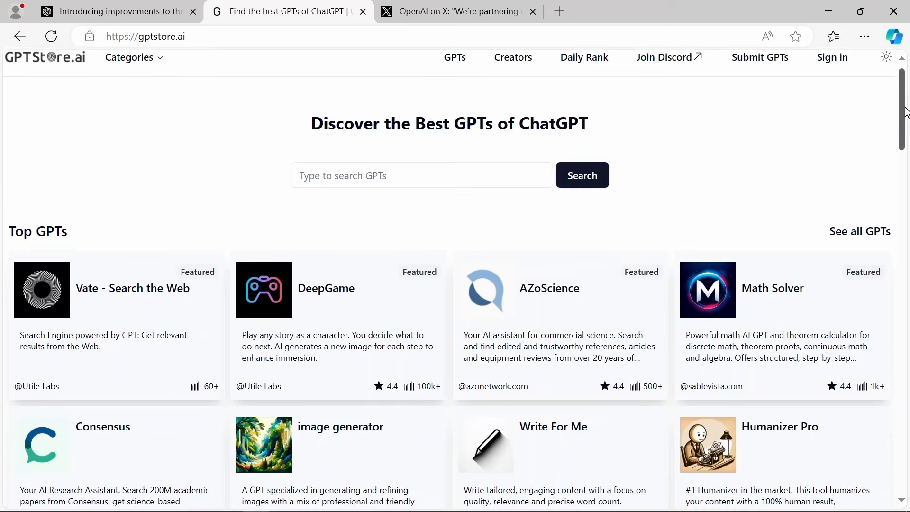
scroll(down, 3)
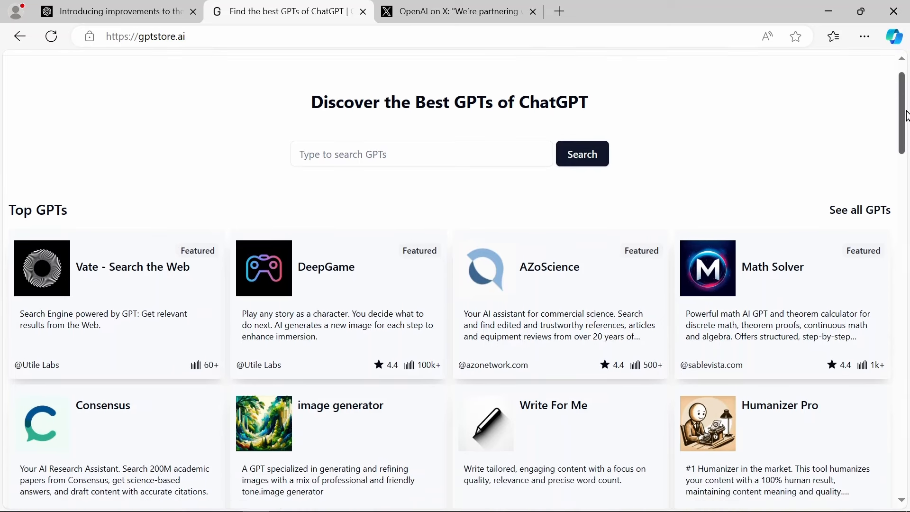
scroll(down, 3)
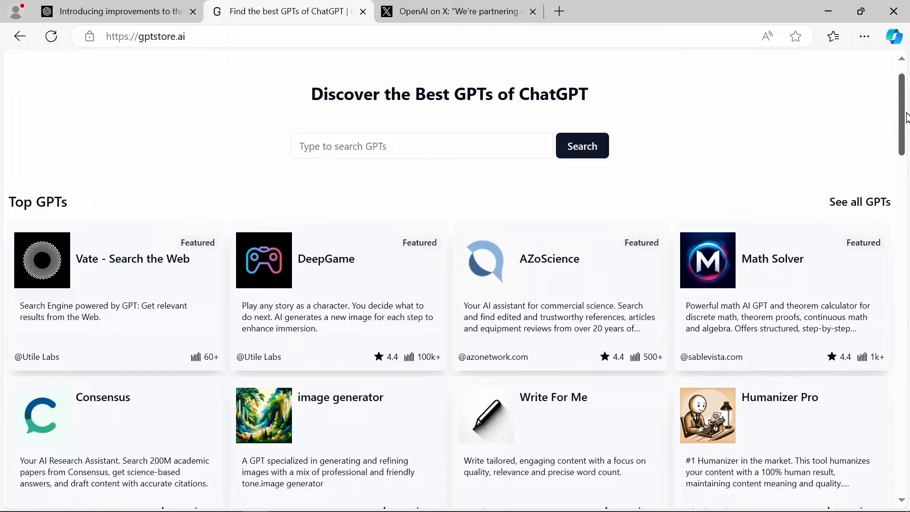
scroll(down, 3)
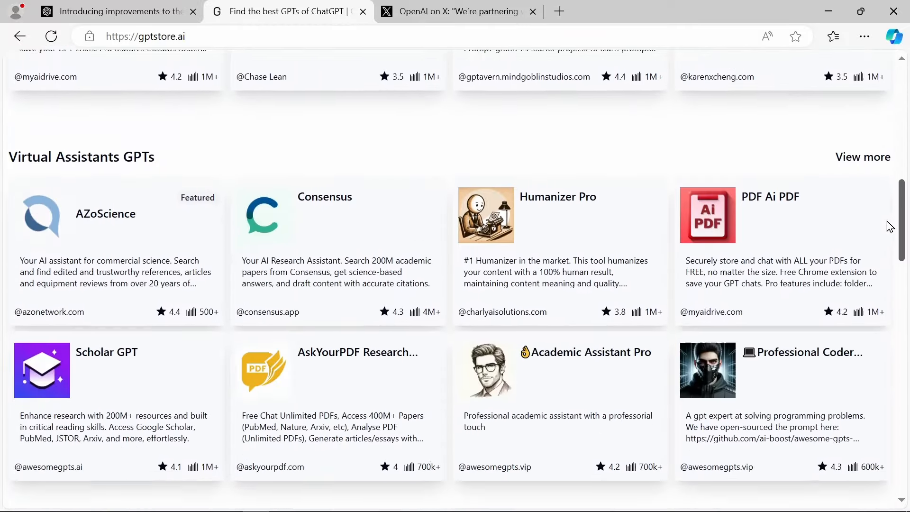
scroll(down, 3)
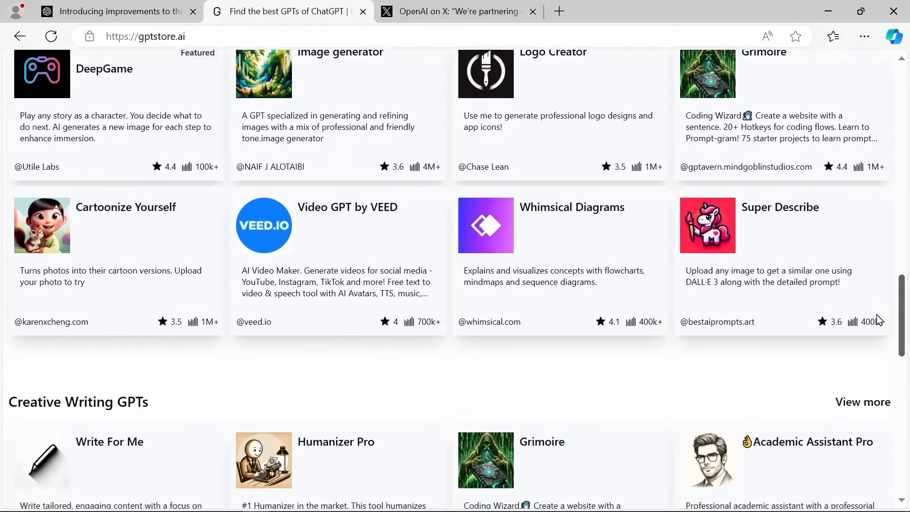
scroll(down, 3)
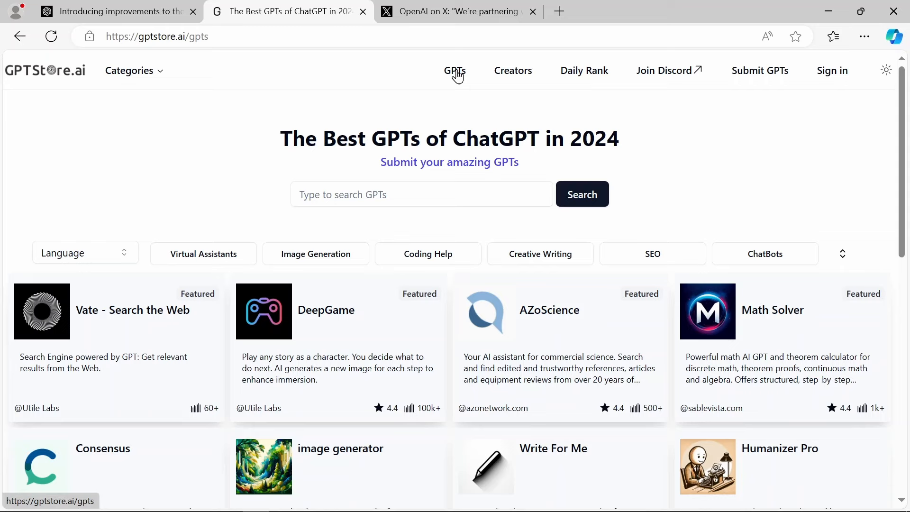
Open the Creators directory showing 31,171 GPT creators and scroll the grid
click(513, 70)
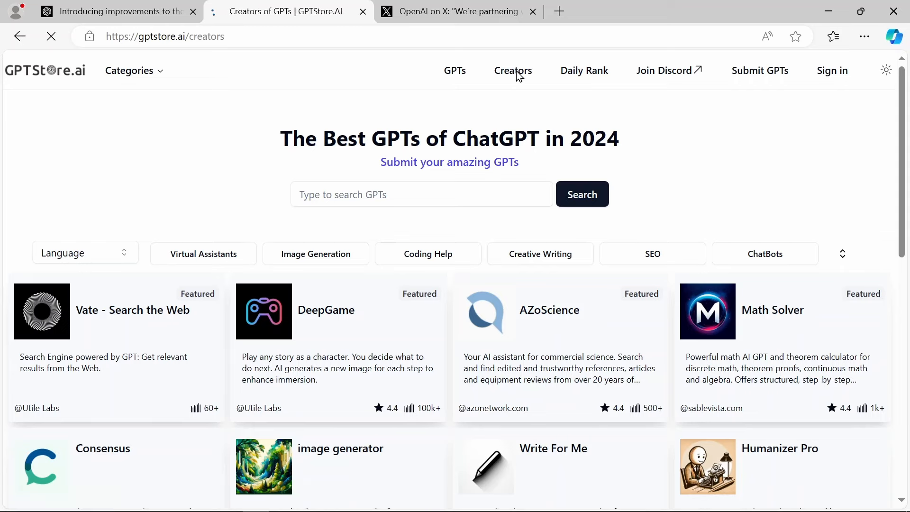
click(513, 70)
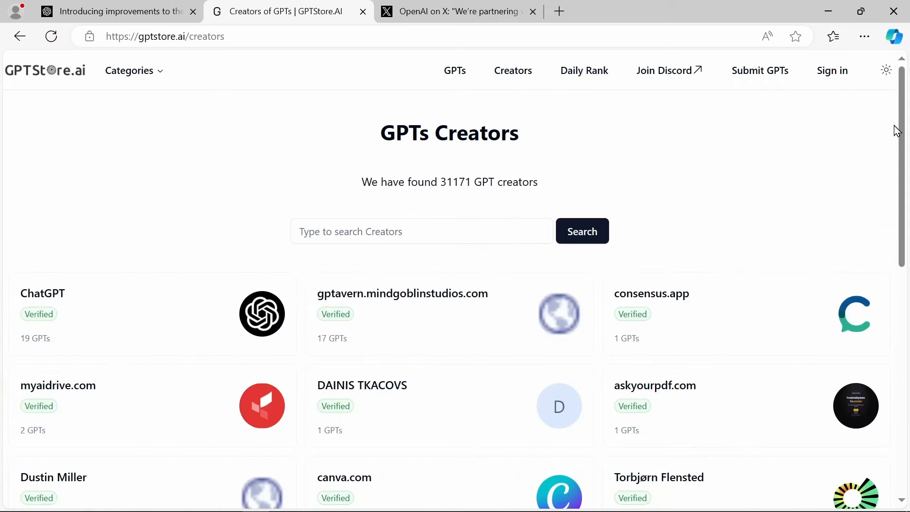
scroll(down, 3)
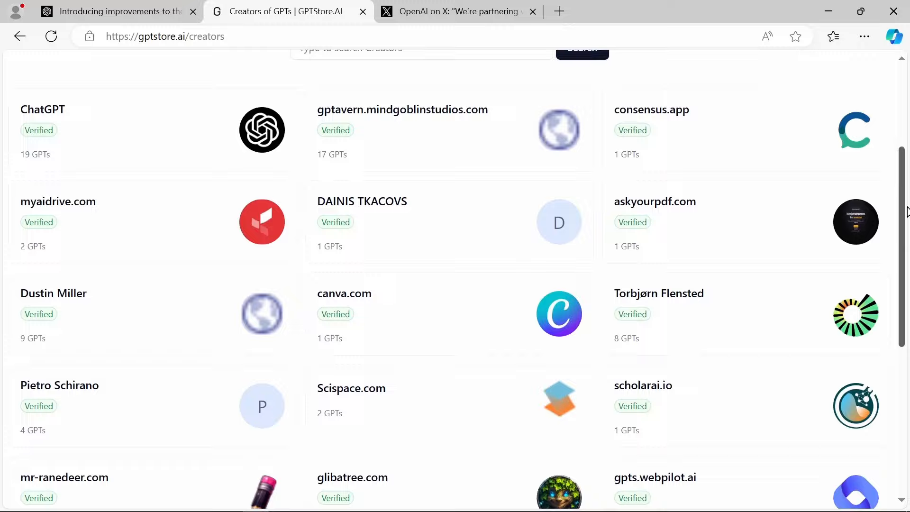
scroll(down, 3)
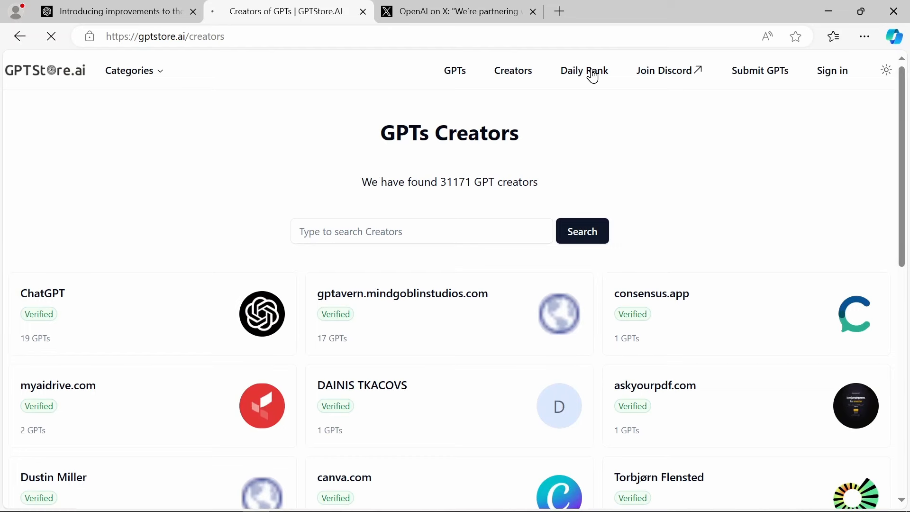
Open Daily Rank for Apr 5, 2024 and scroll past Featured and Trending to Dalle
click(584, 70)
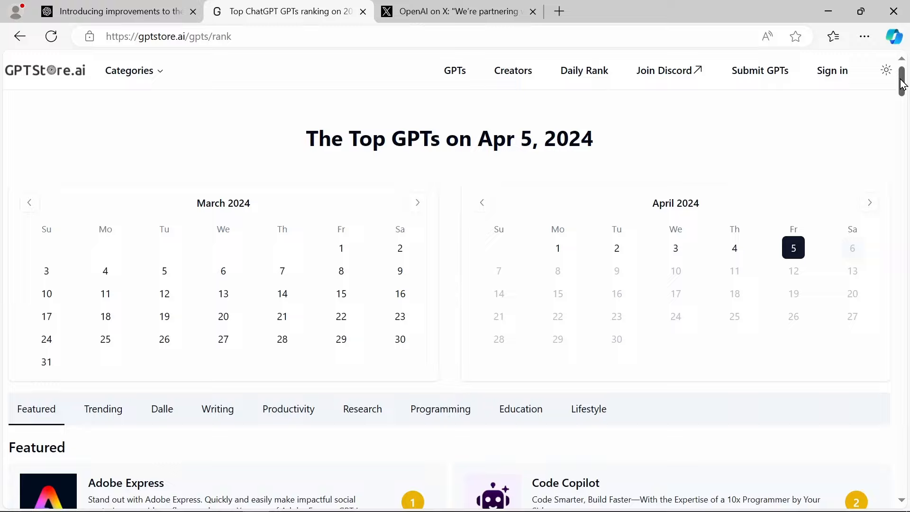
scroll(down, 3)
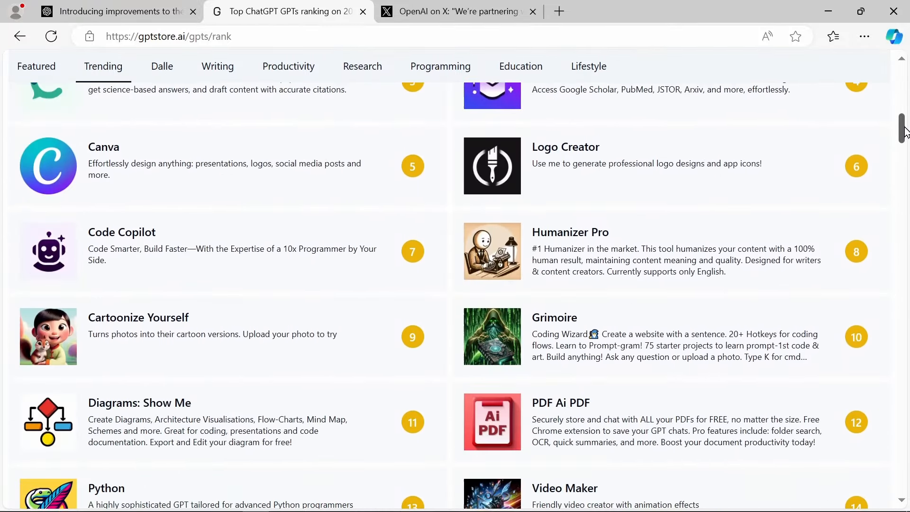
click(161, 66)
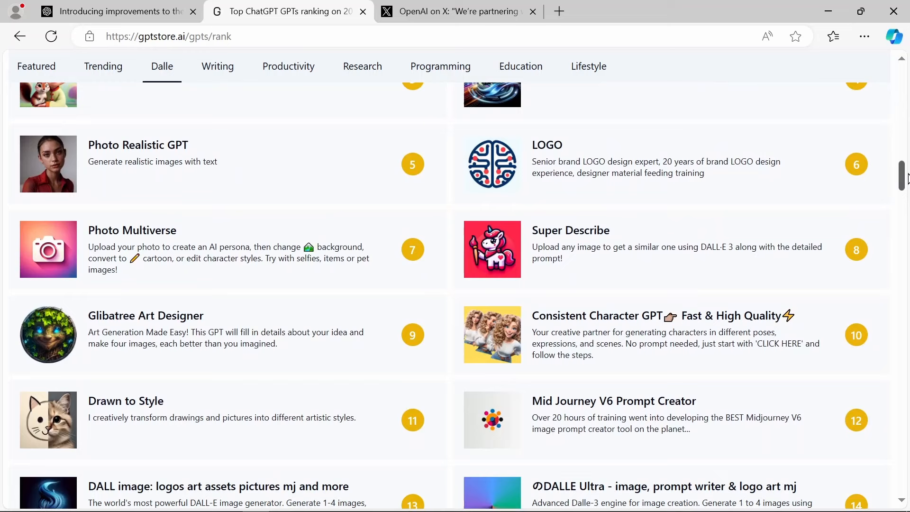
click(570, 230)
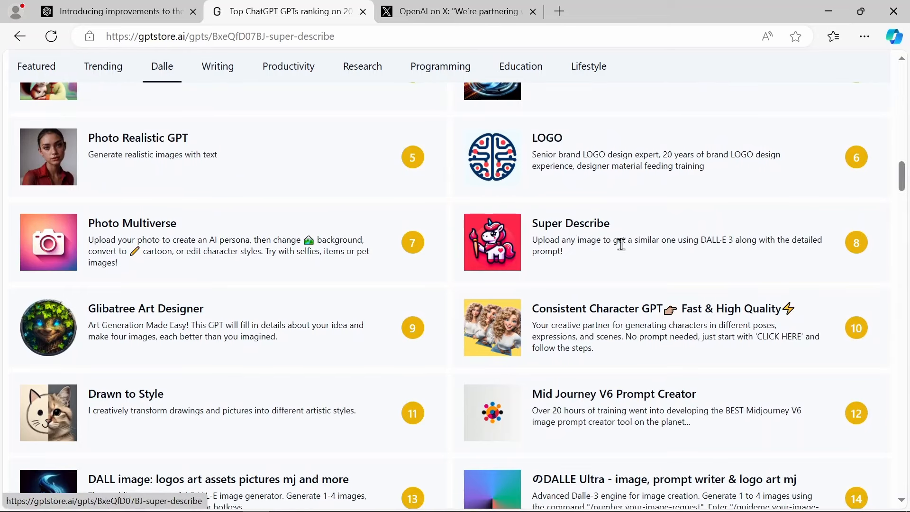
click(571, 223)
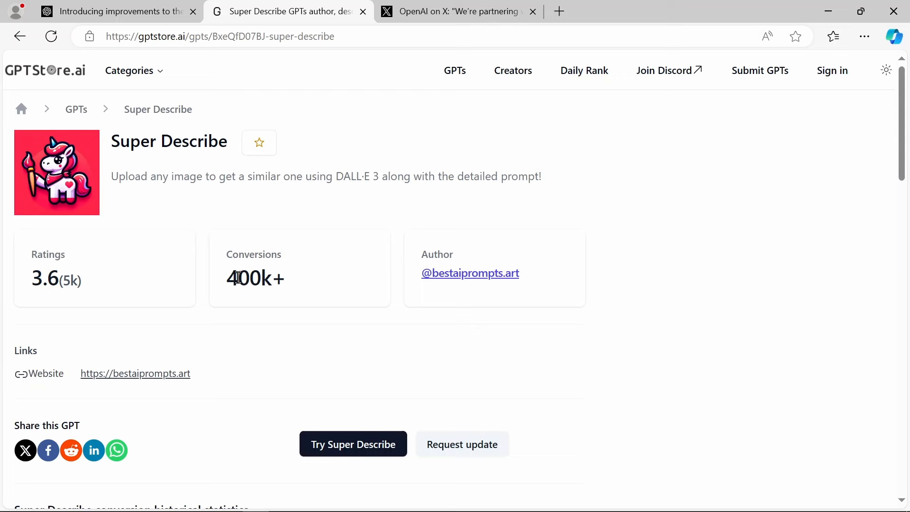
mouse_move(263, 273)
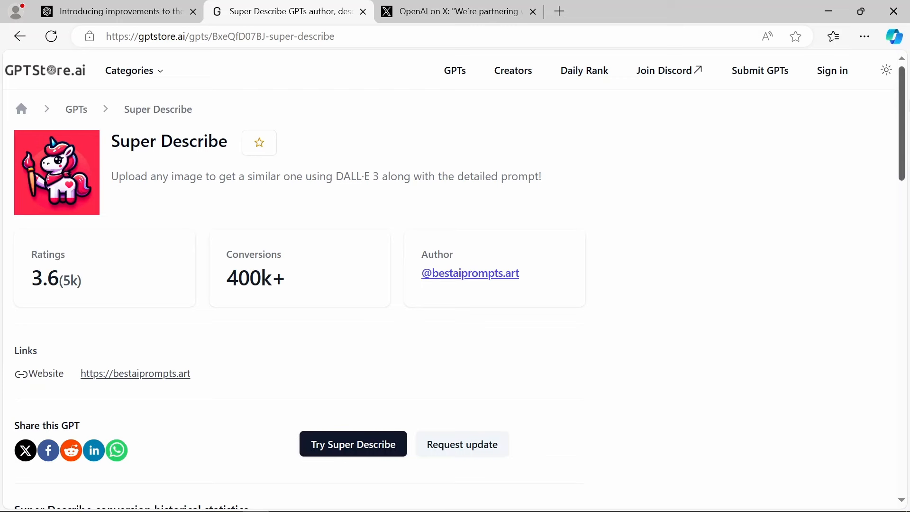
scroll(down, 3)
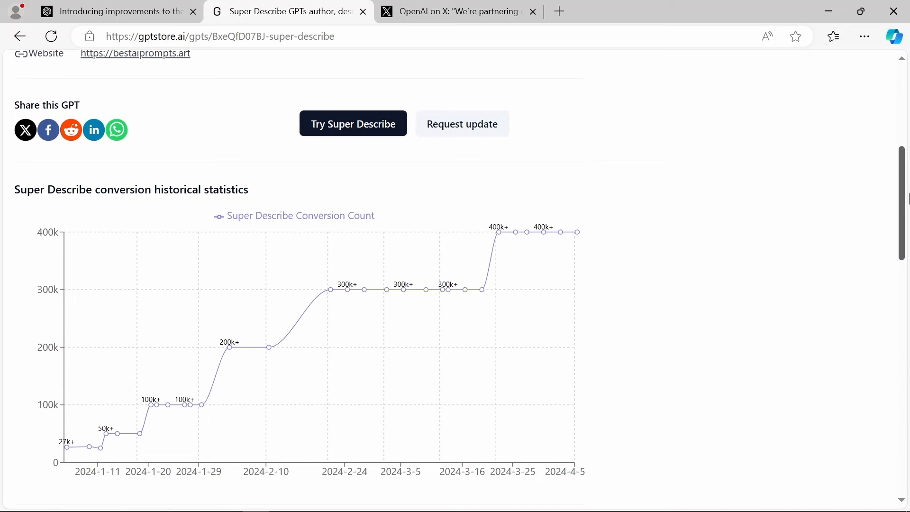
mouse_move(181, 336)
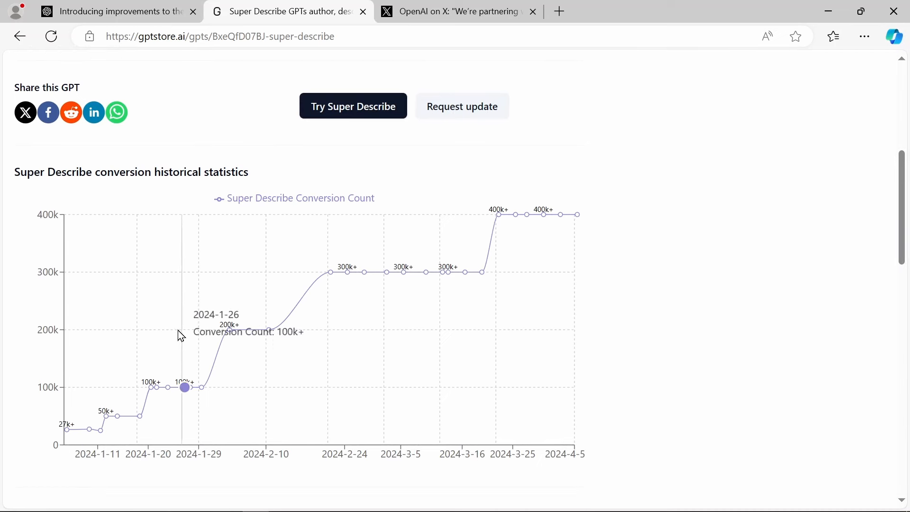
mouse_move(261, 348)
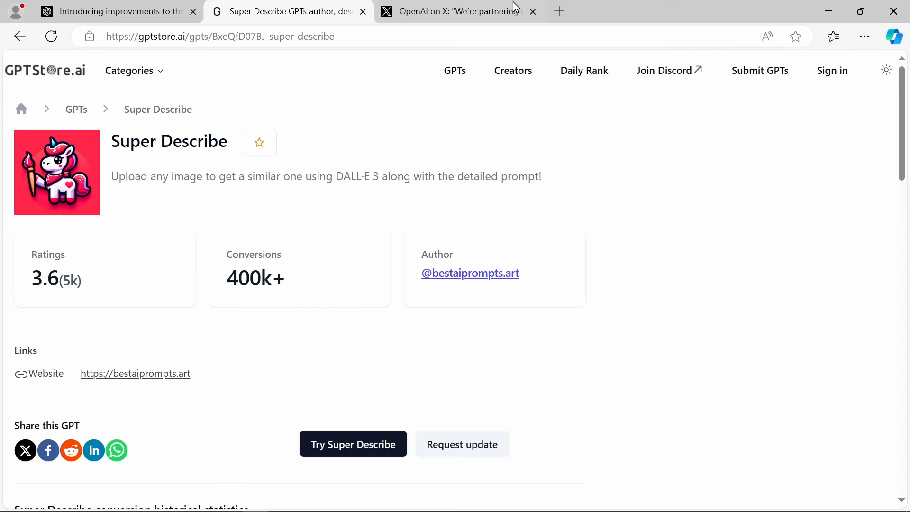
mouse_move(470, 87)
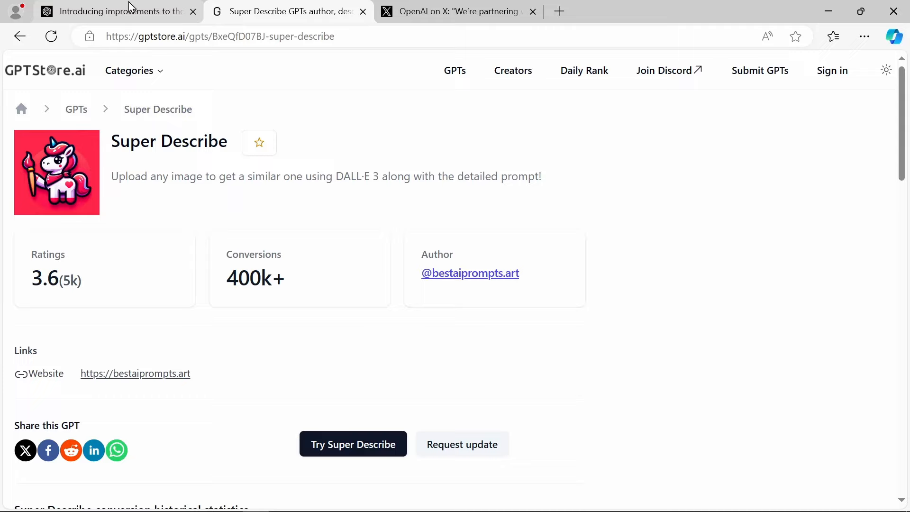
scroll(down, 3)
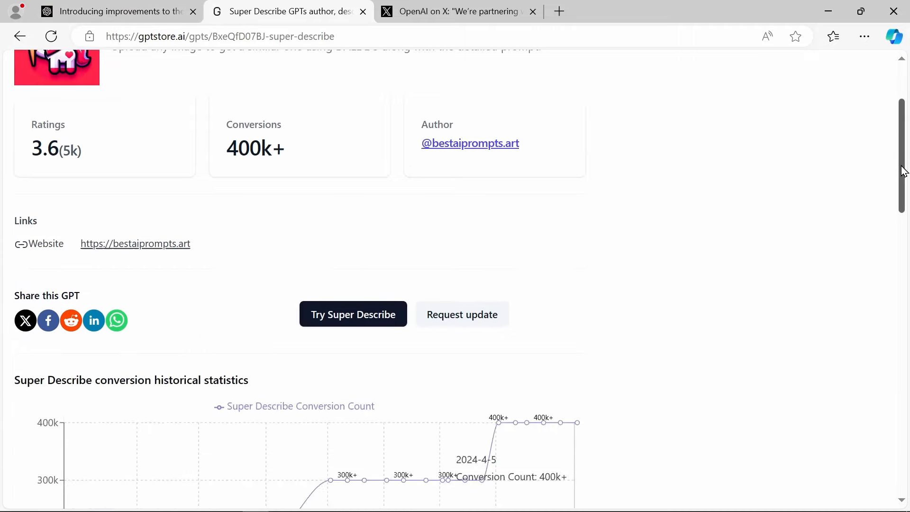
scroll(down, 3)
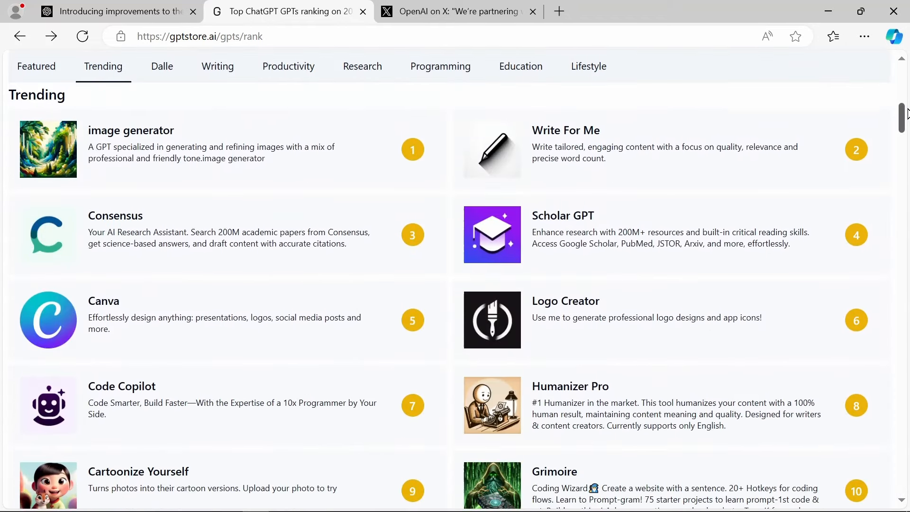
Browse down the daily rankings, then jump between category tabs such as Lifestyle
scroll(down, 3)
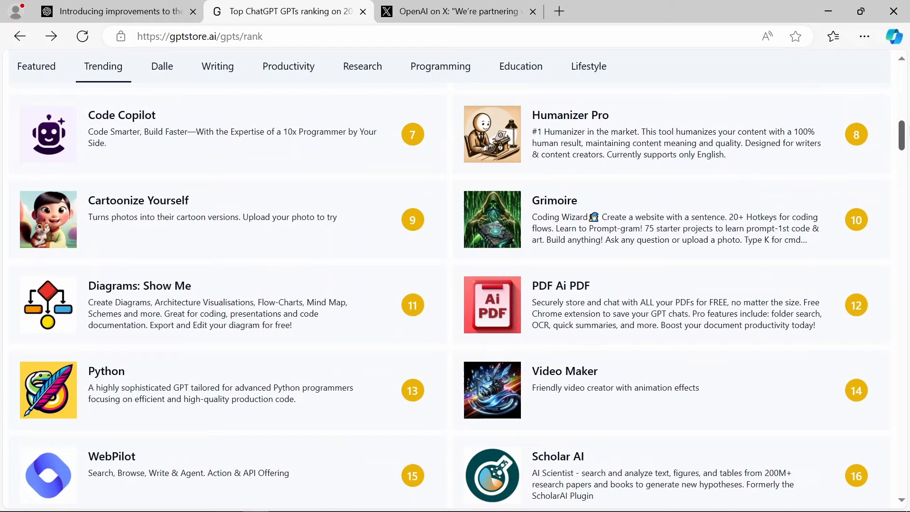
scroll(down, 3)
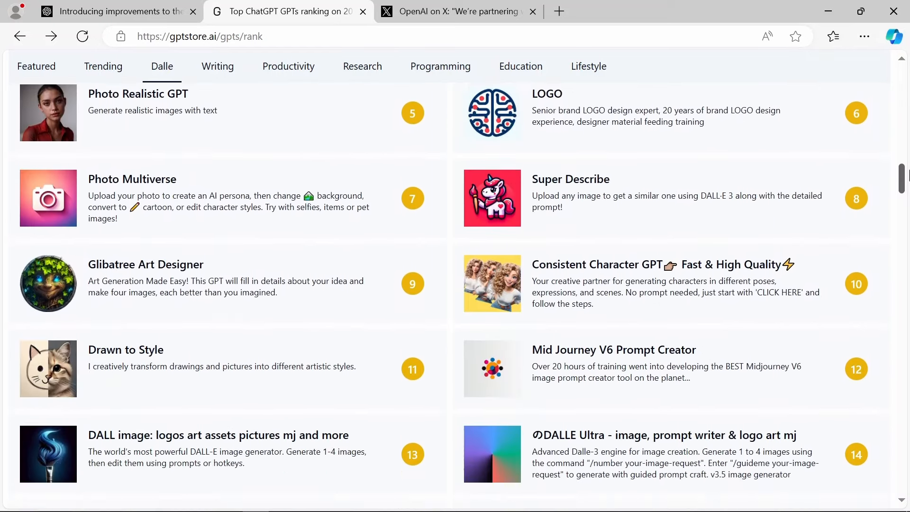
scroll(down, 3)
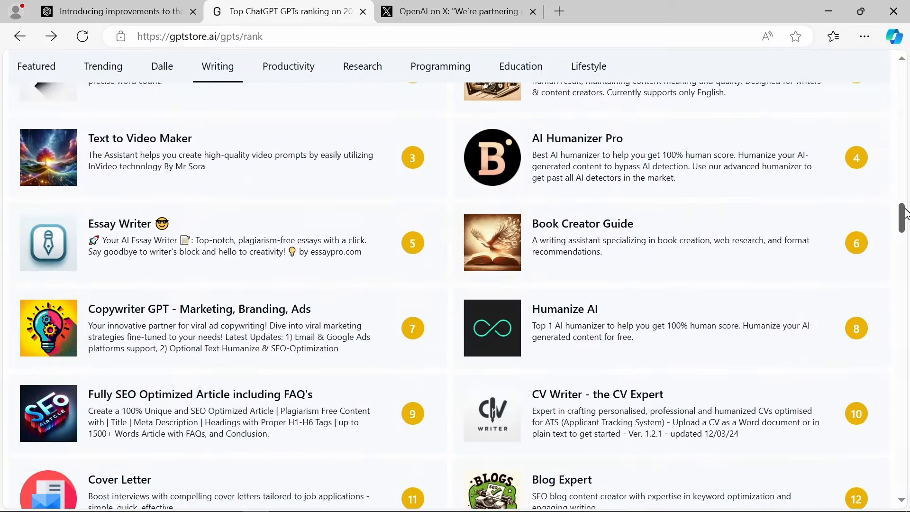
scroll(up, 3)
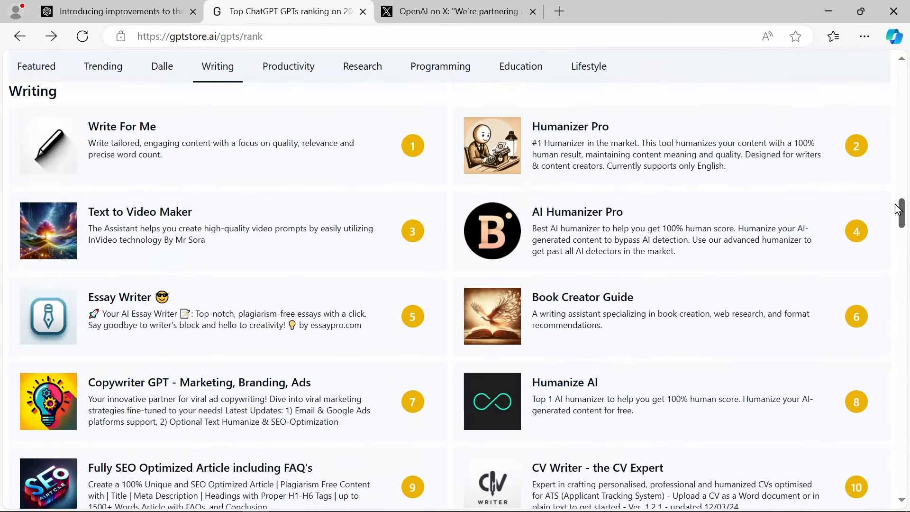
scroll(down, 3)
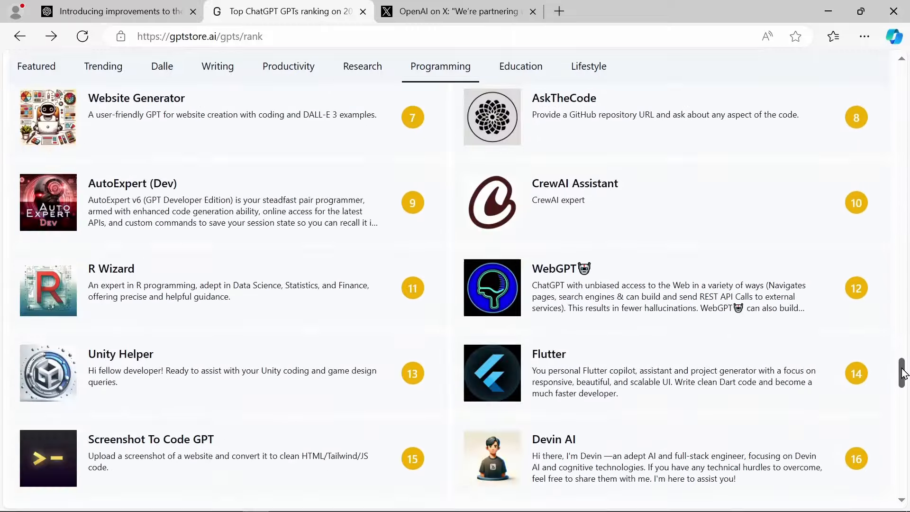
click(588, 66)
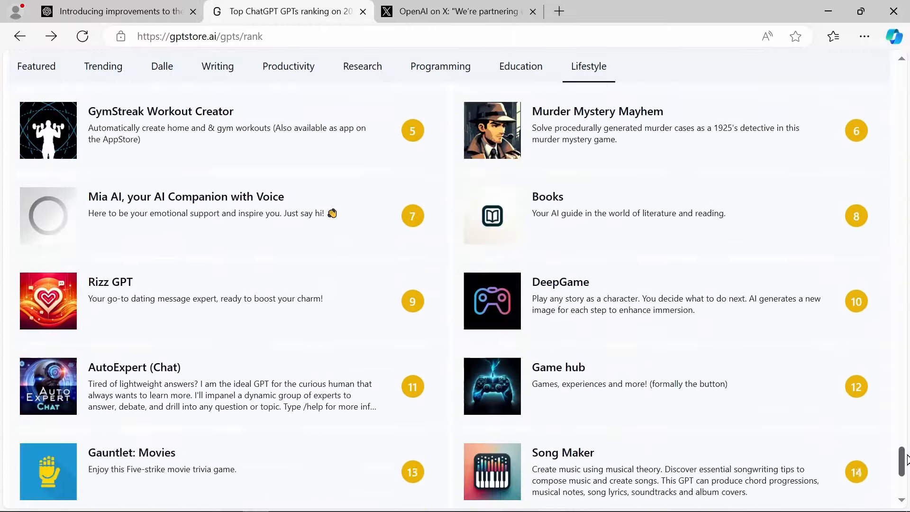
click(288, 66)
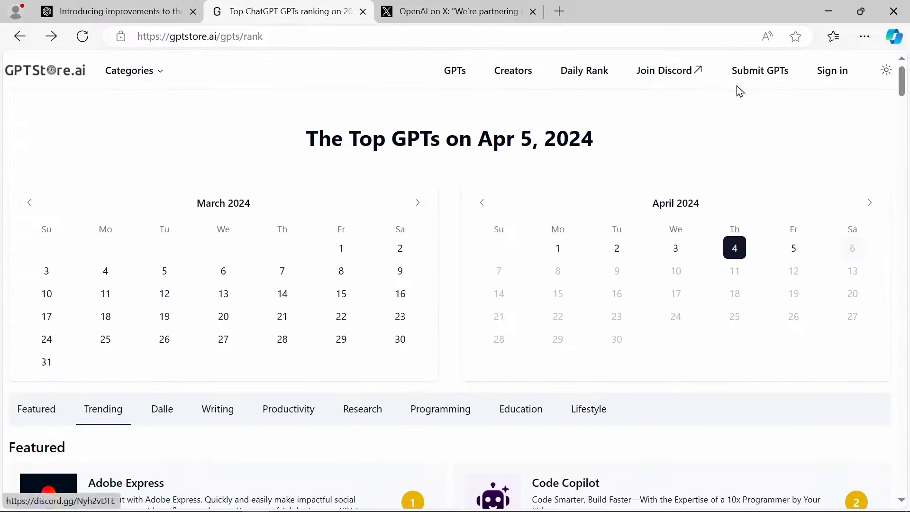
Scroll the Programming and Research rankings, then return to the top of the Apr 5 rank page
scroll(down, 3)
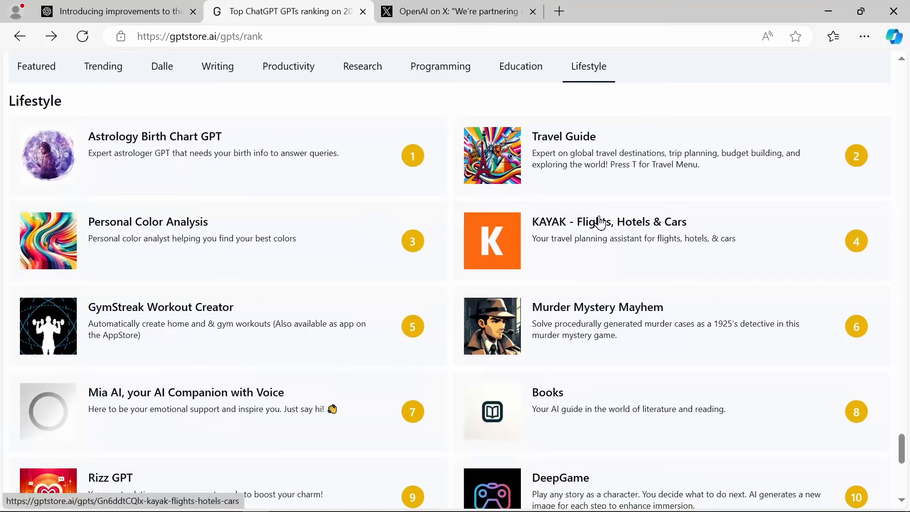
mouse_move(455, 171)
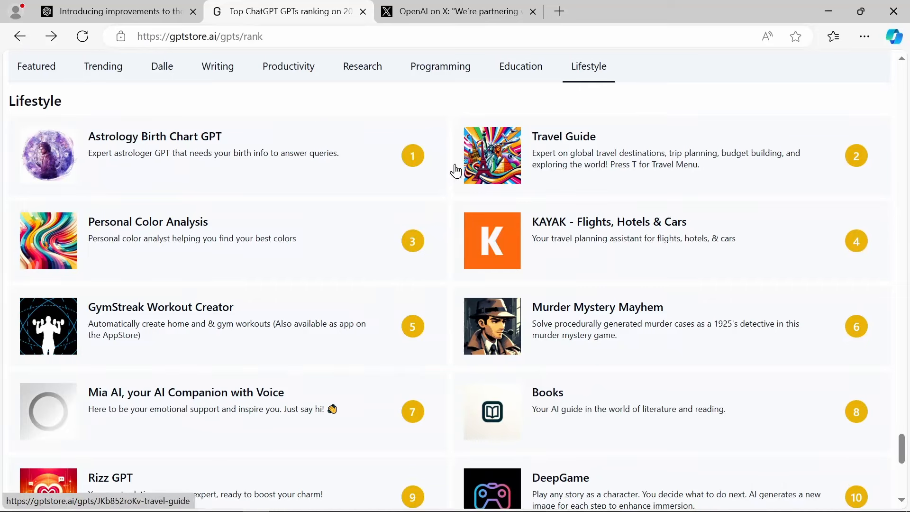
mouse_move(408, 114)
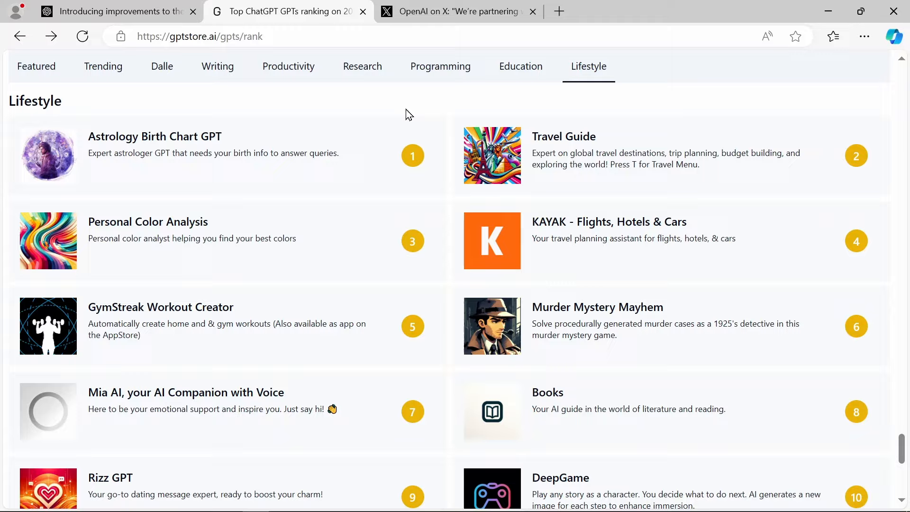
scroll(down, 3)
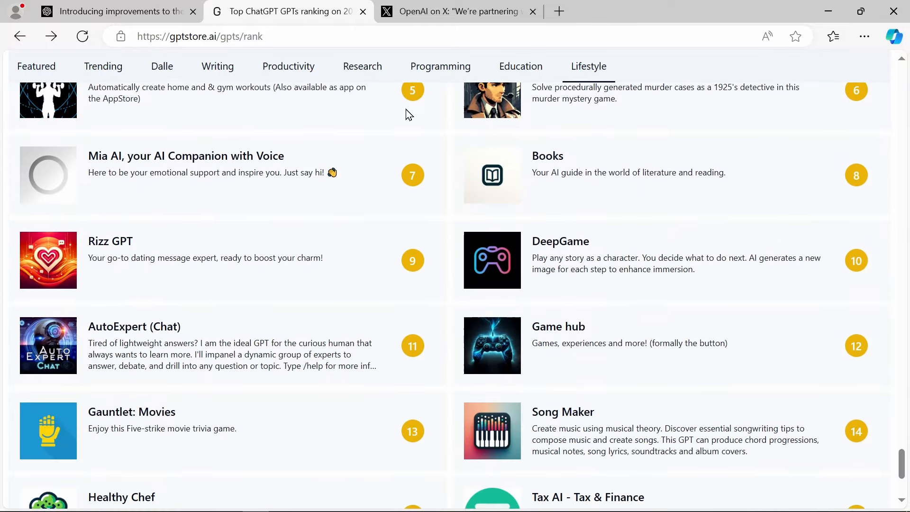
scroll(down, 3)
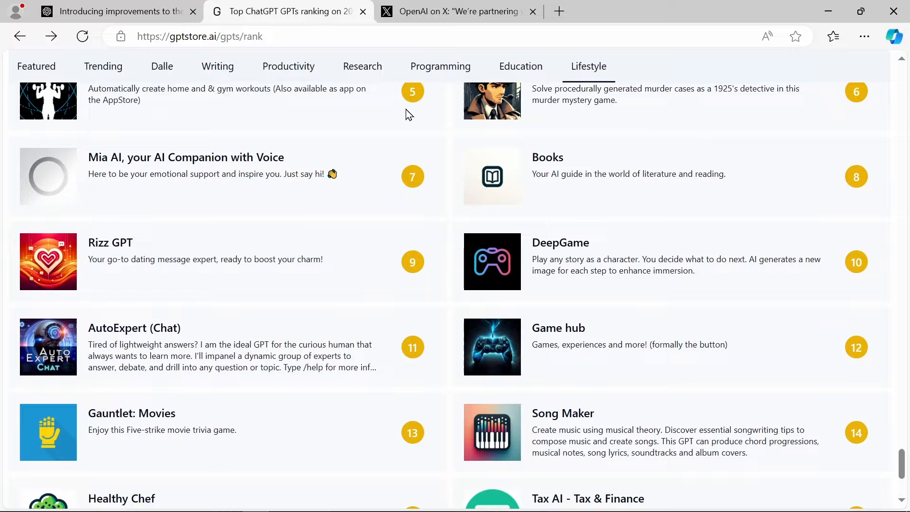
scroll(up, 3)
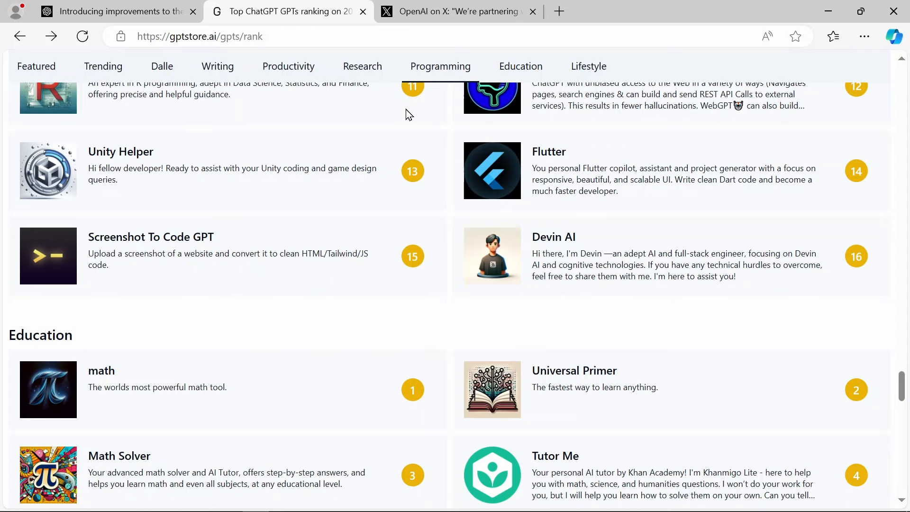
click(440, 67)
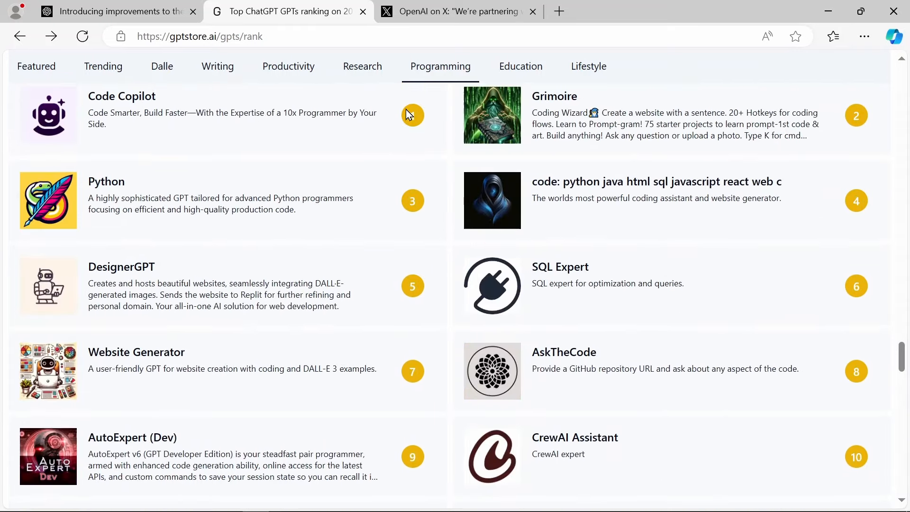
click(362, 67)
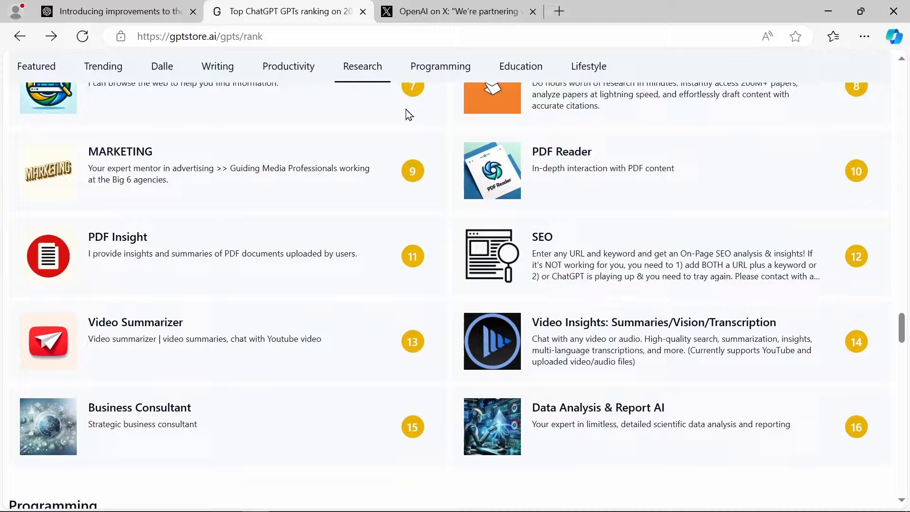
click(288, 67)
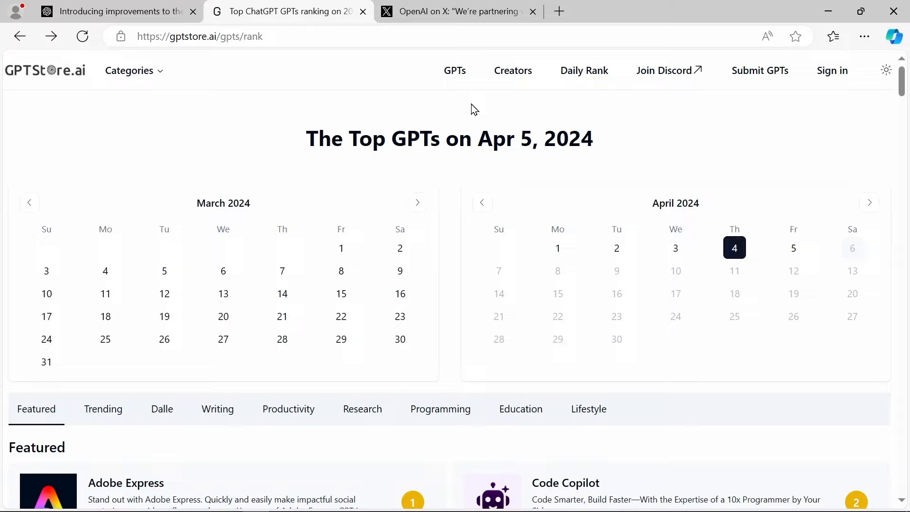
Jump to the Programming rankings and scroll down into Education as far as physics
scroll(down, 3)
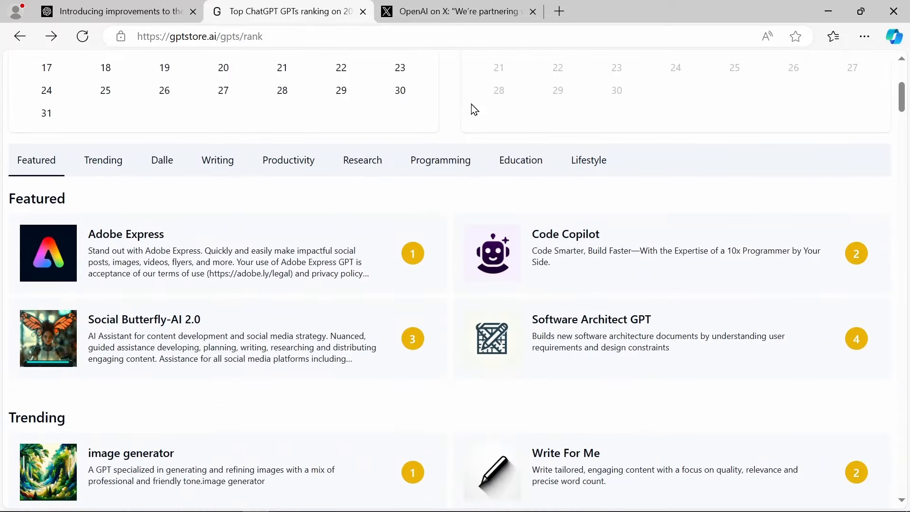
mouse_move(448, 170)
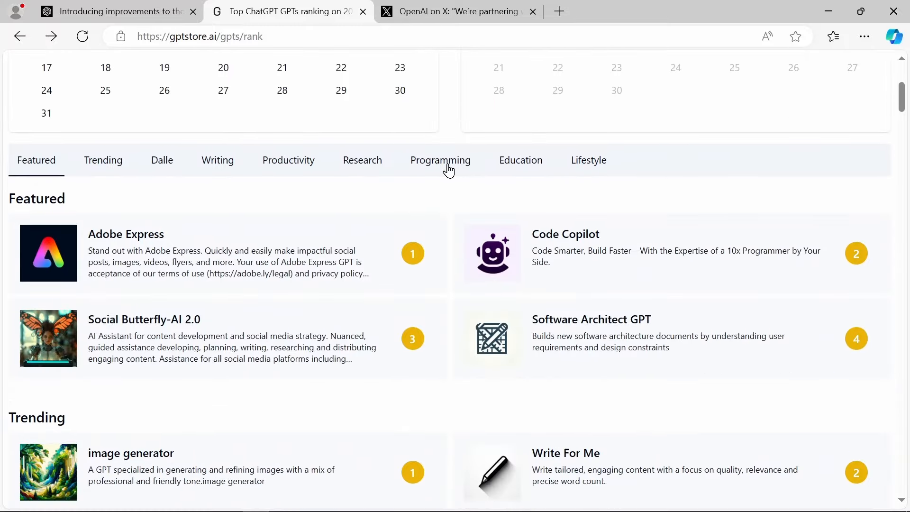
click(440, 160)
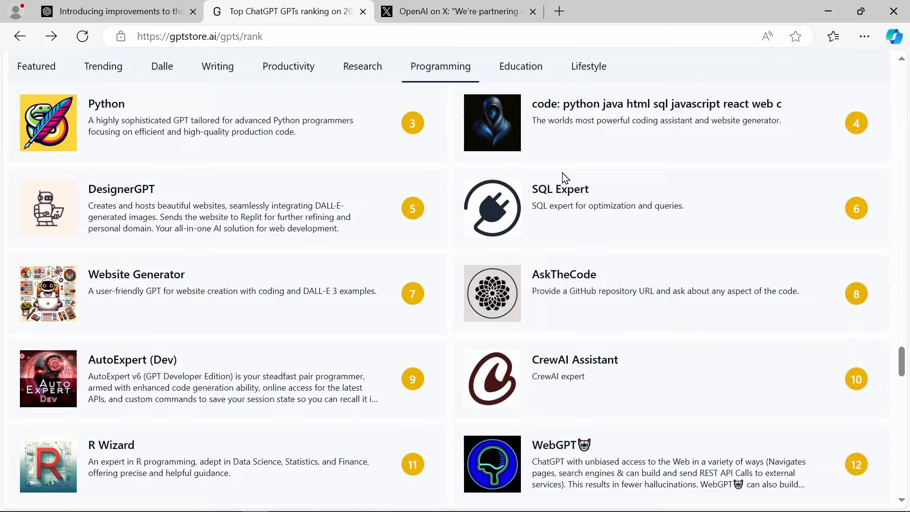
scroll(down, 3)
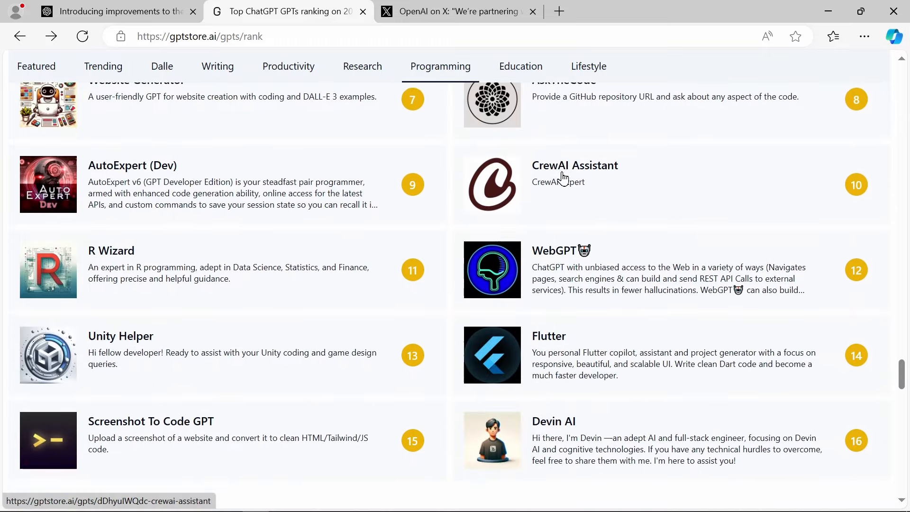
scroll(down, 3)
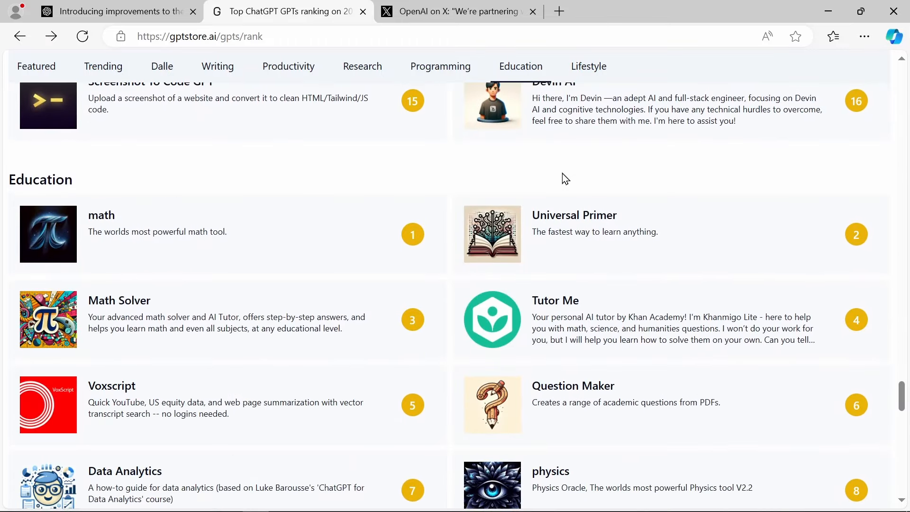
scroll(down, 3)
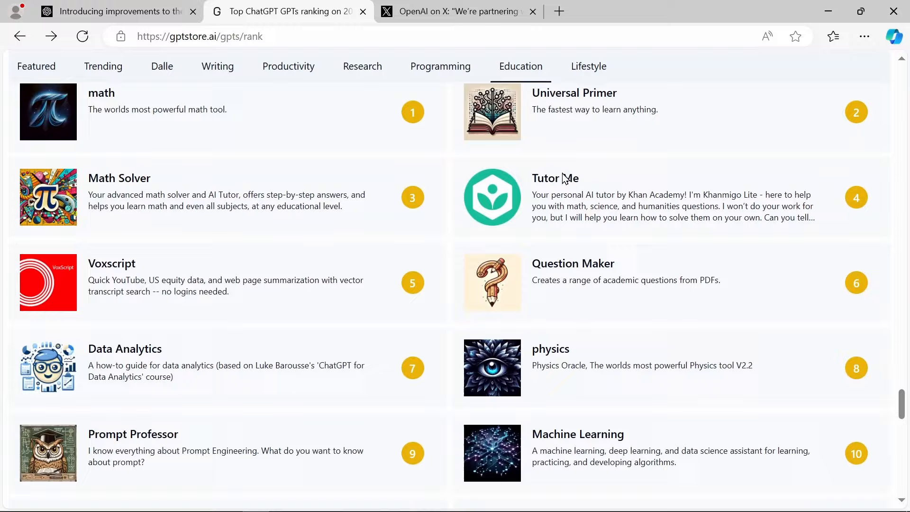
scroll(down, 3)
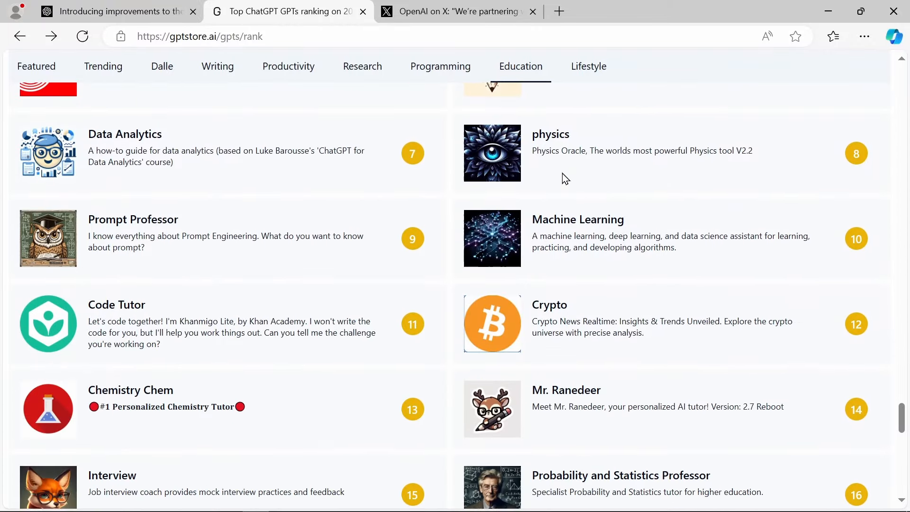
mouse_move(551, 141)
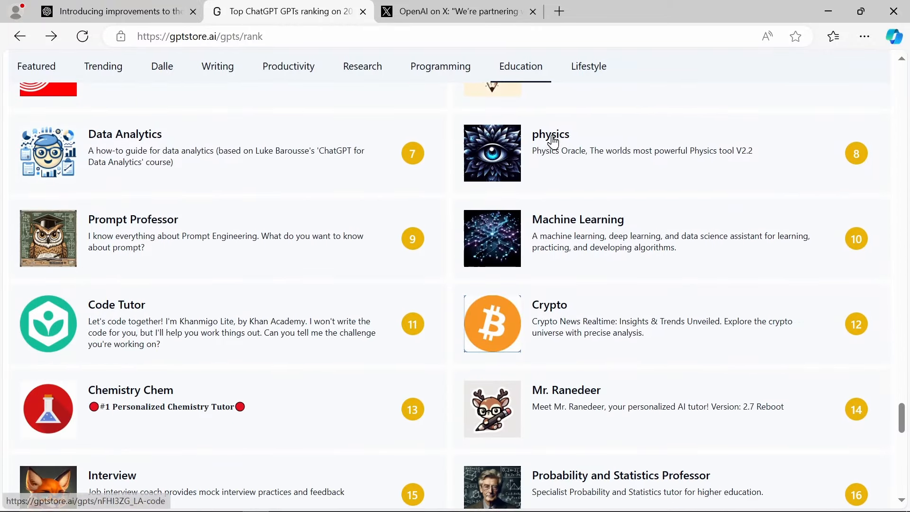
Open the physics GPT page and scroll through its 4.2 rating, features and conversation starters
click(551, 134)
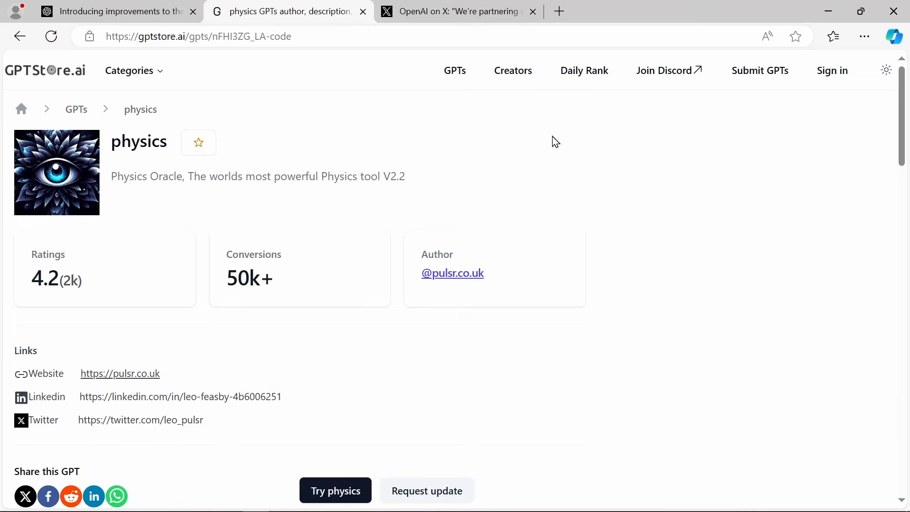
scroll(down, 3)
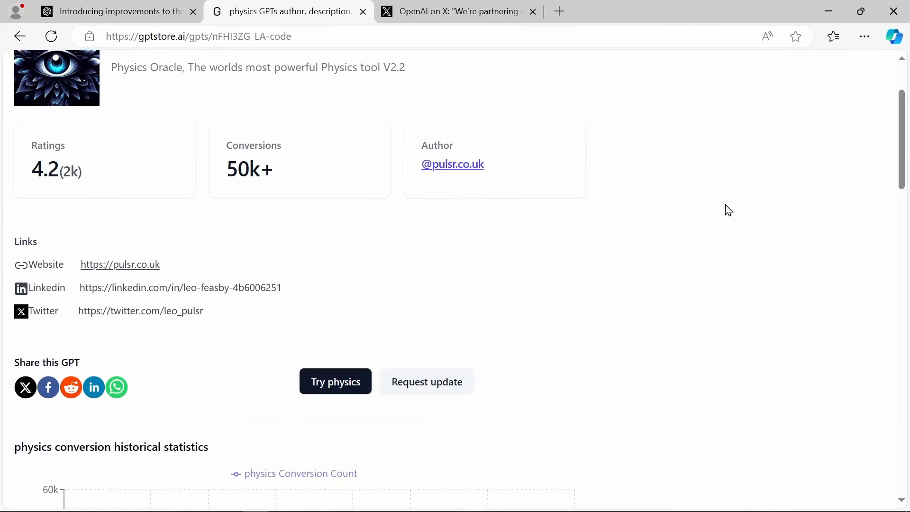
scroll(down, 3)
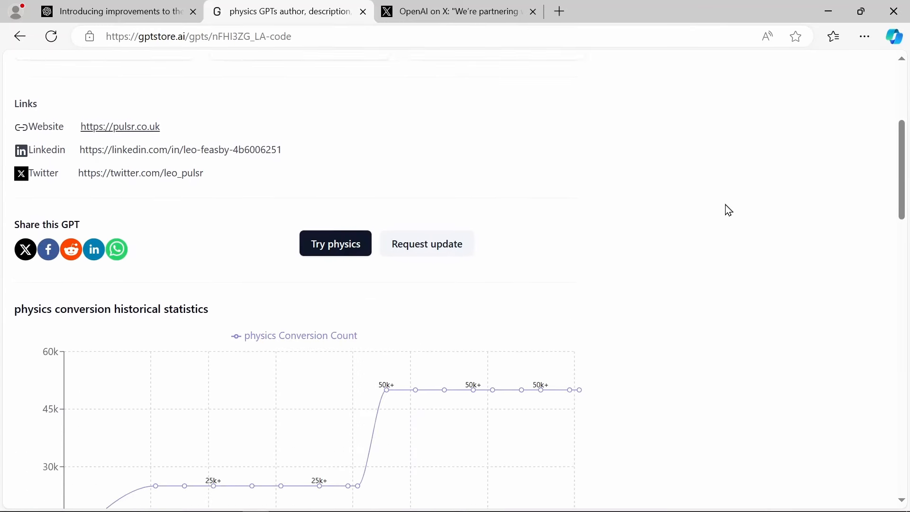
scroll(down, 3)
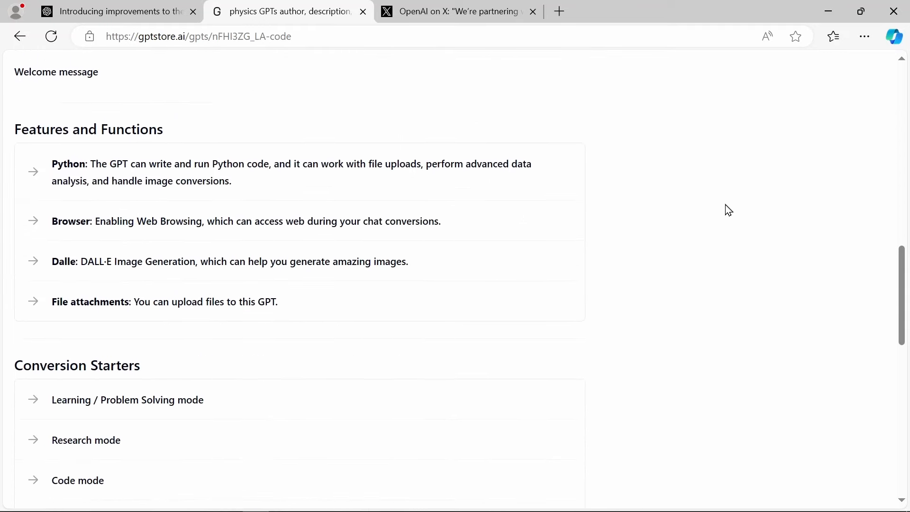
scroll(down, 3)
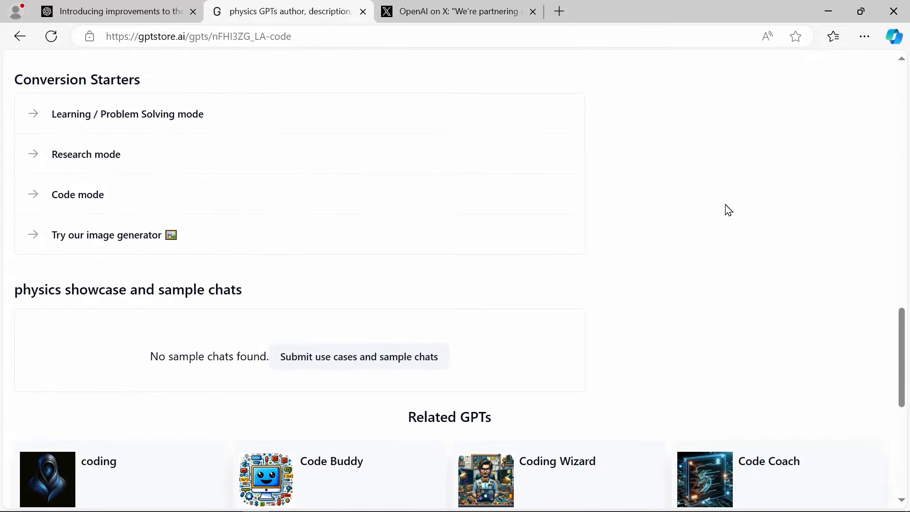
scroll(down, 3)
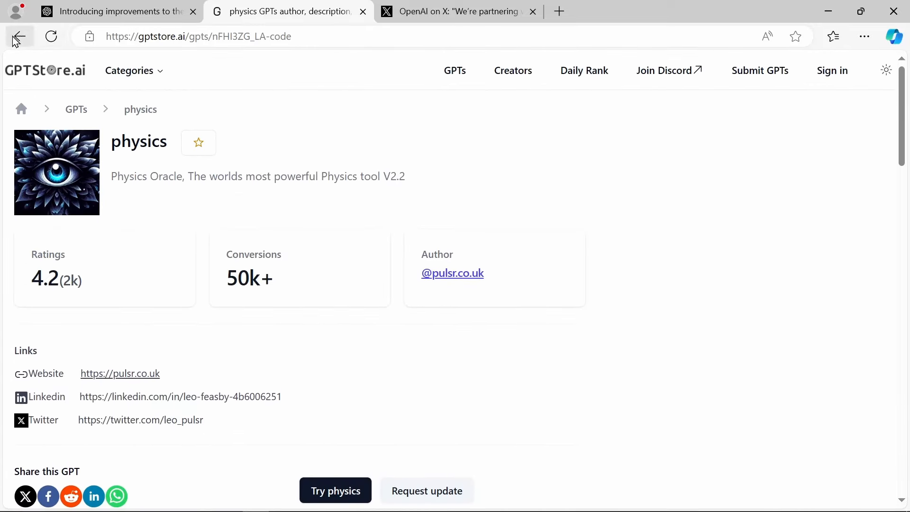
Go back to the rank page and scroll past Featured, Trending and Dalle into Writing
click(18, 36)
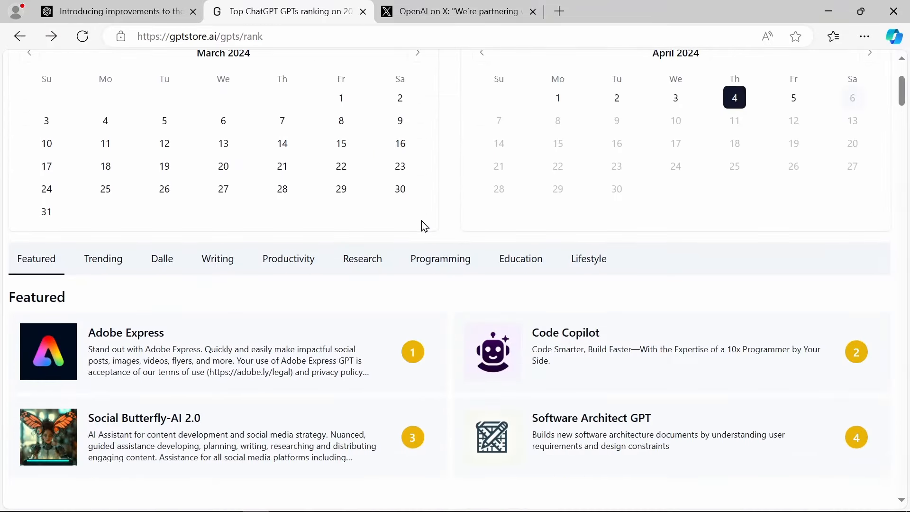
scroll(down, 3)
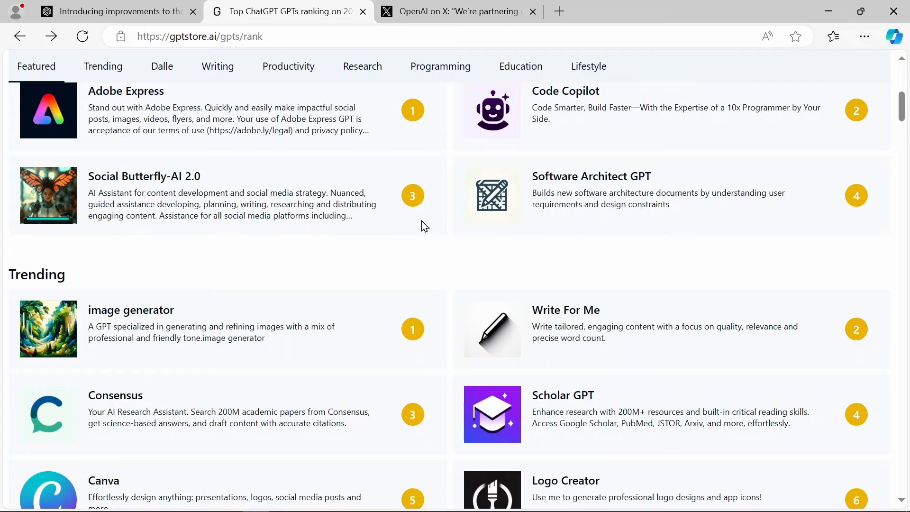
scroll(down, 3)
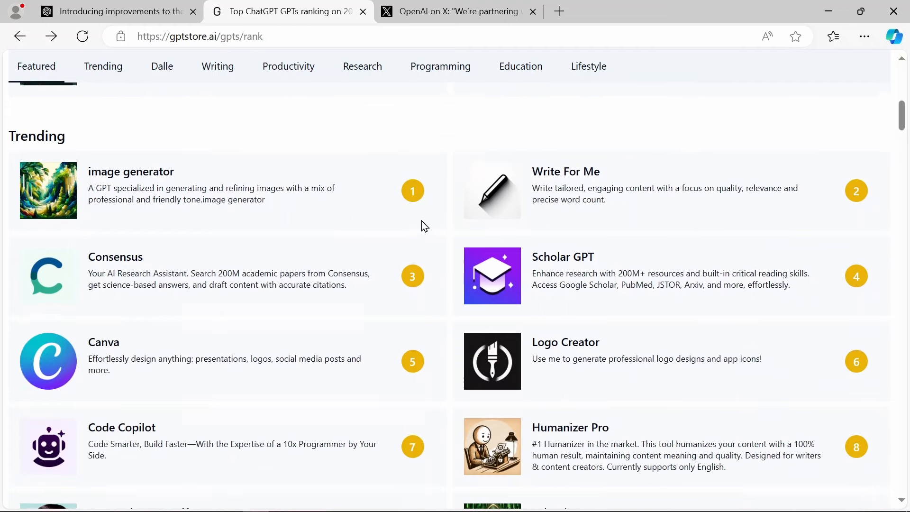
scroll(down, 3)
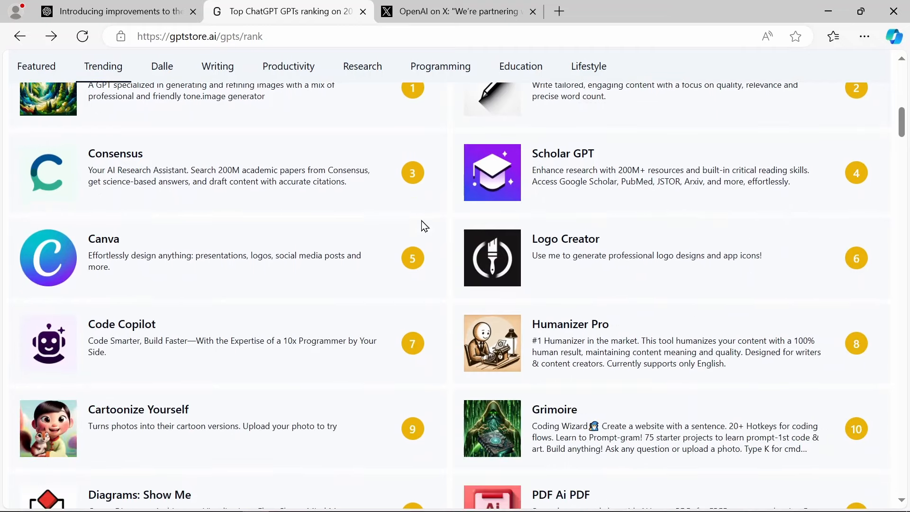
scroll(down, 3)
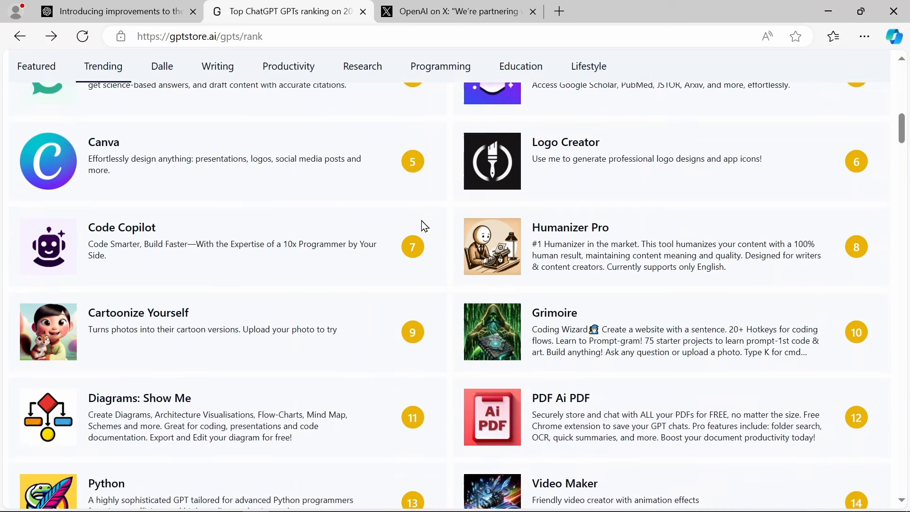
scroll(down, 3)
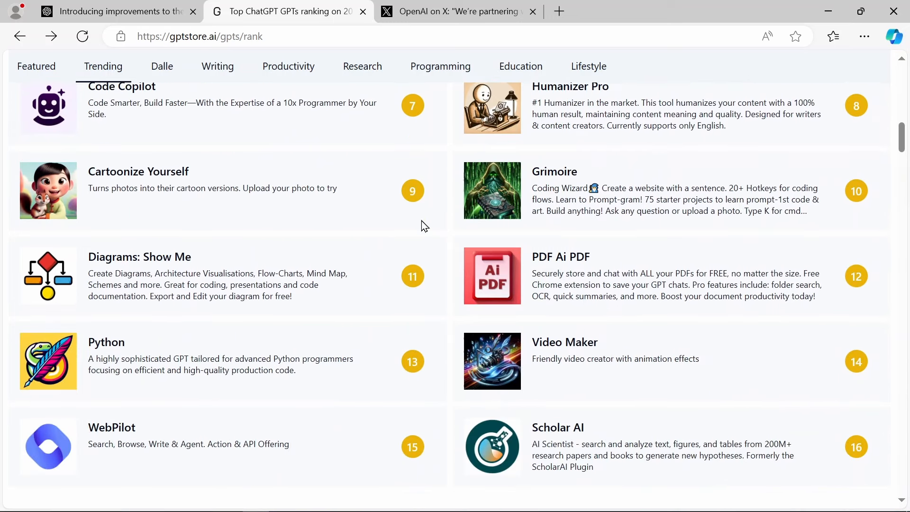
scroll(down, 3)
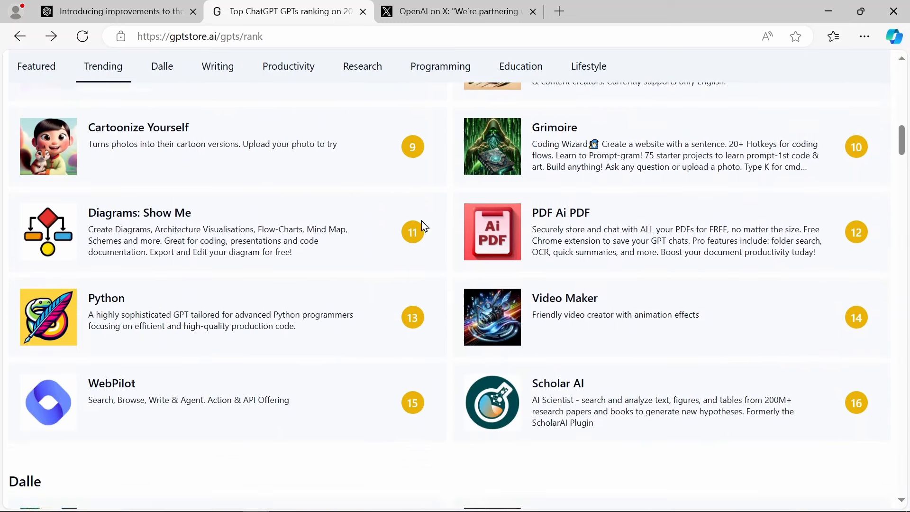
scroll(down, 3)
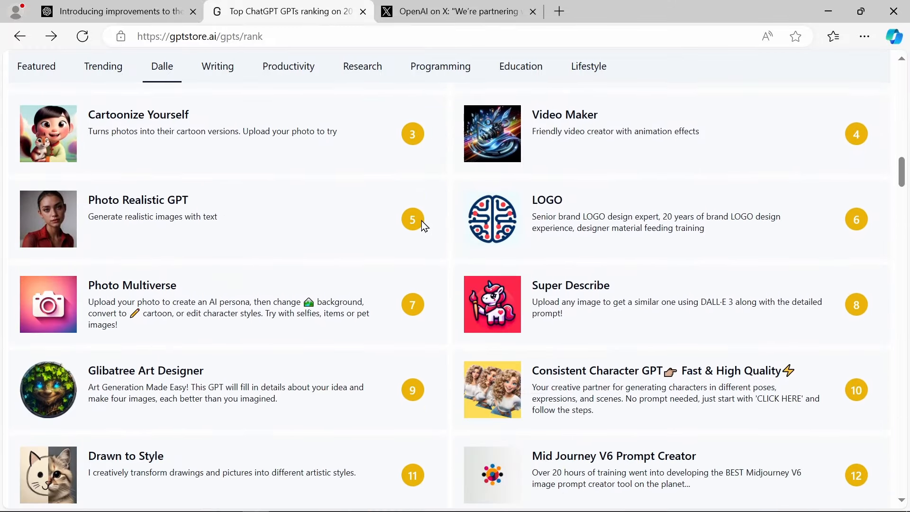
scroll(down, 3)
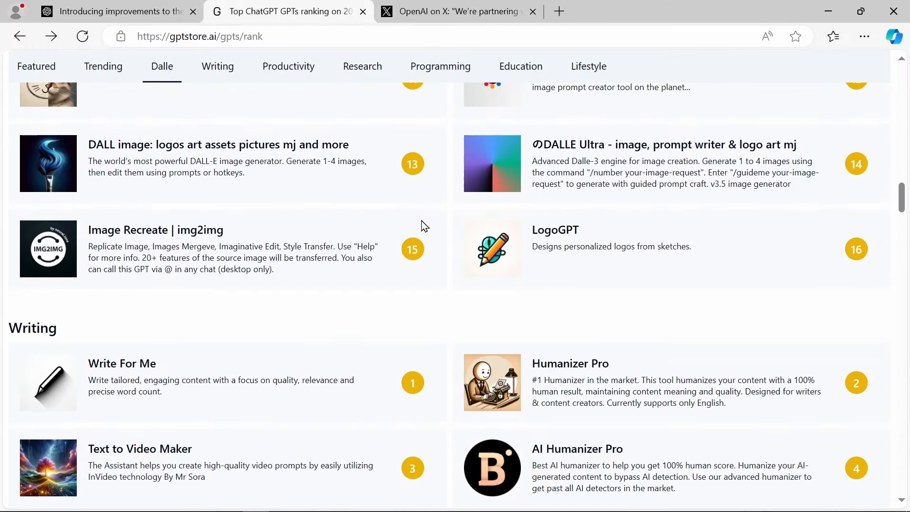
scroll(down, 3)
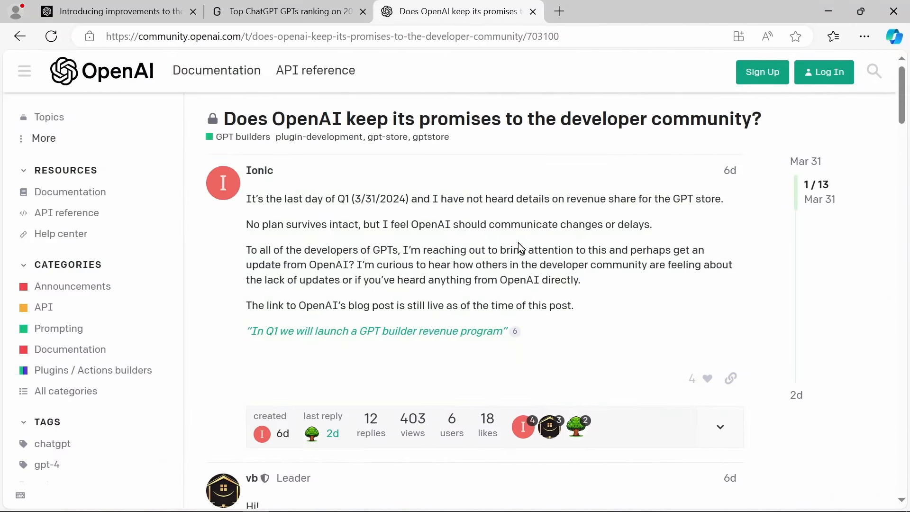
mouse_move(563, 212)
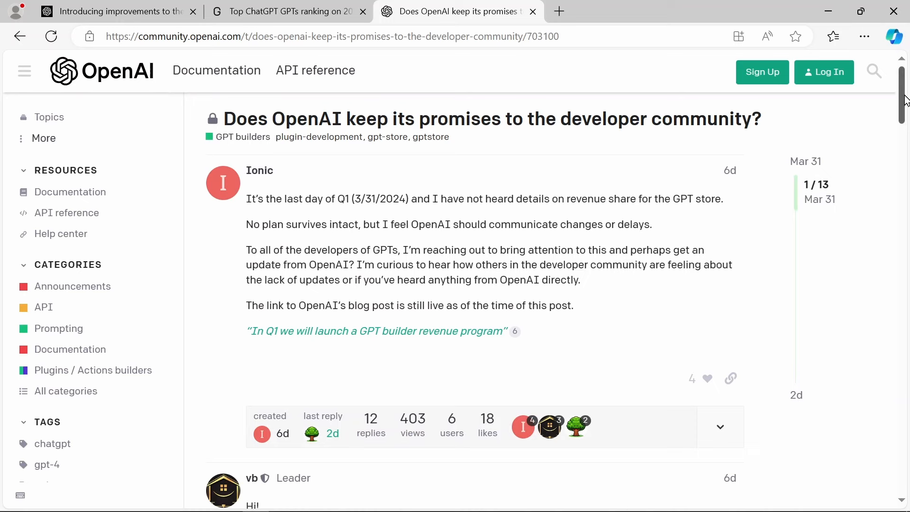
Highlight 'I have not heard details on revenue share for the GPT store.' in the forum thread
scroll(down, 3)
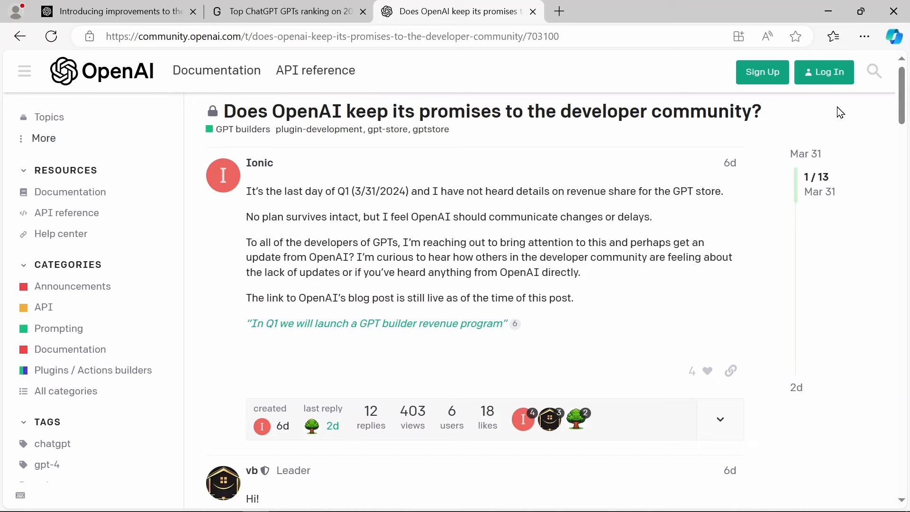
mouse_move(444, 211)
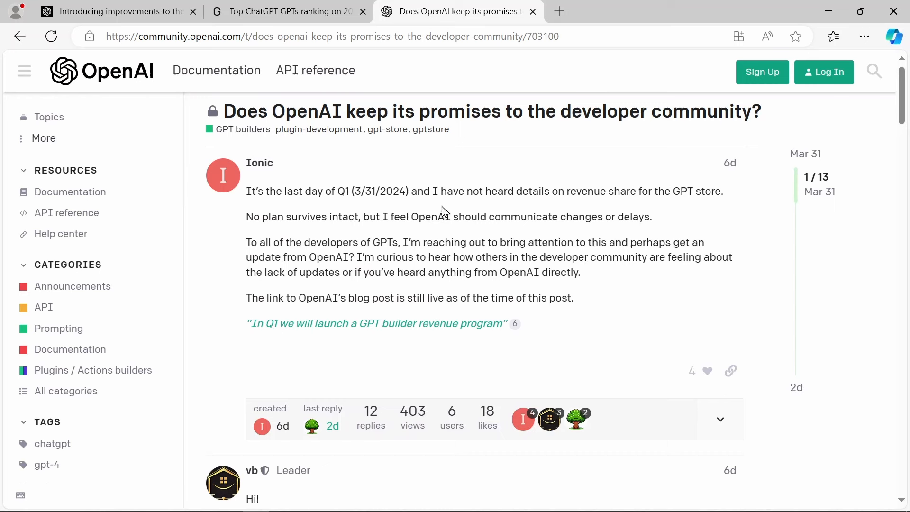
drag(432, 191, 551, 191)
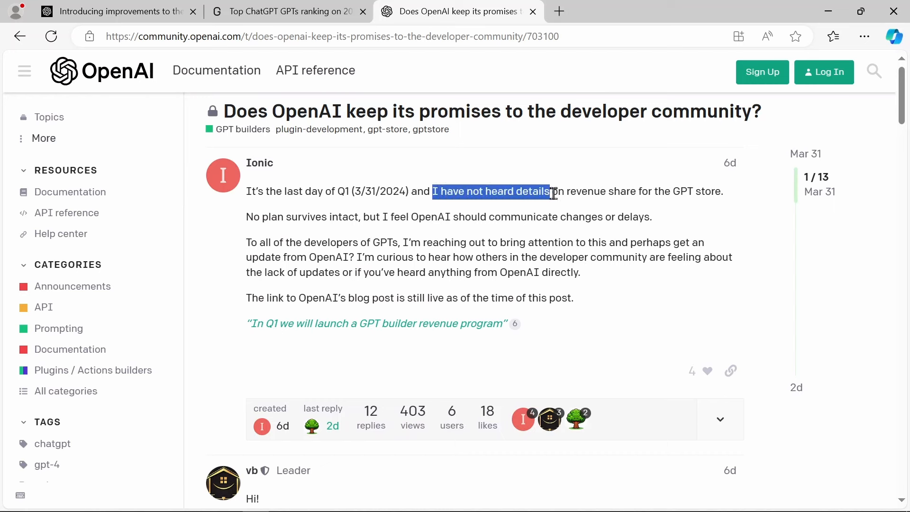
drag(550, 190, 722, 190)
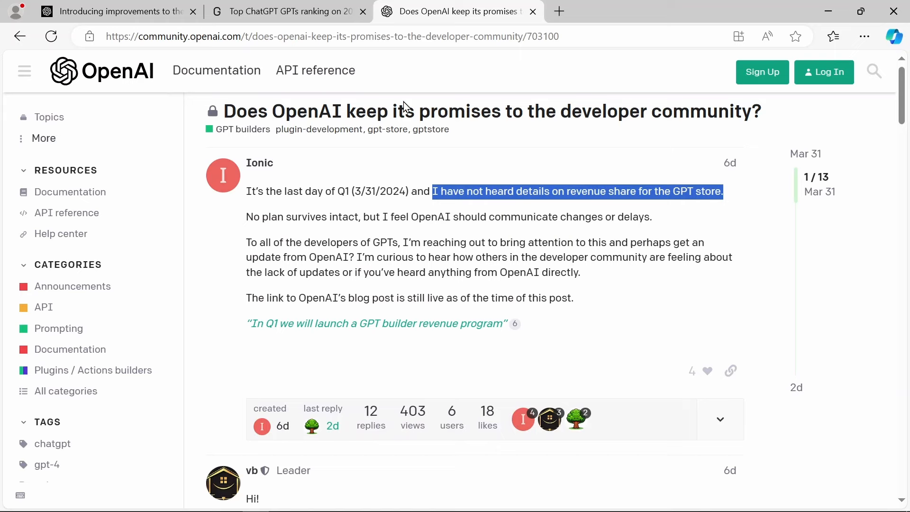
mouse_move(411, 124)
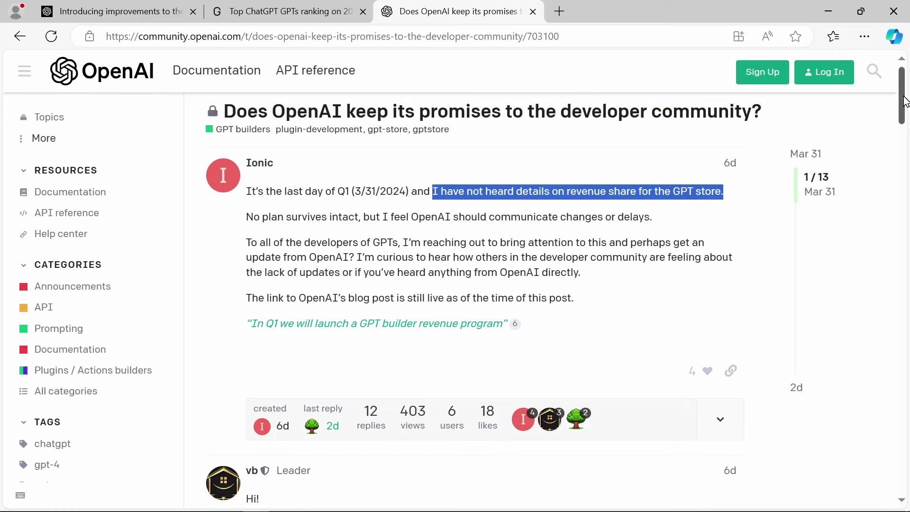
scroll(down, 3)
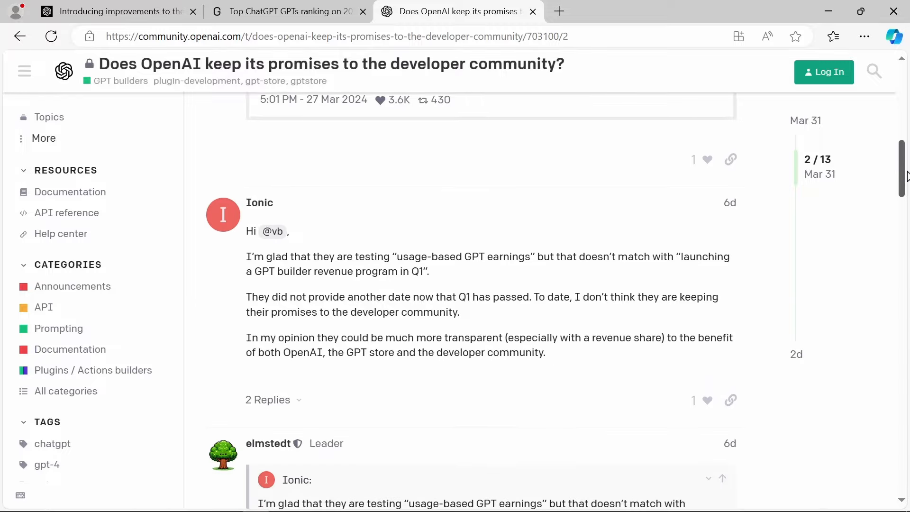
scroll(down, 3)
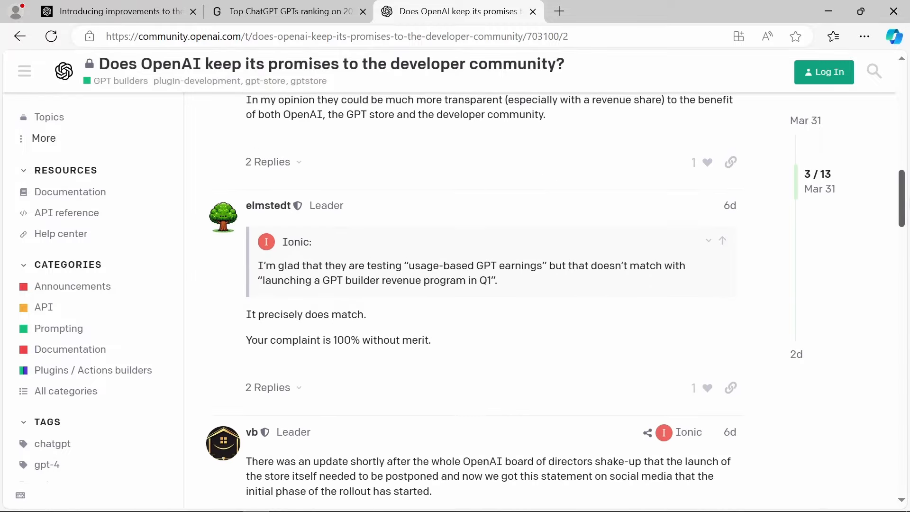
scroll(down, 3)
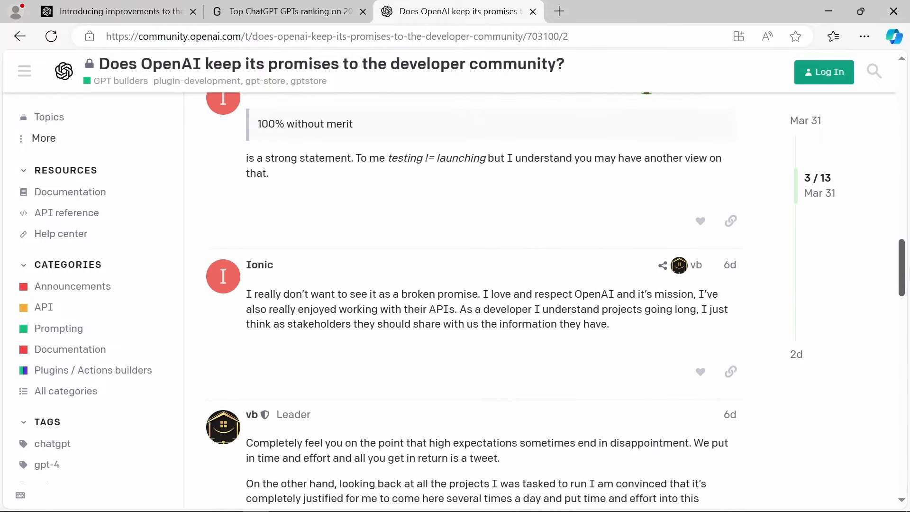
scroll(down, 3)
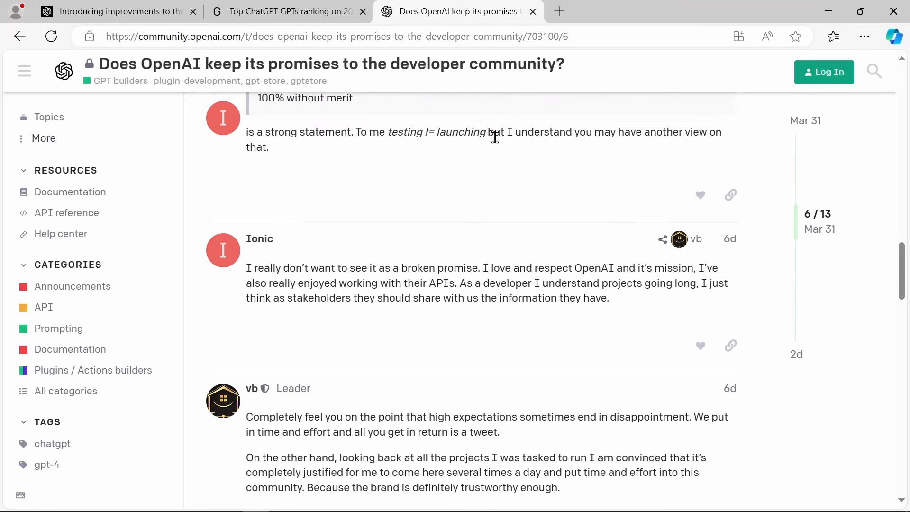
scroll(down, 3)
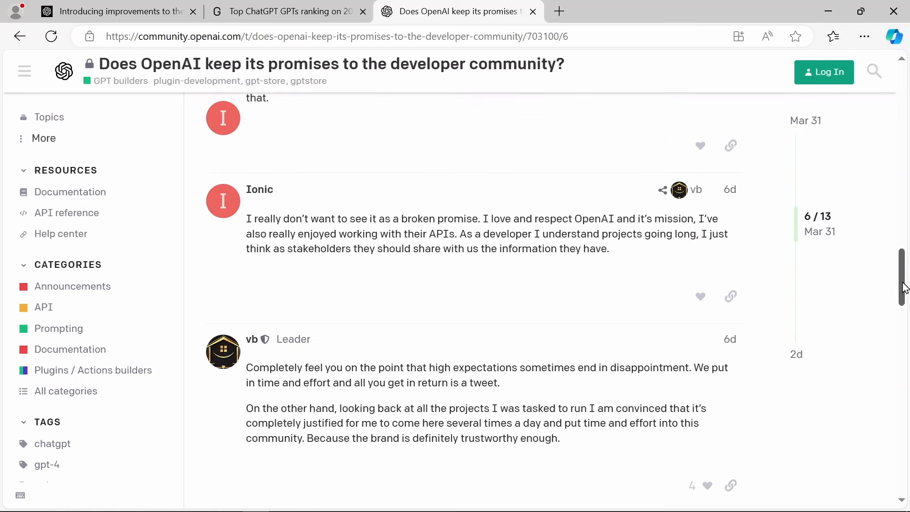
scroll(down, 3)
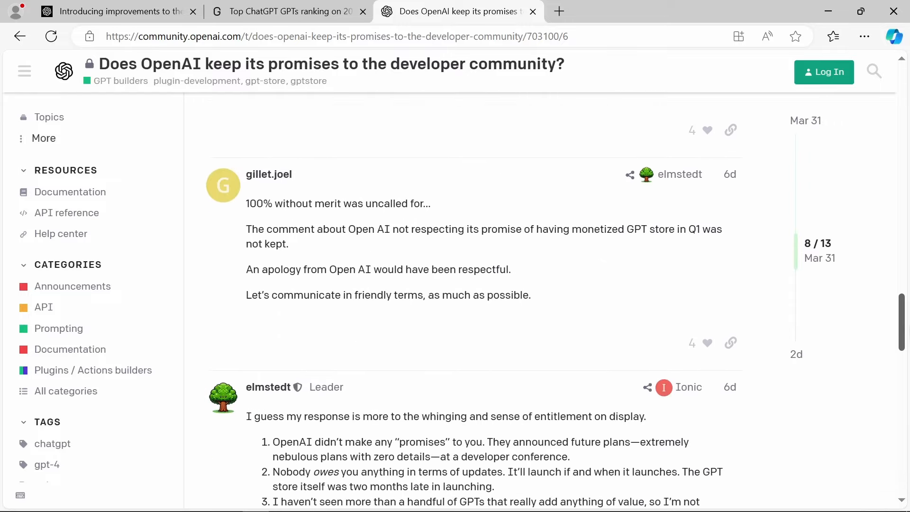
scroll(down, 3)
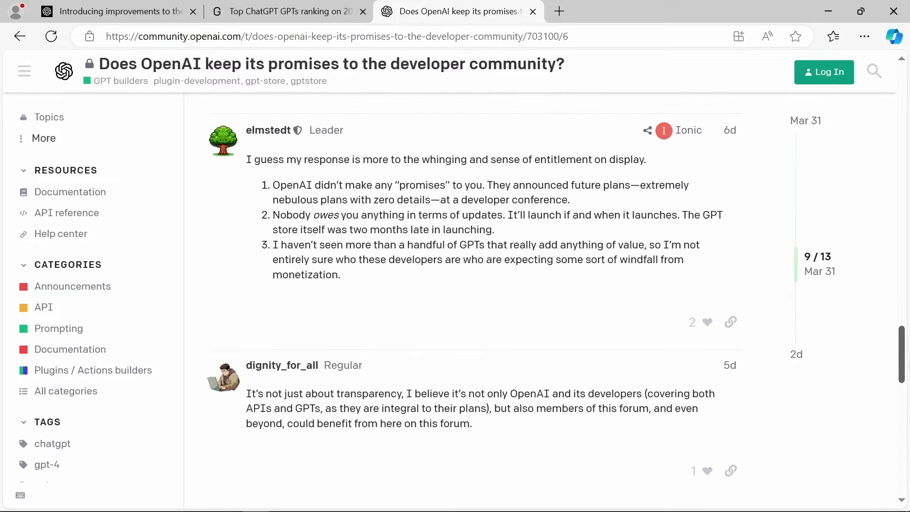
scroll(down, 3)
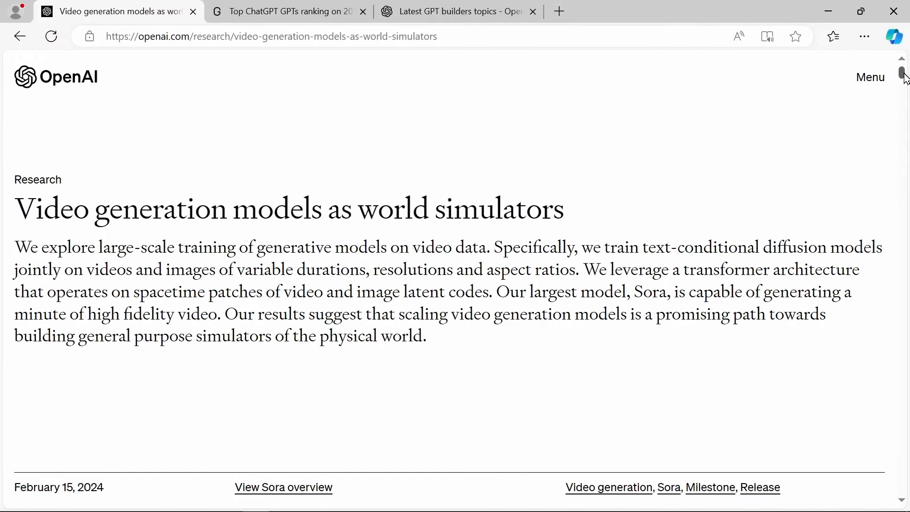
Read the Sora report through patches, video compression and scaling transformers to the compute comparison
scroll(down, 3)
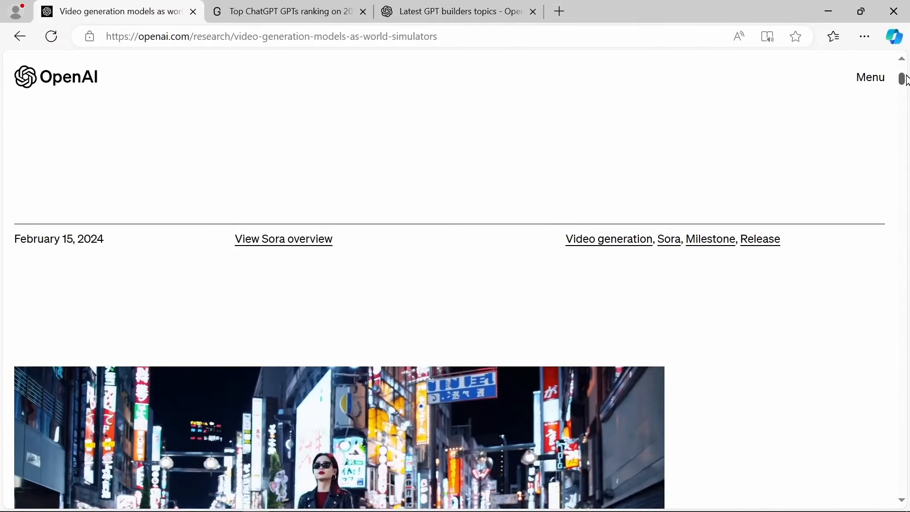
scroll(down, 3)
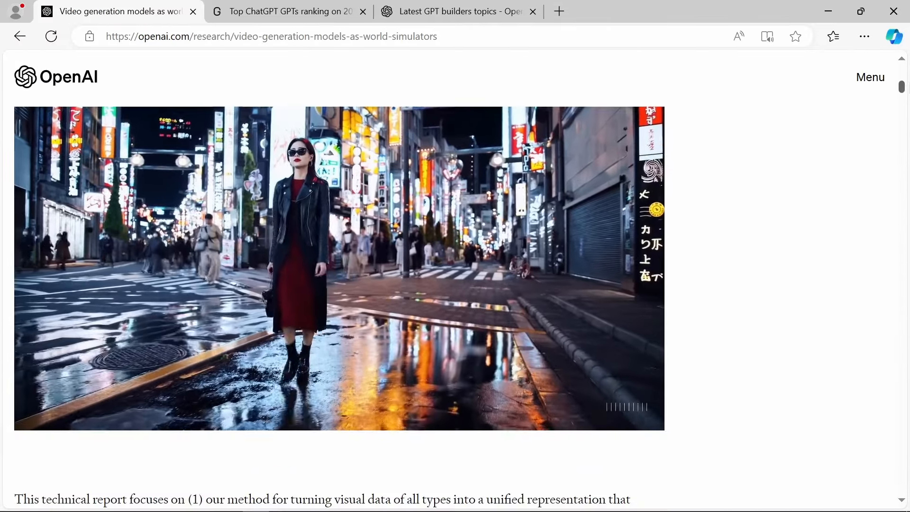
scroll(down, 3)
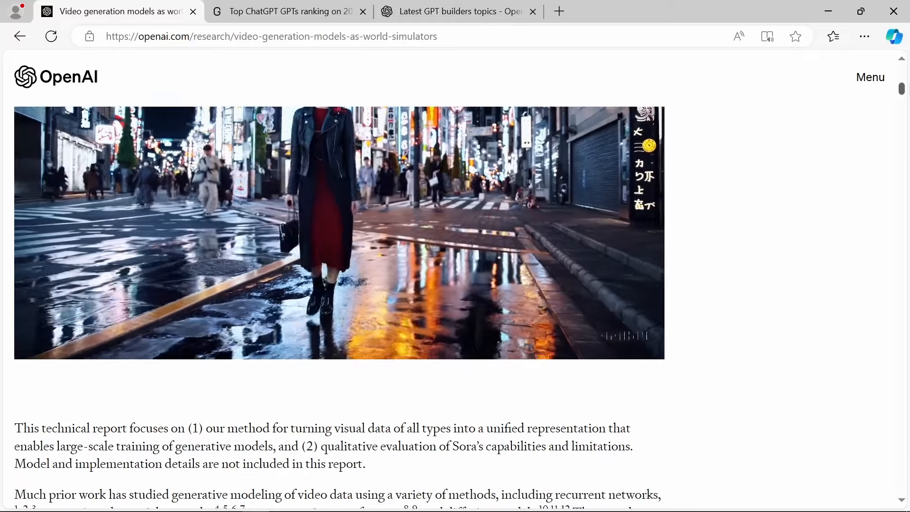
scroll(down, 3)
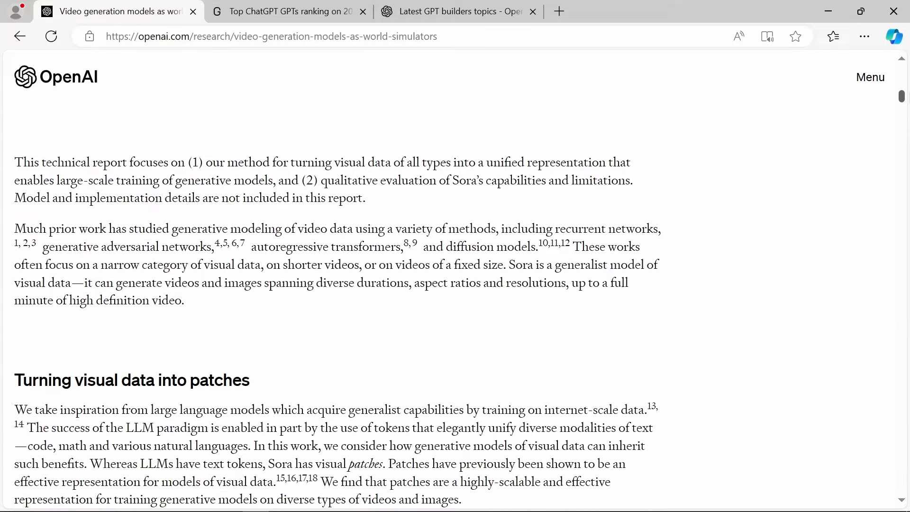
scroll(down, 3)
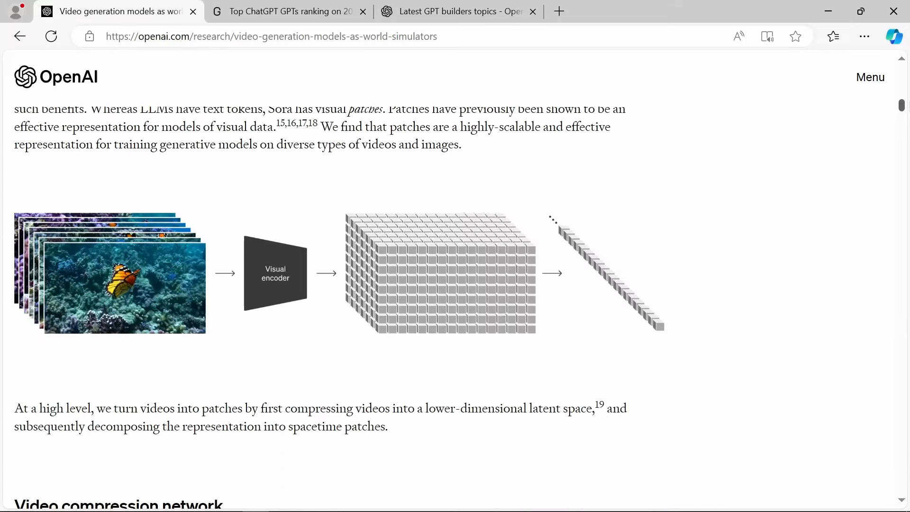
scroll(down, 3)
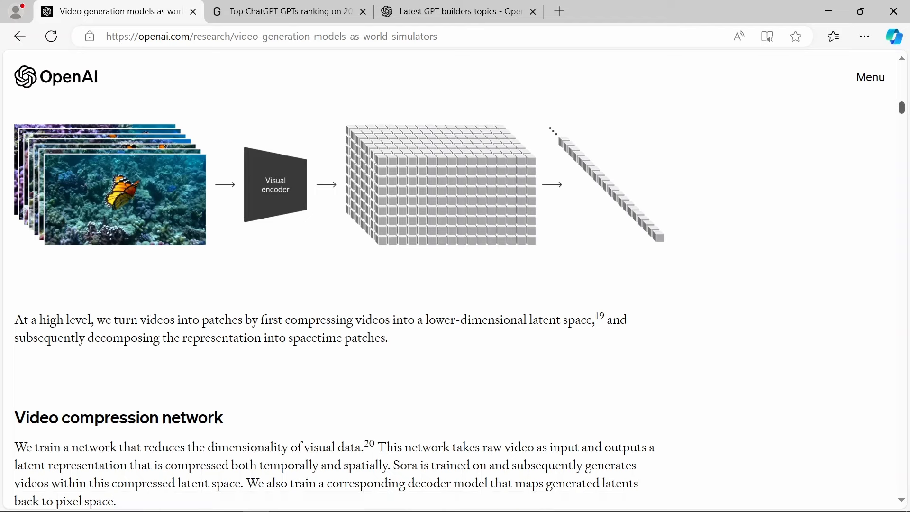
scroll(down, 3)
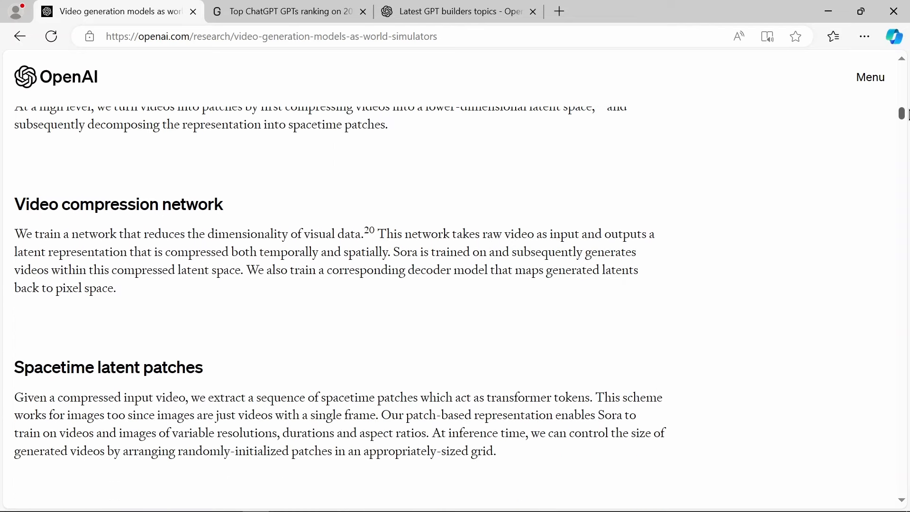
scroll(down, 3)
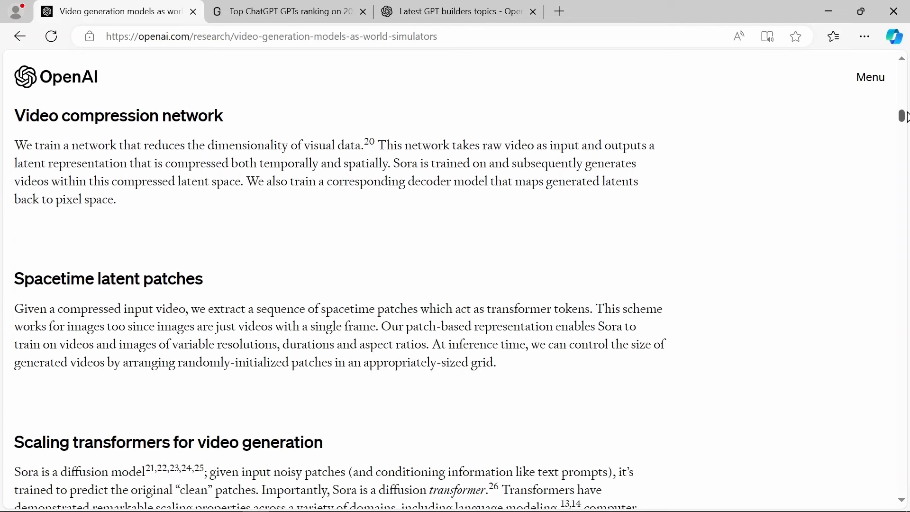
scroll(down, 3)
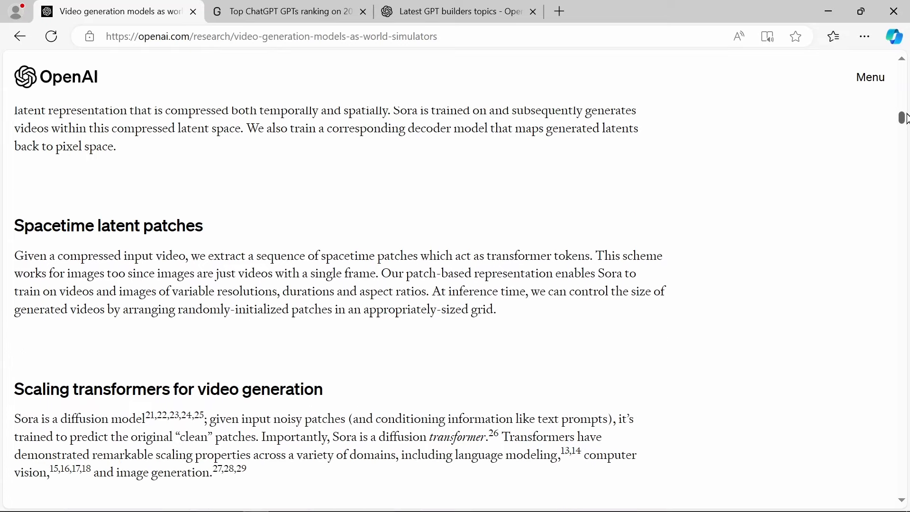
scroll(down, 3)
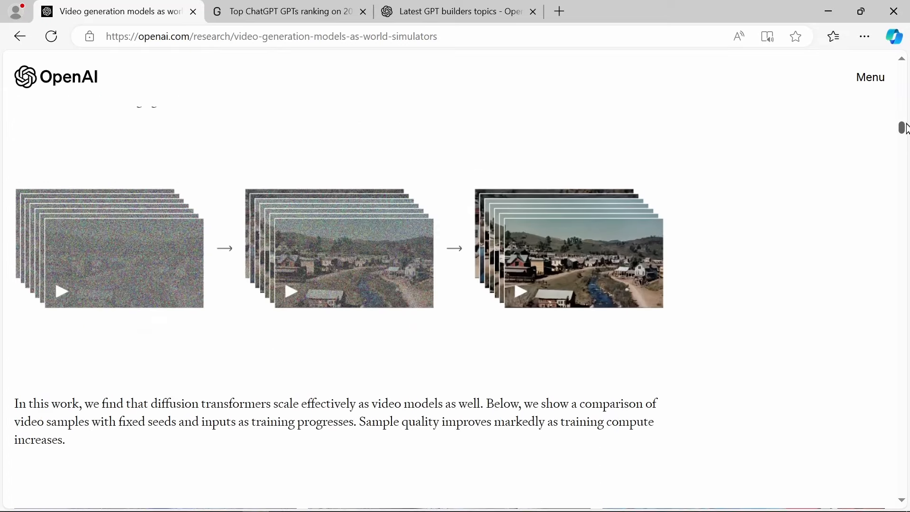
scroll(down, 3)
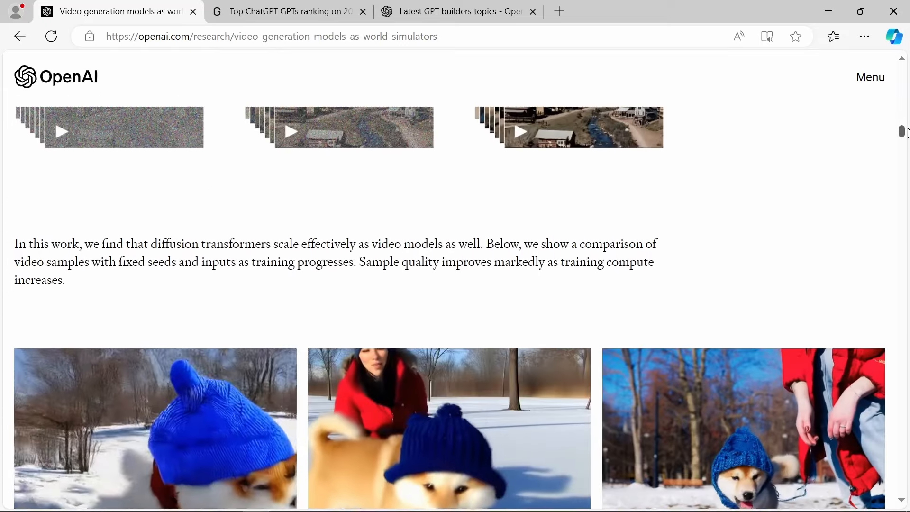
Read into Sora's Image generation section and swap the kangaroo's outfit in the prompt example
scroll(down, 3)
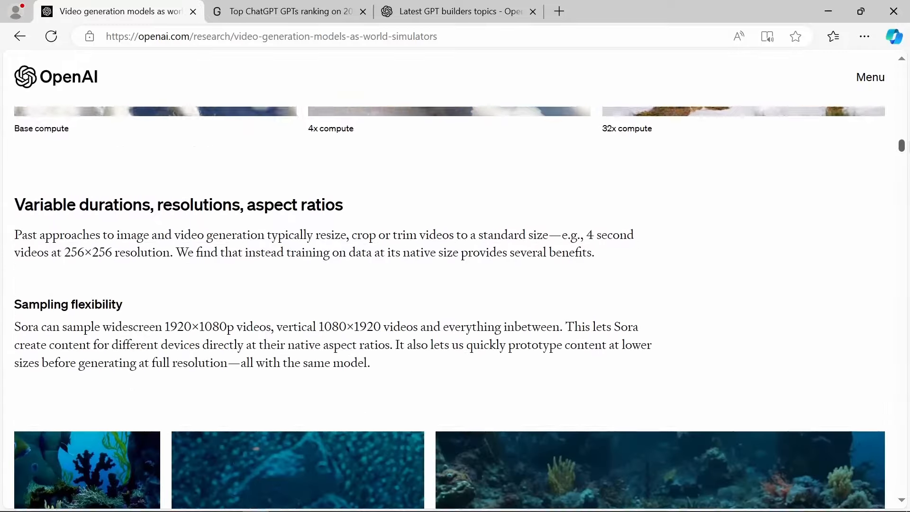
scroll(down, 3)
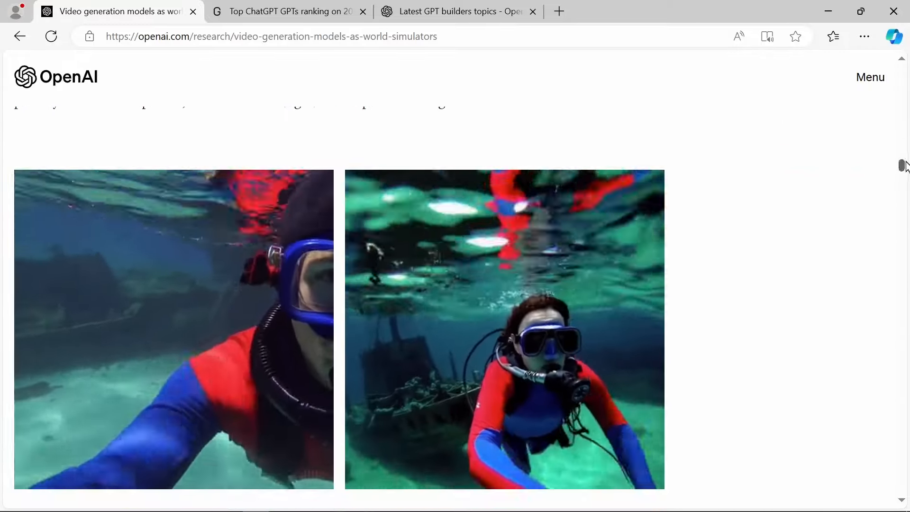
scroll(down, 3)
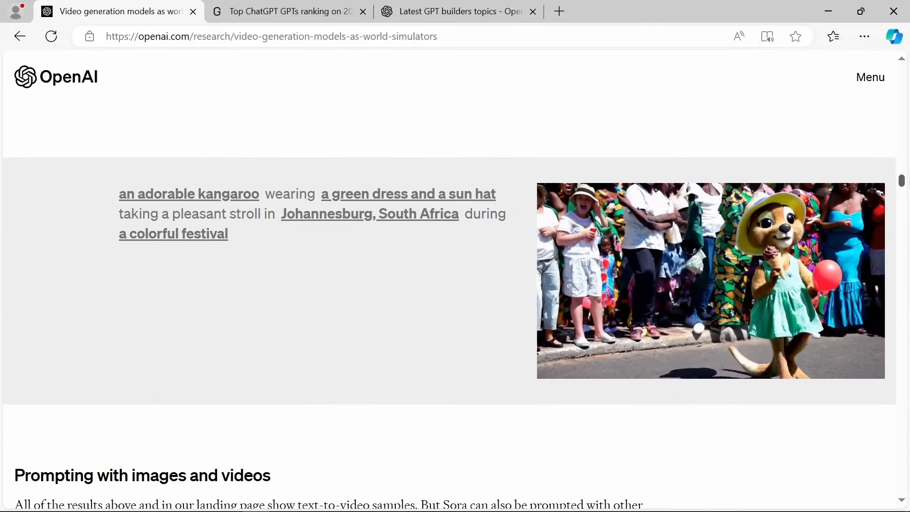
scroll(down, 3)
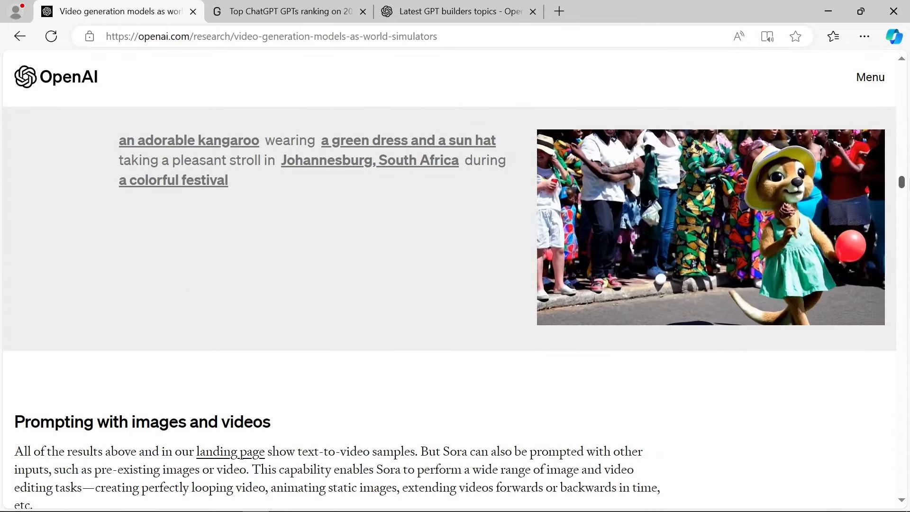
click(408, 140)
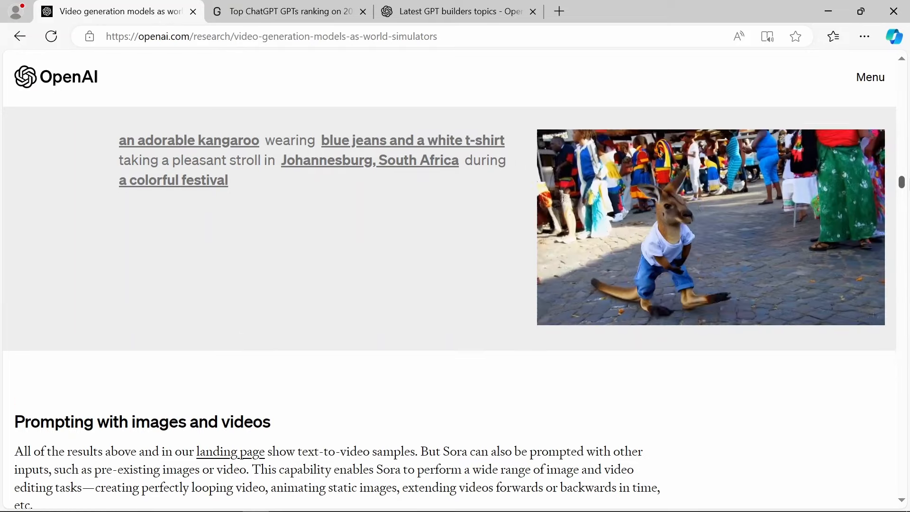
Continue down the Sora page through the remaining image generation examples
scroll(down, 3)
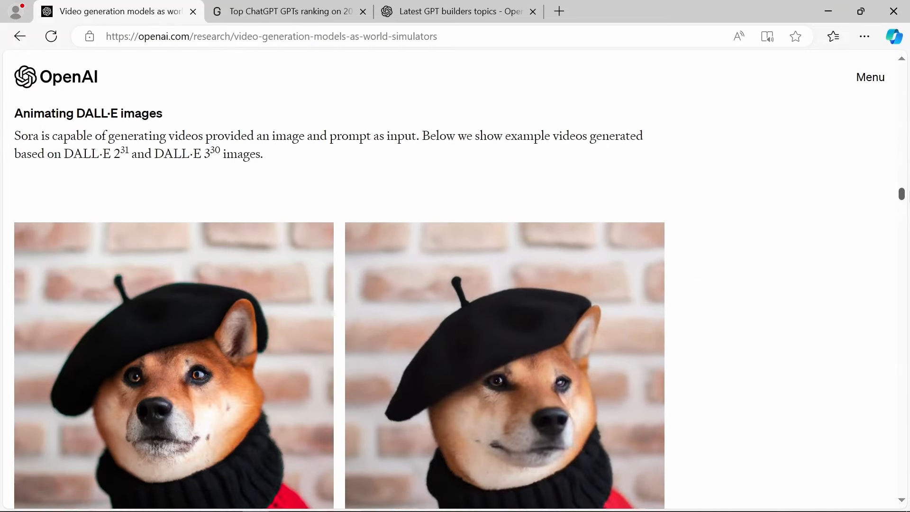
scroll(down, 3)
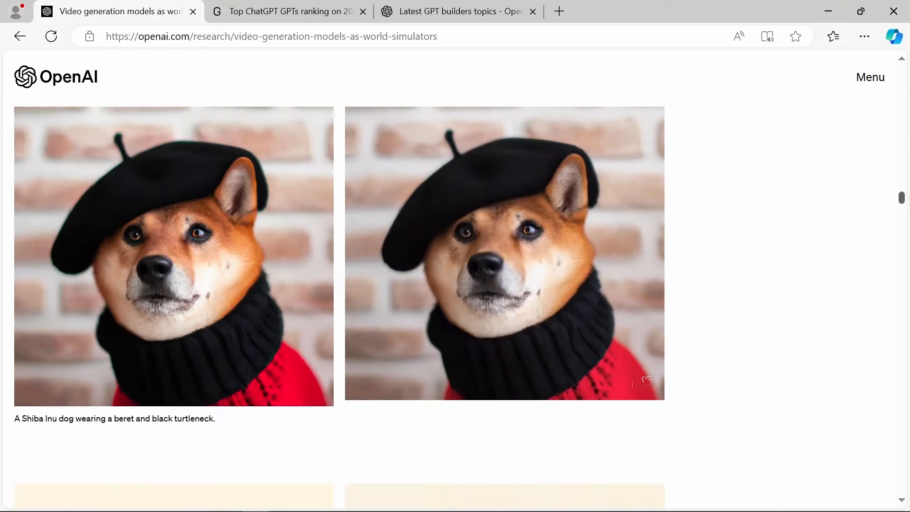
scroll(down, 3)
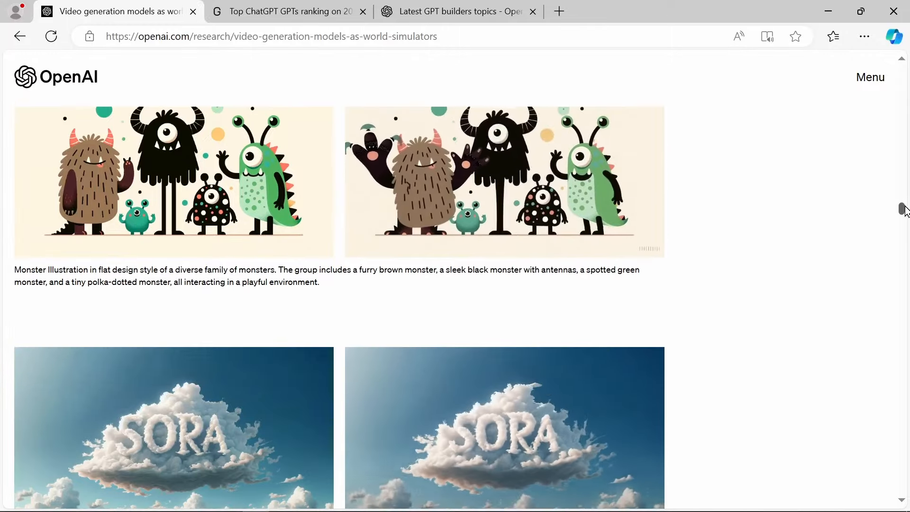
scroll(down, 3)
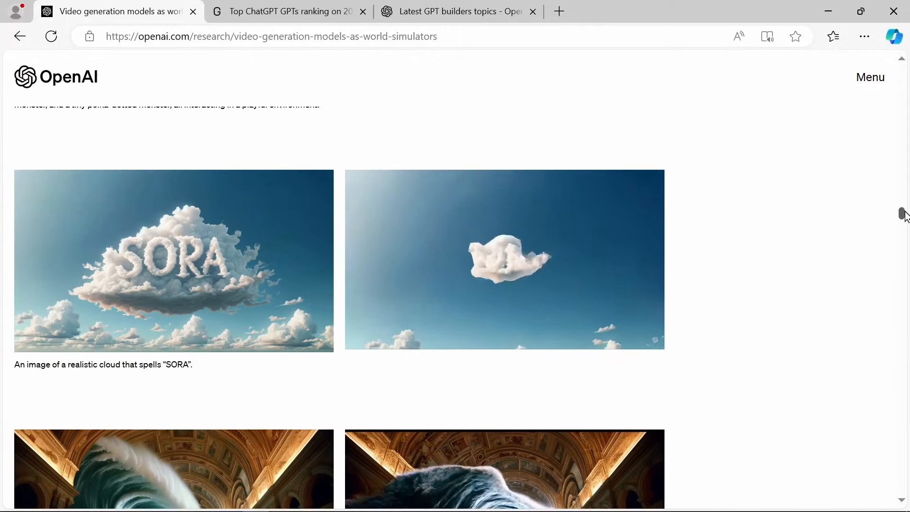
scroll(down, 3)
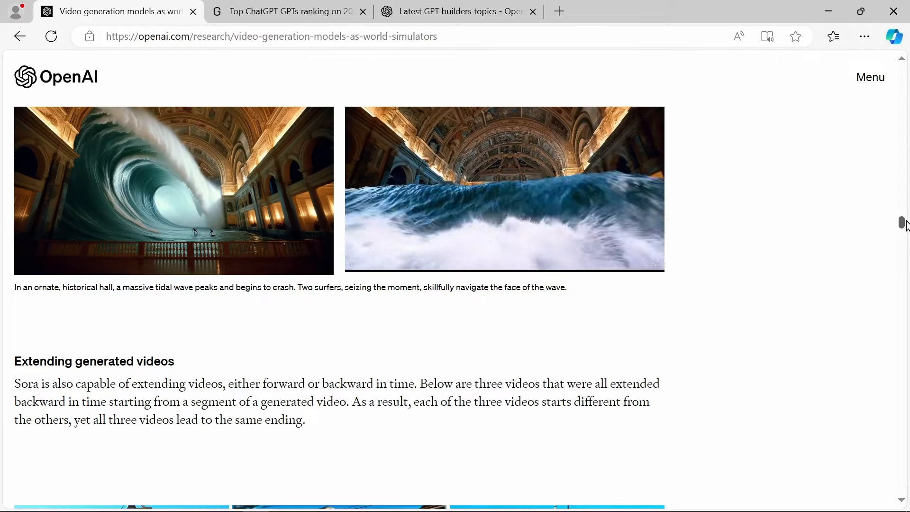
scroll(down, 3)
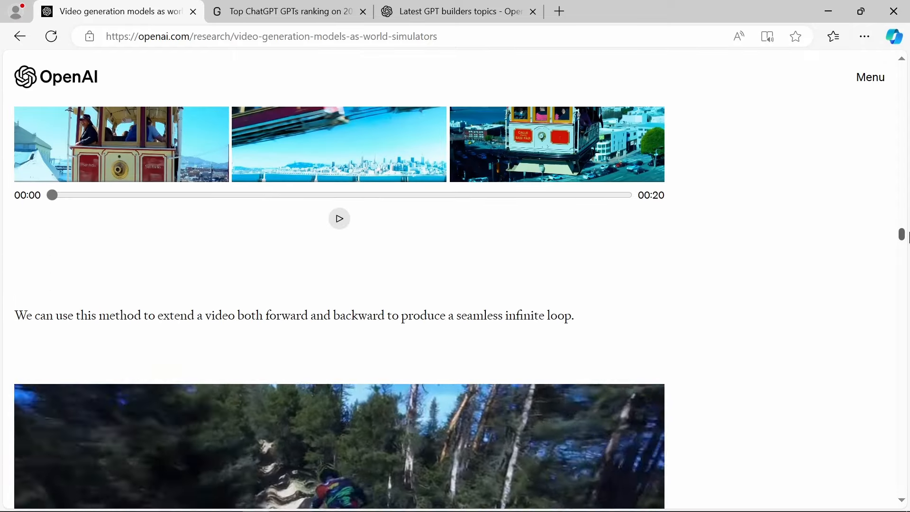
scroll(down, 3)
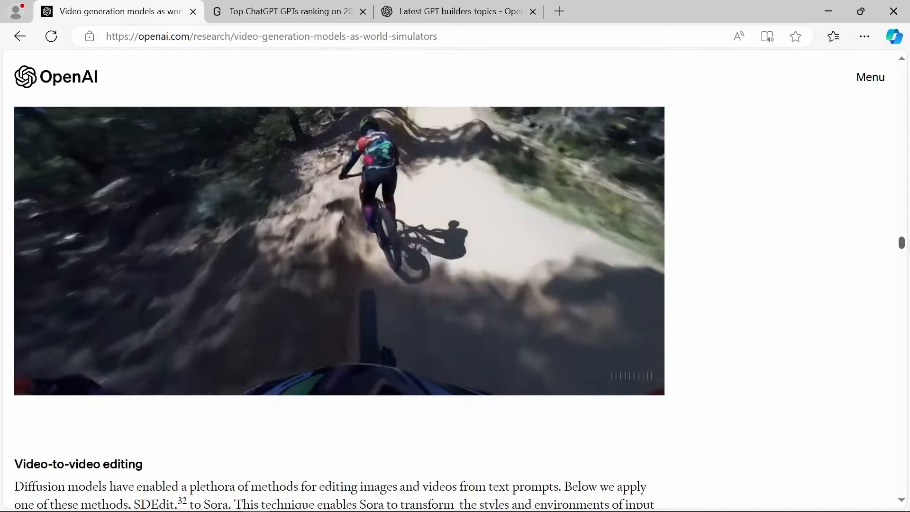
scroll(down, 3)
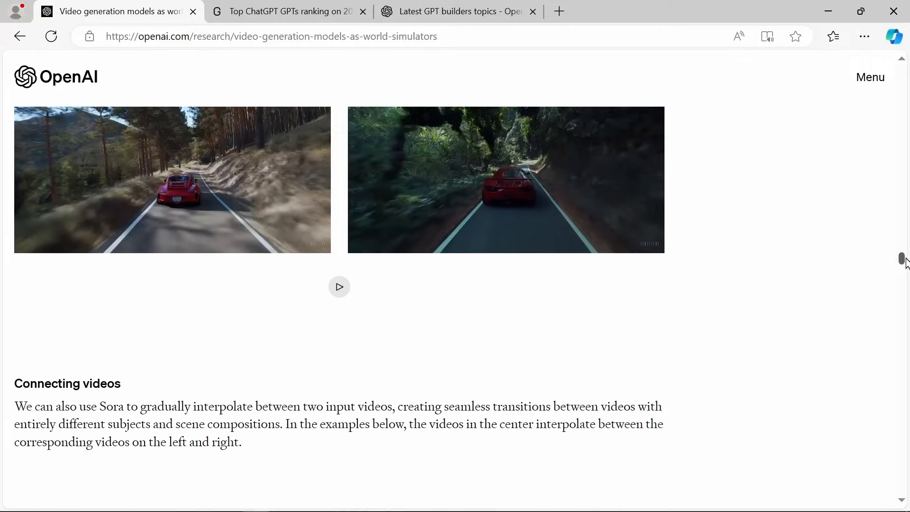
Read the Emerging simulation capabilities section, then return to the GPTStore.ai rankings tab
scroll(down, 3)
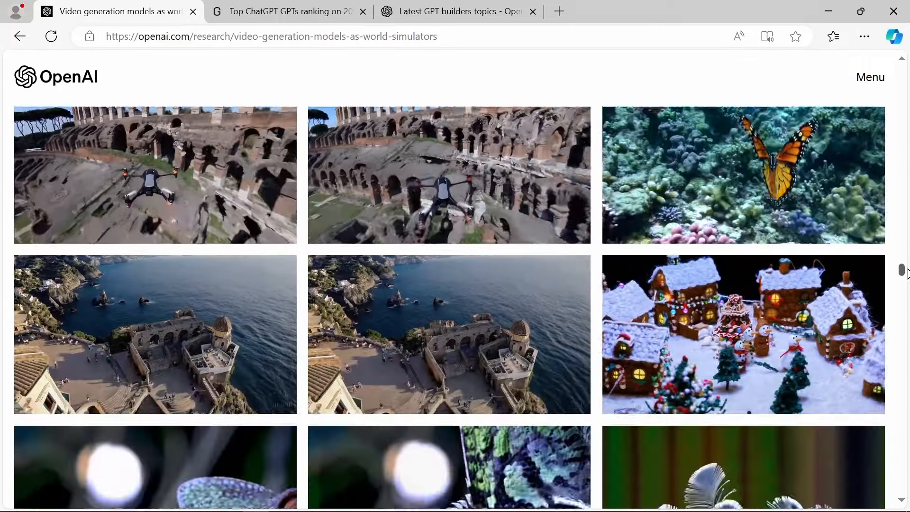
scroll(down, 3)
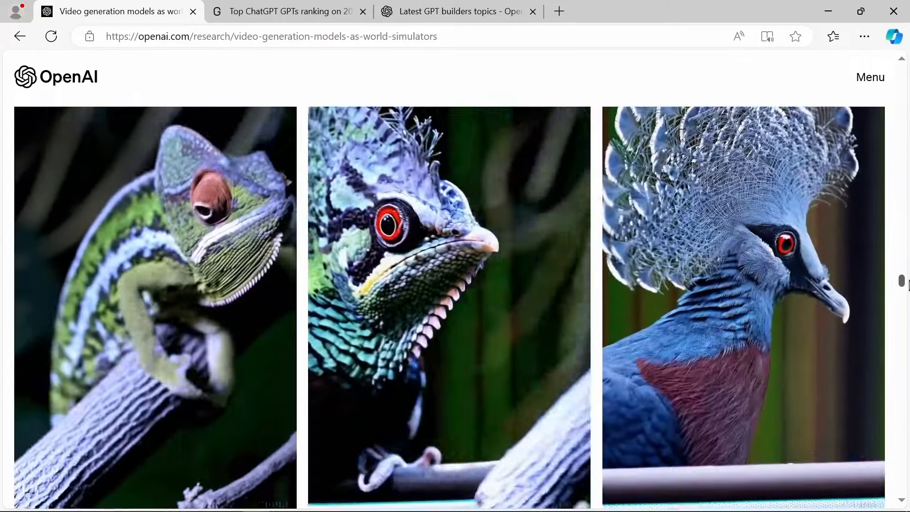
scroll(down, 3)
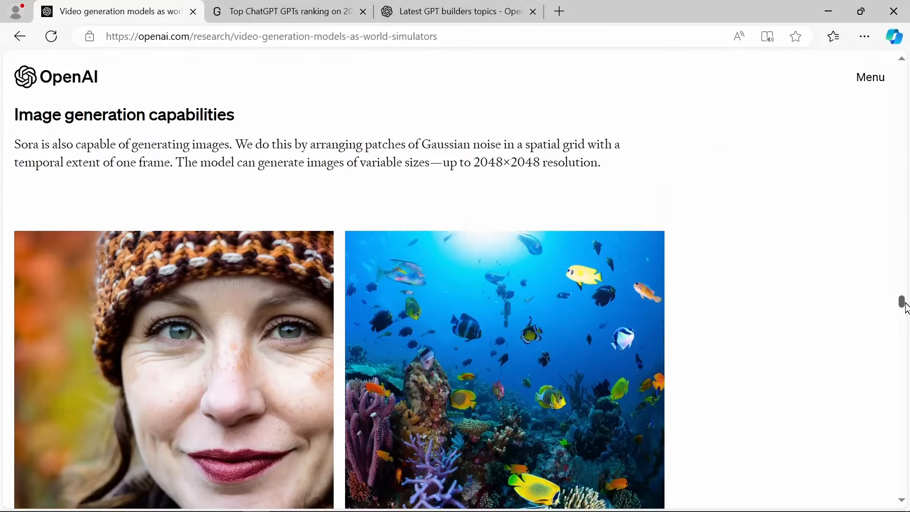
scroll(down, 3)
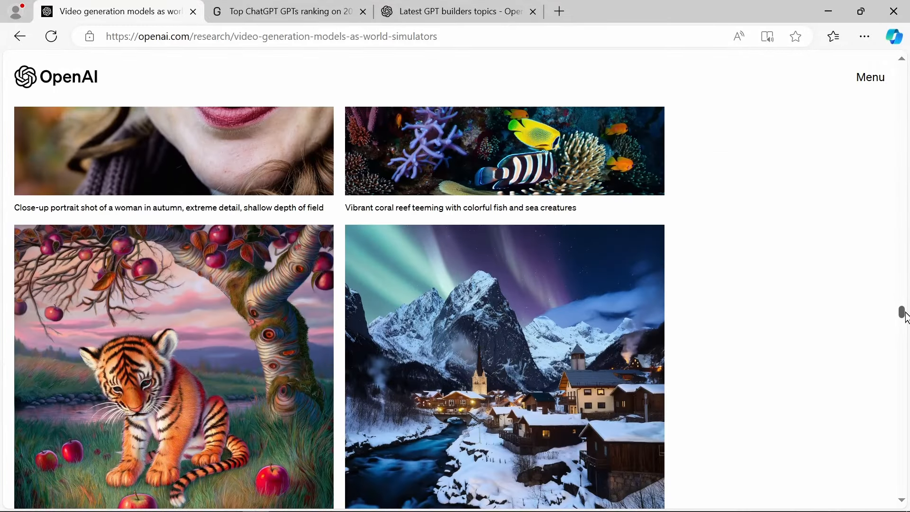
scroll(down, 3)
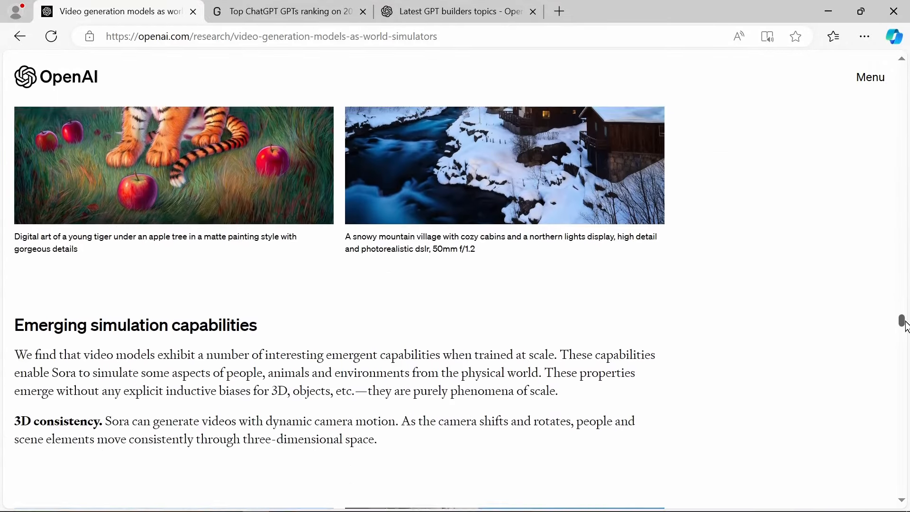
scroll(down, 3)
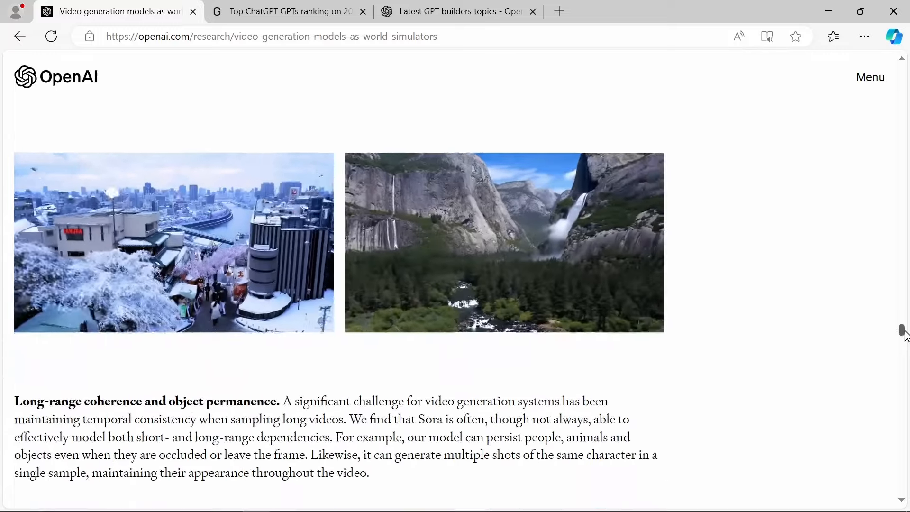
scroll(down, 3)
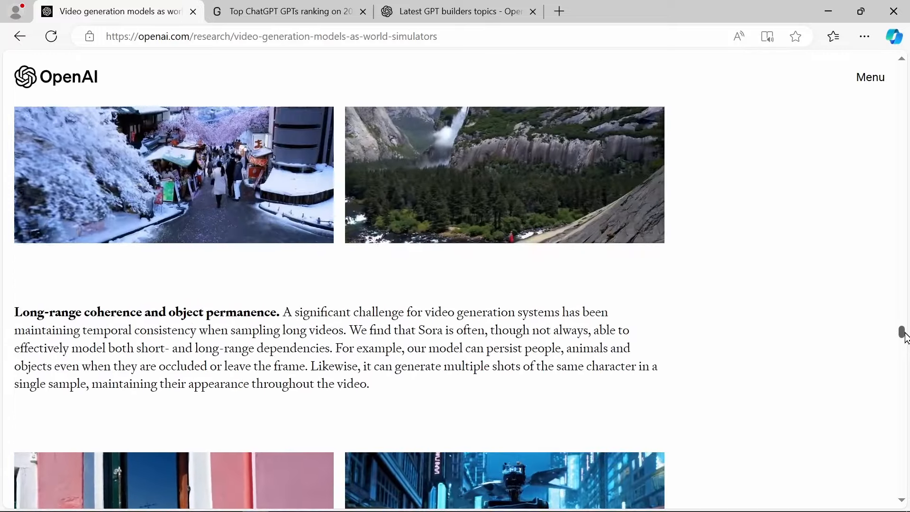
scroll(down, 3)
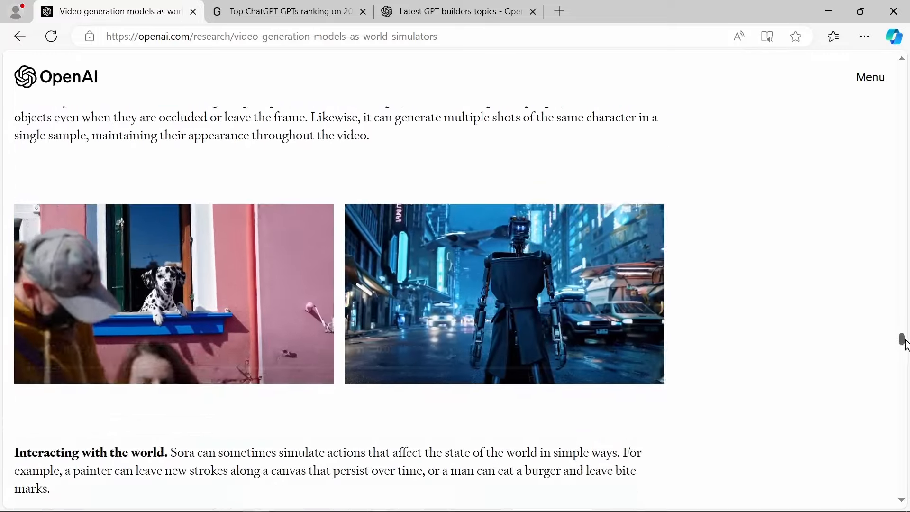
click(289, 11)
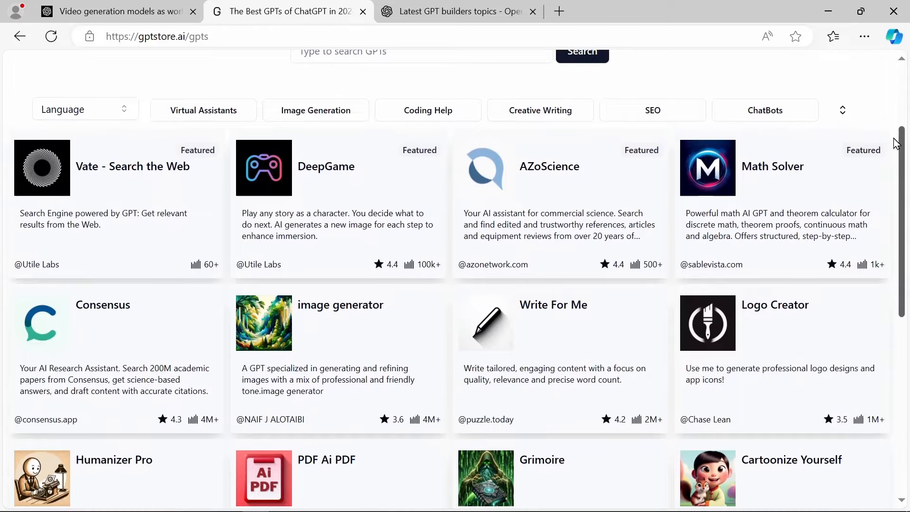
scroll(down, 3)
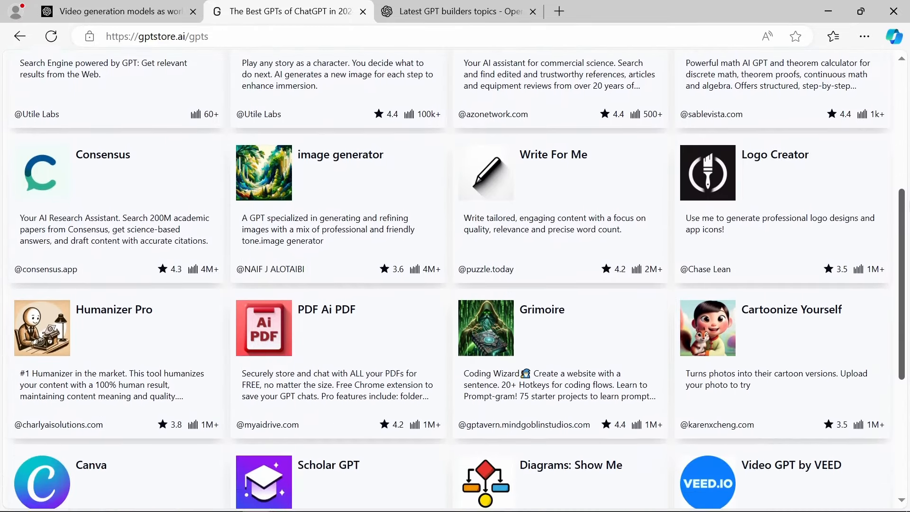
scroll(down, 3)
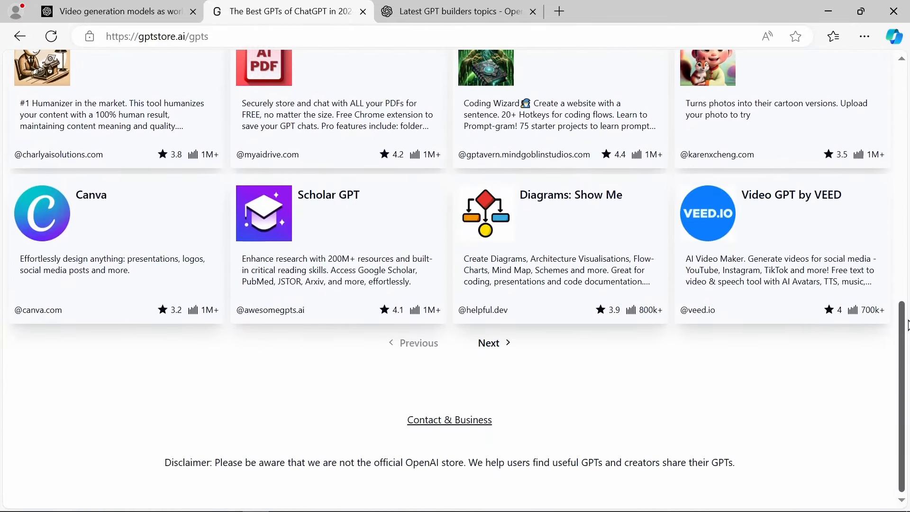
scroll(up, 3)
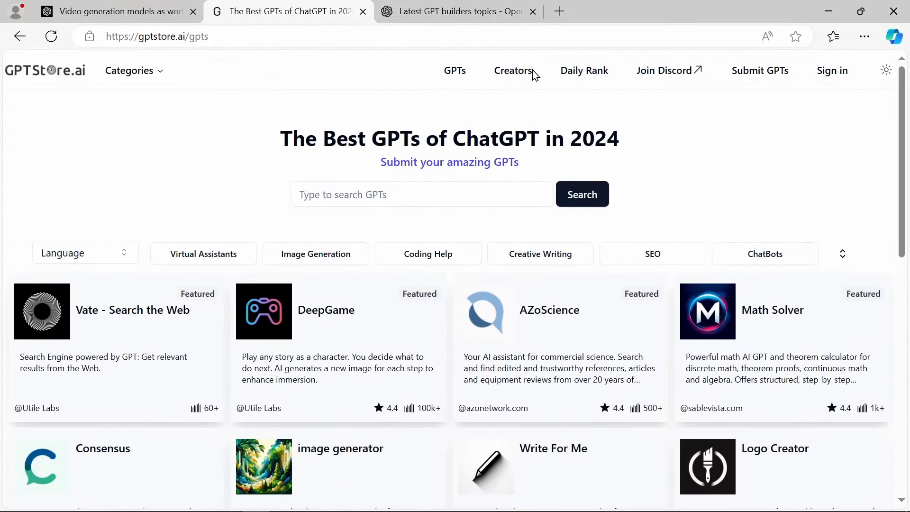
Browse GPTStore.ai's Creators directory of verified GPT creators
click(513, 70)
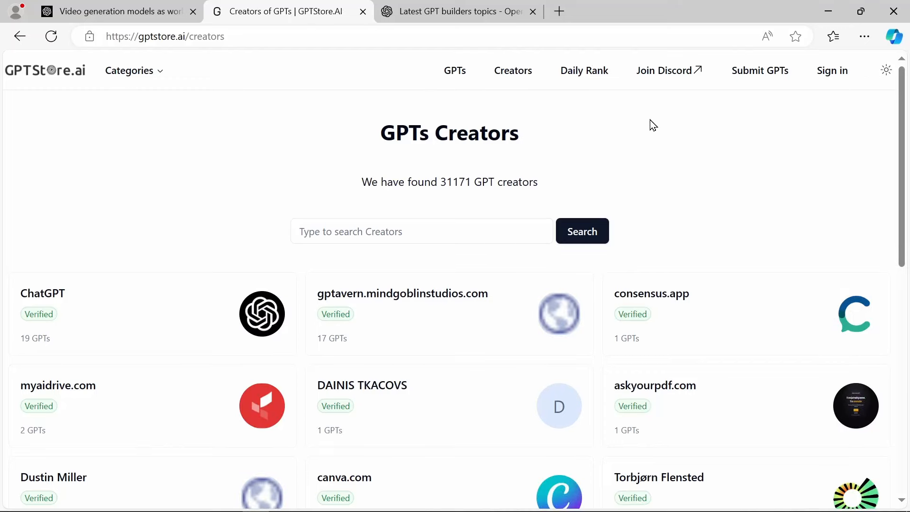
scroll(down, 3)
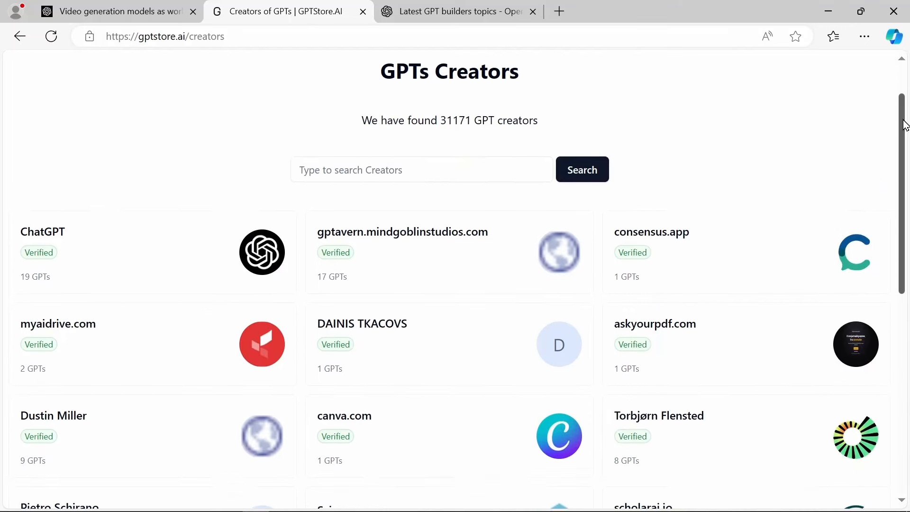
scroll(down, 3)
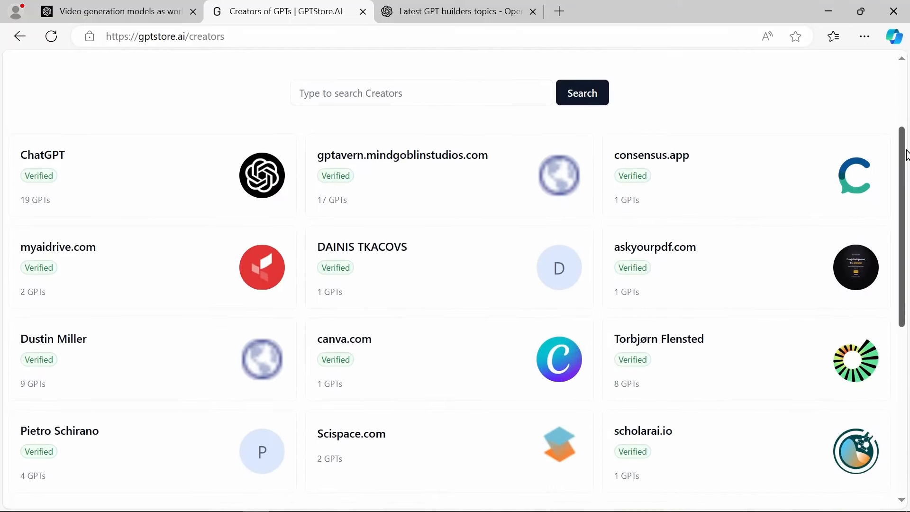
scroll(down, 3)
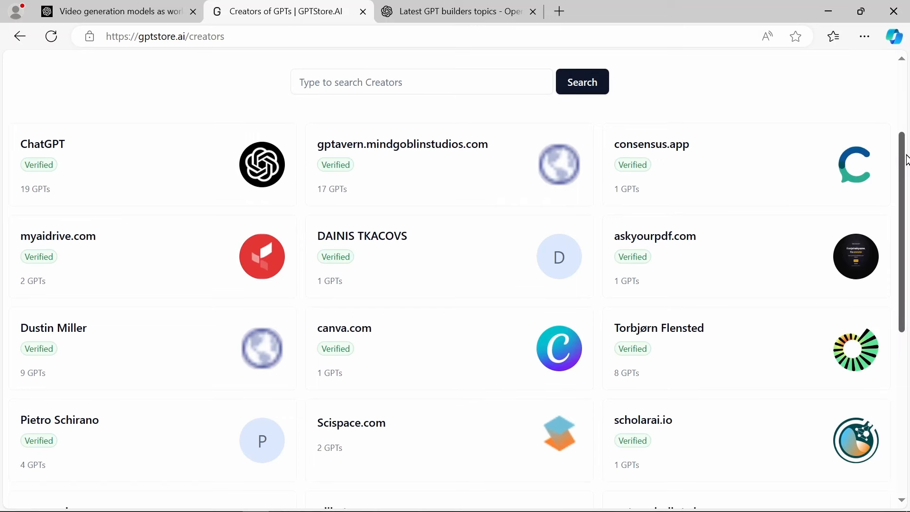
scroll(down, 3)
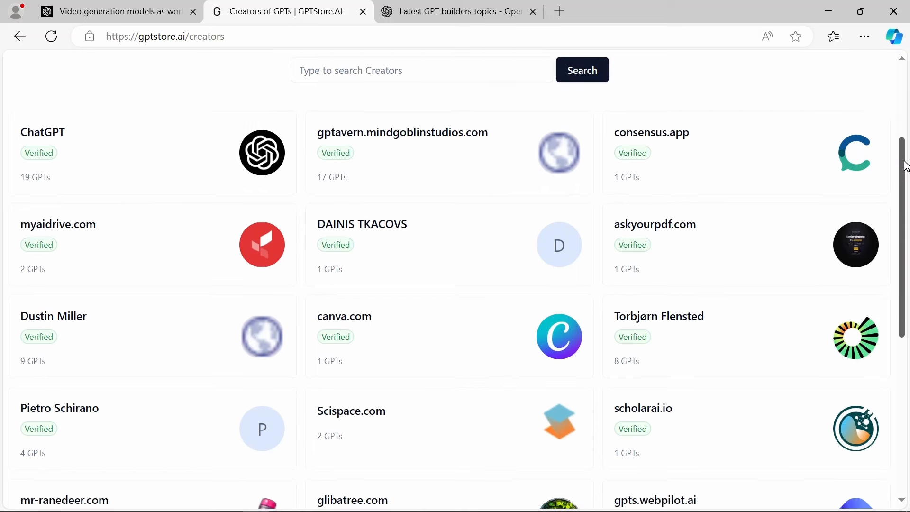
View consensus.app's creator page with its single Consensus GPT, then go back to the GPTs listing
scroll(down, 3)
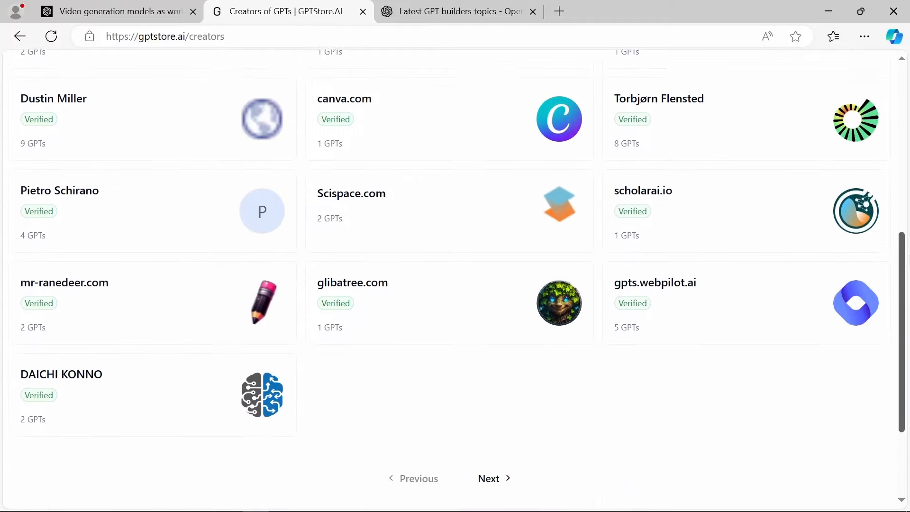
scroll(down, 3)
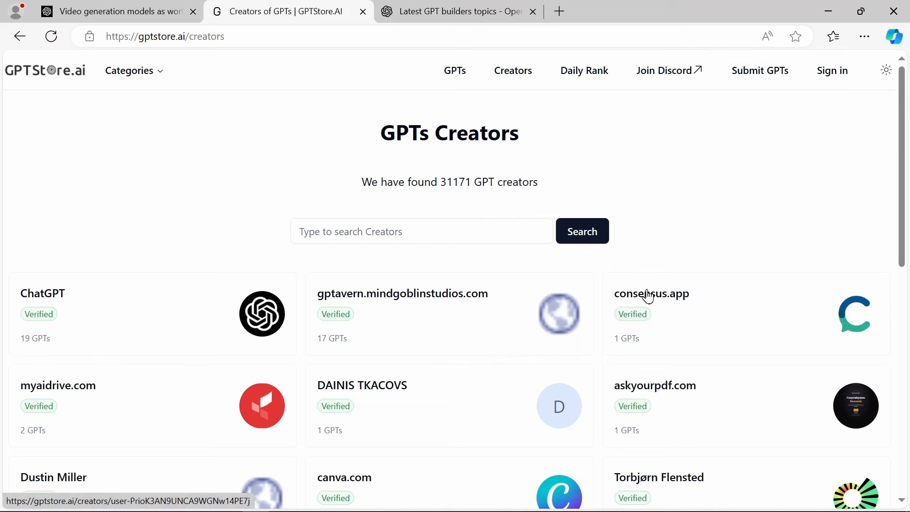
click(651, 294)
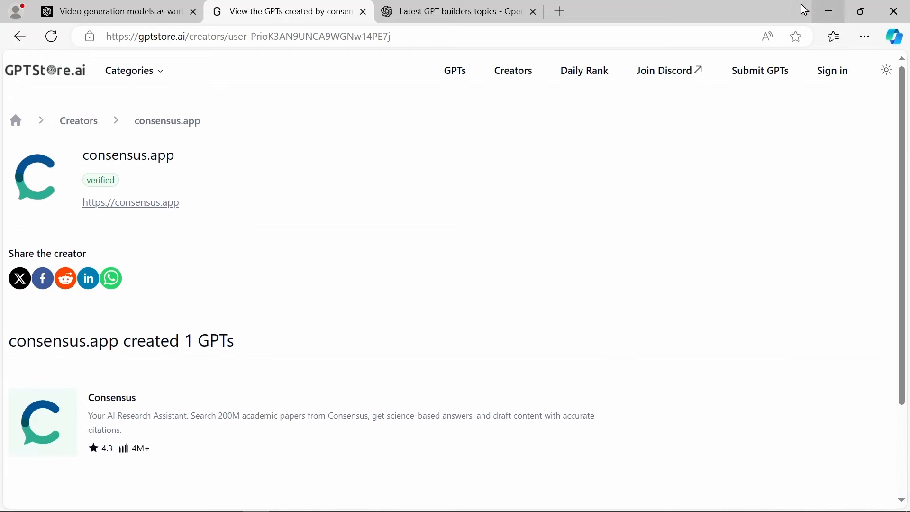
mouse_move(455, 72)
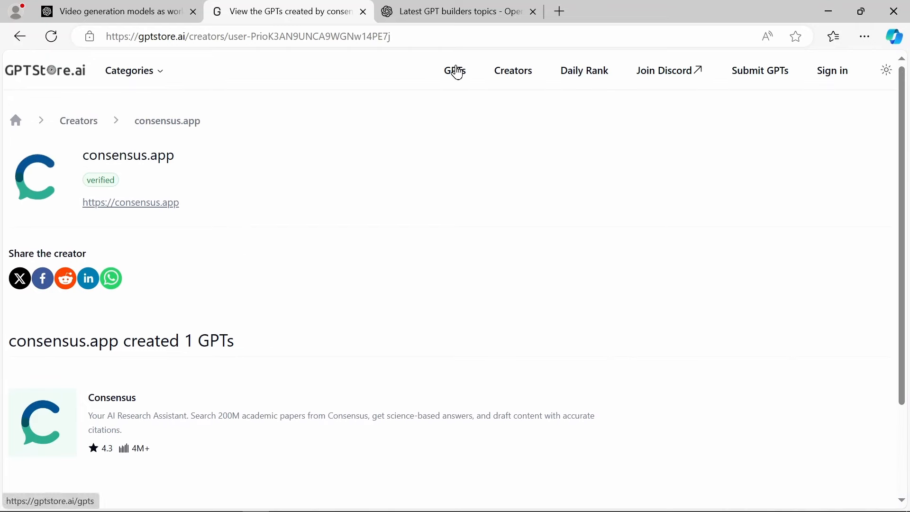
click(455, 70)
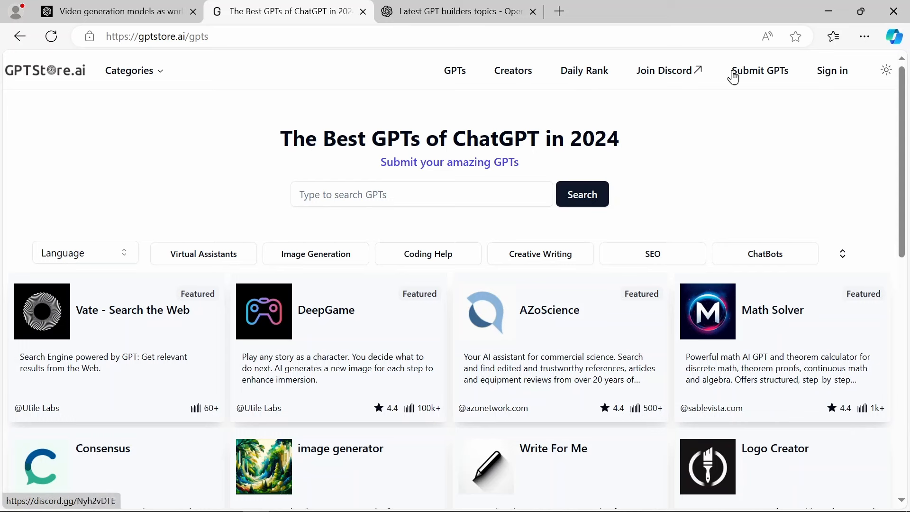
mouse_move(436, 77)
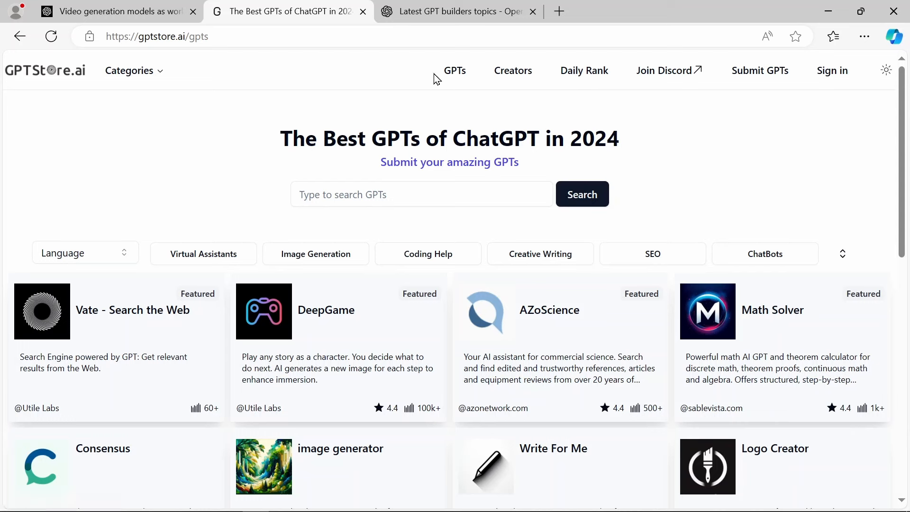
mouse_move(379, 67)
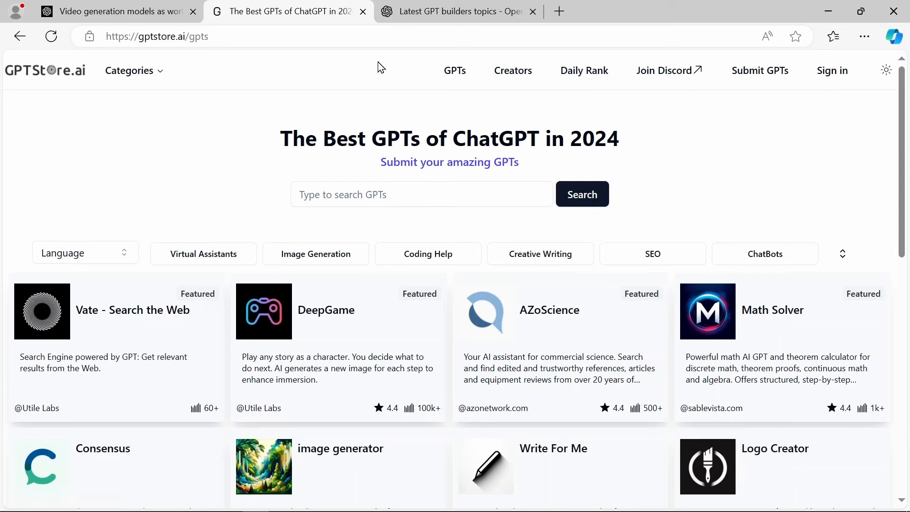
mouse_move(662, 85)
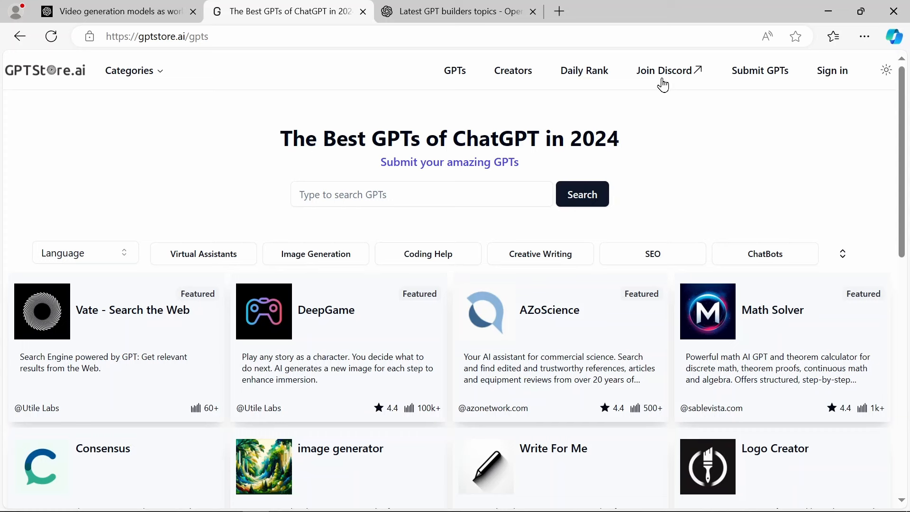
mouse_move(763, 77)
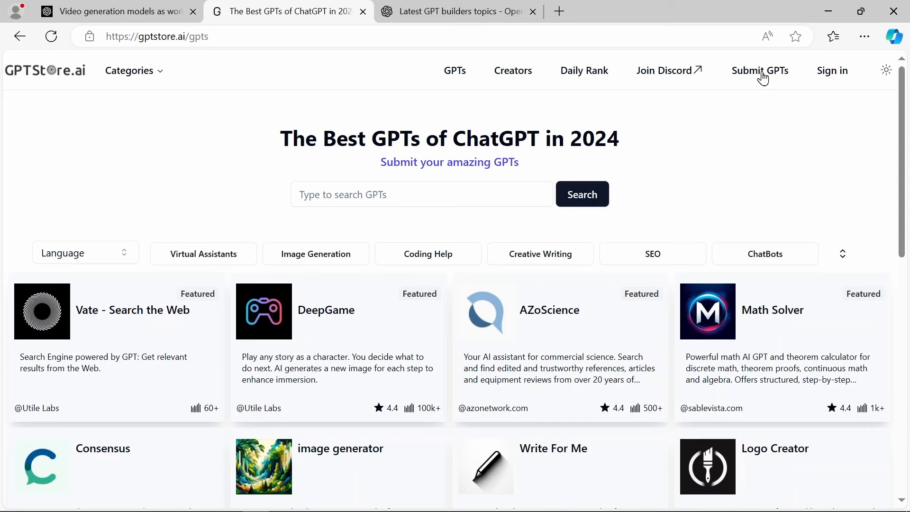
mouse_move(669, 70)
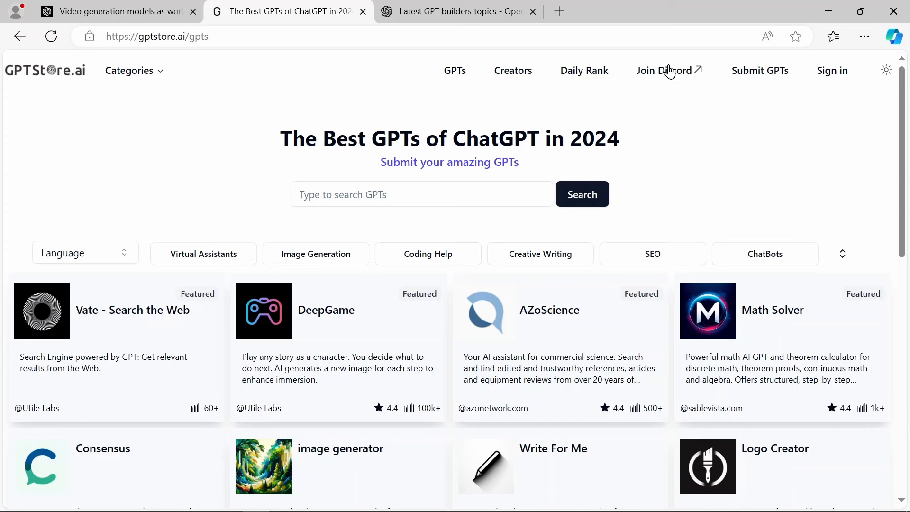
mouse_move(751, 76)
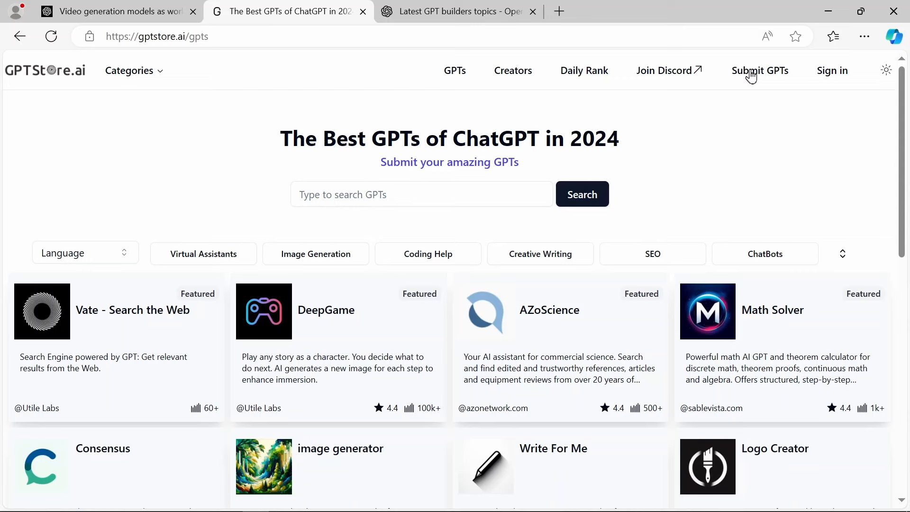
mouse_move(501, 76)
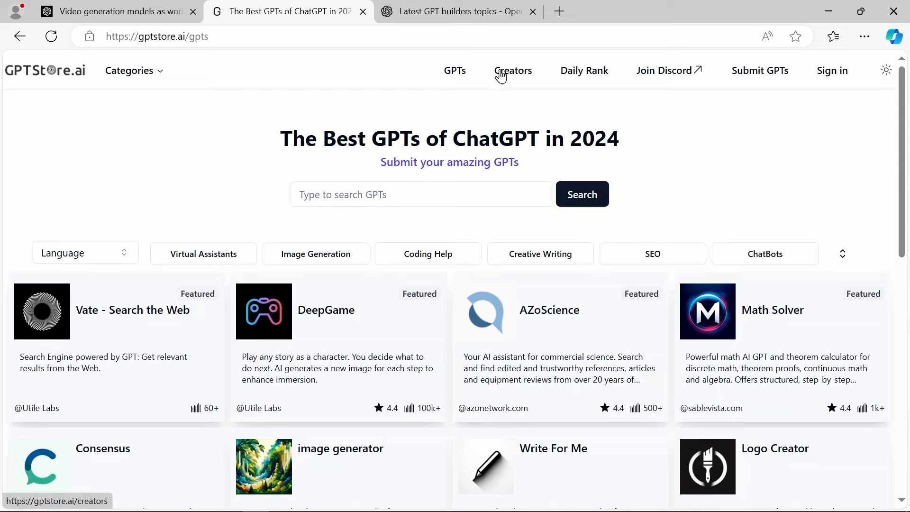
mouse_move(883, 96)
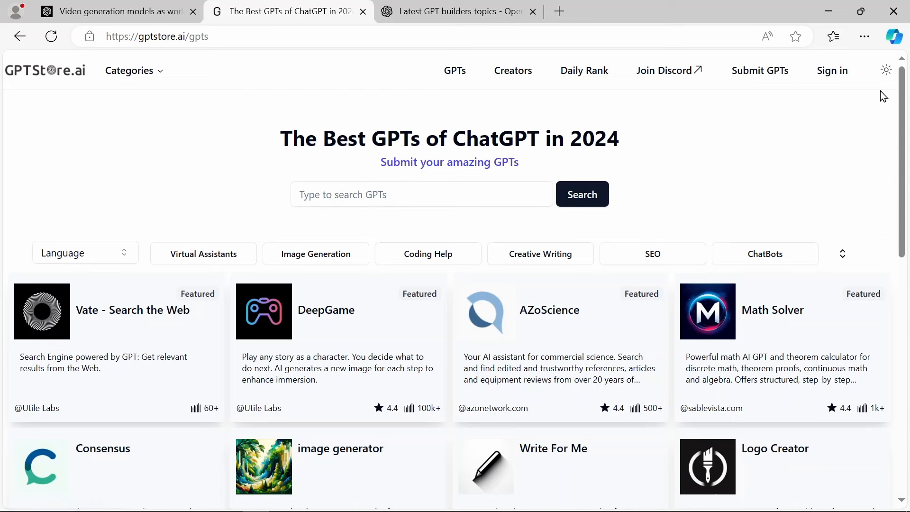
Scroll the Best GPTs listing past Canva, Scholar GPT and Video GPT to its pagination
scroll(down, 3)
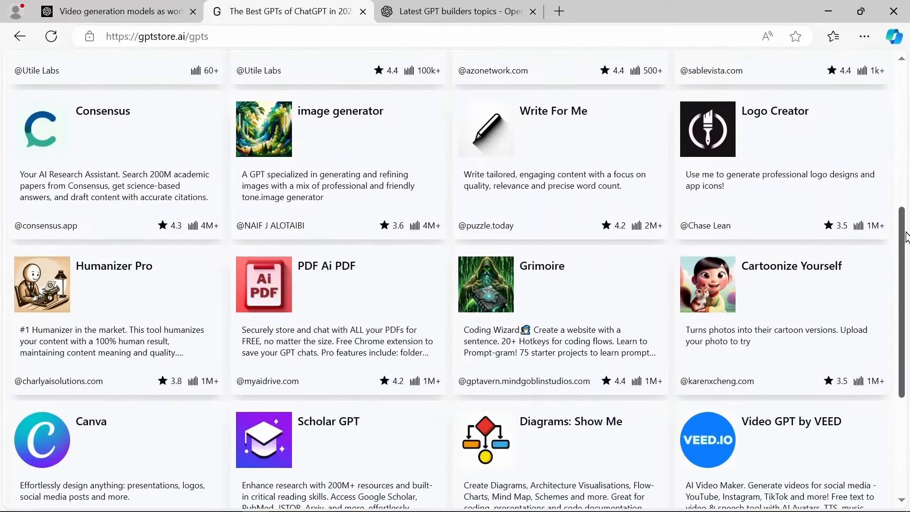
scroll(down, 3)
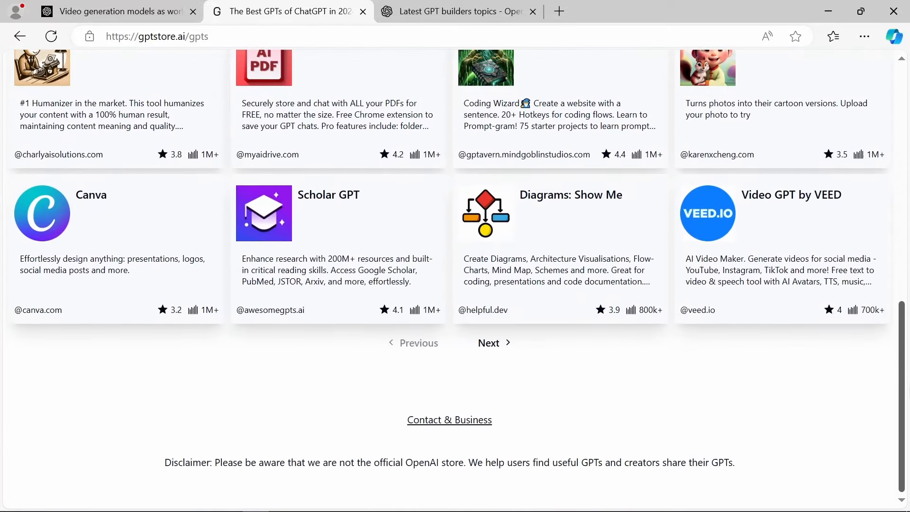